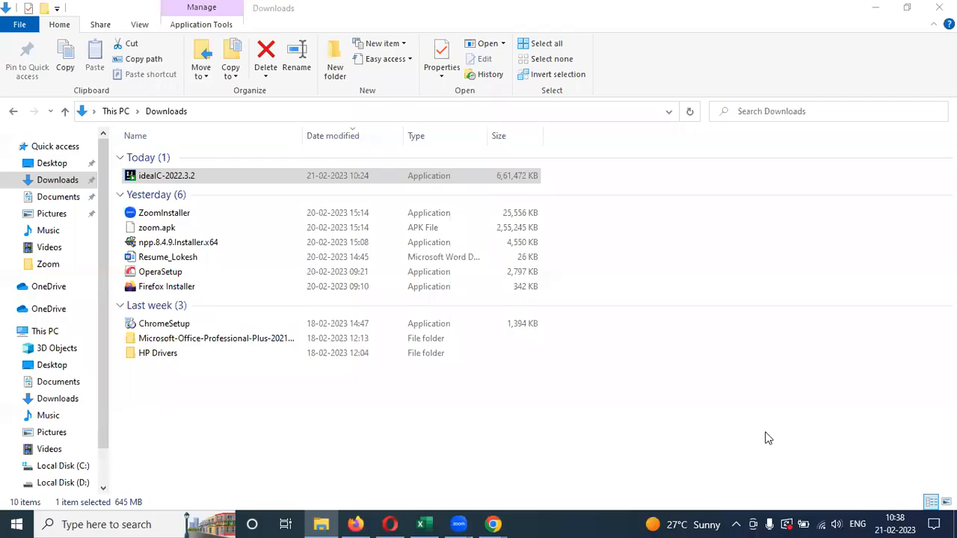
mouse_move(812, 499)
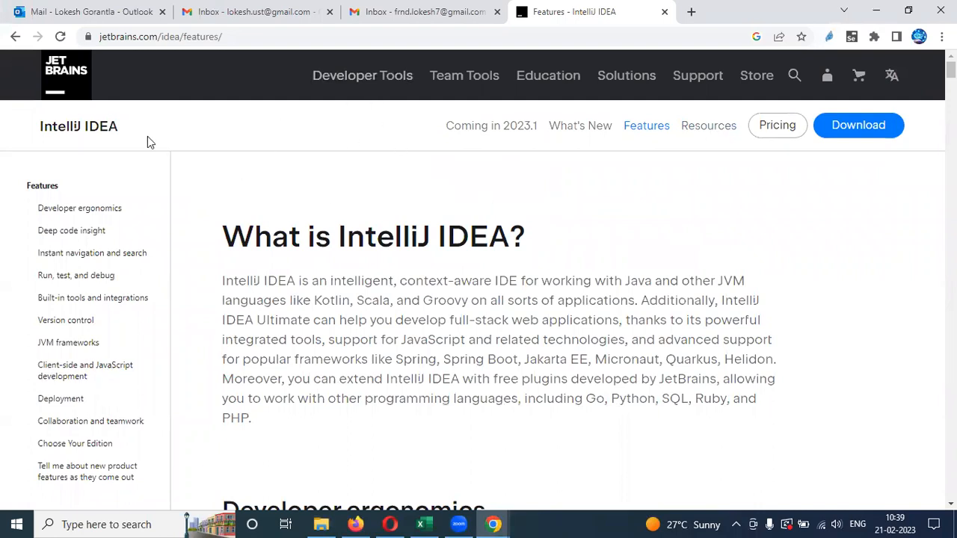
Step: Go to the IntelliJ IDEA download page for Windows from the site header
click(857, 125)
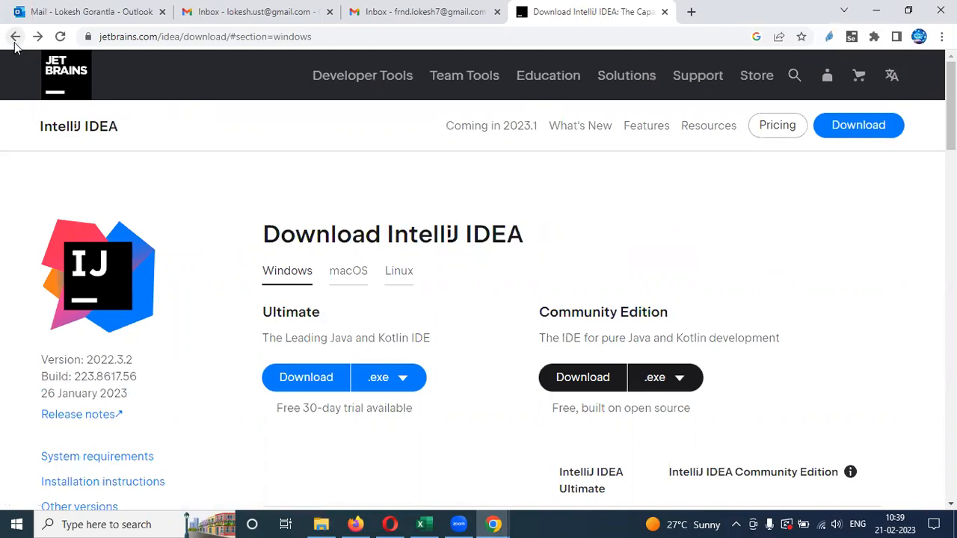
mouse_move(263, 163)
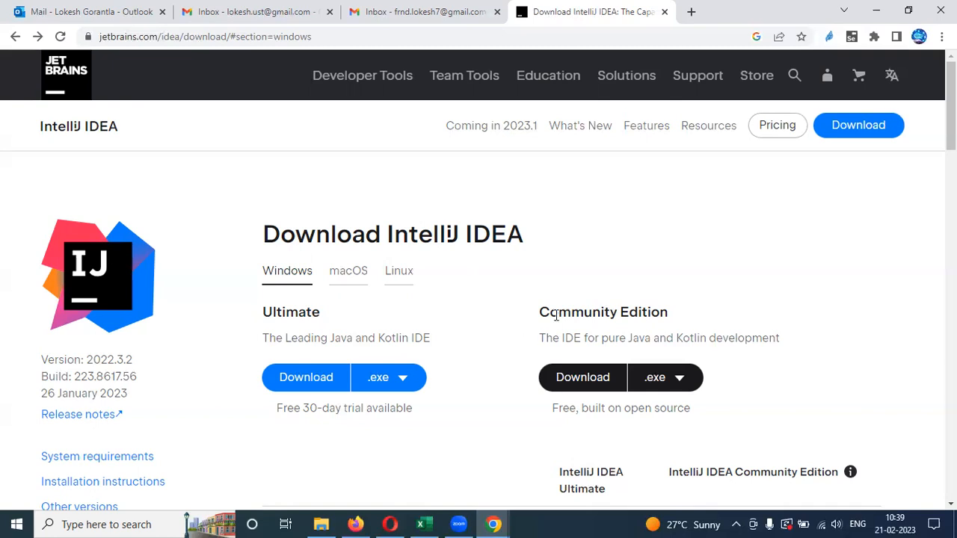
mouse_move(430, 283)
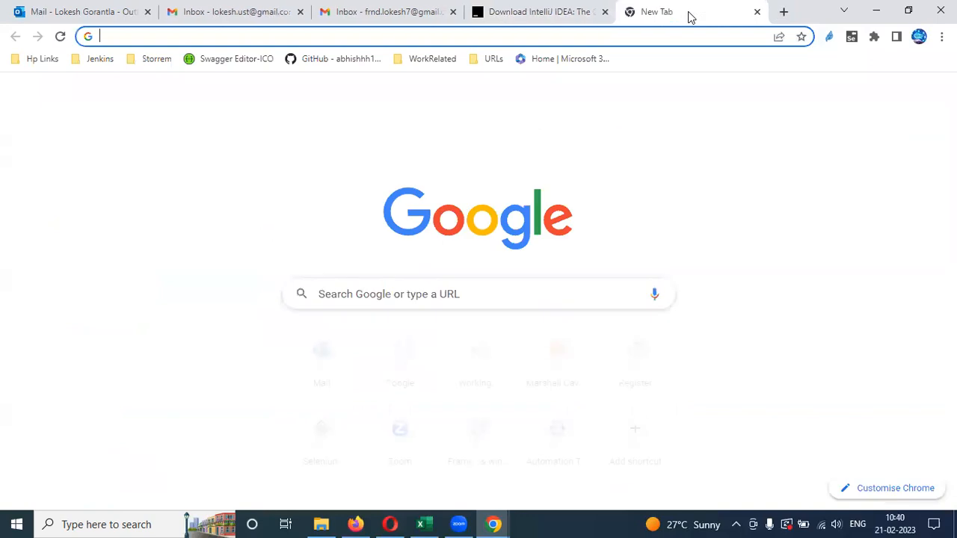
Step: Search Google for 'intellij idea download' and open the JetBrains result
text(google.com)
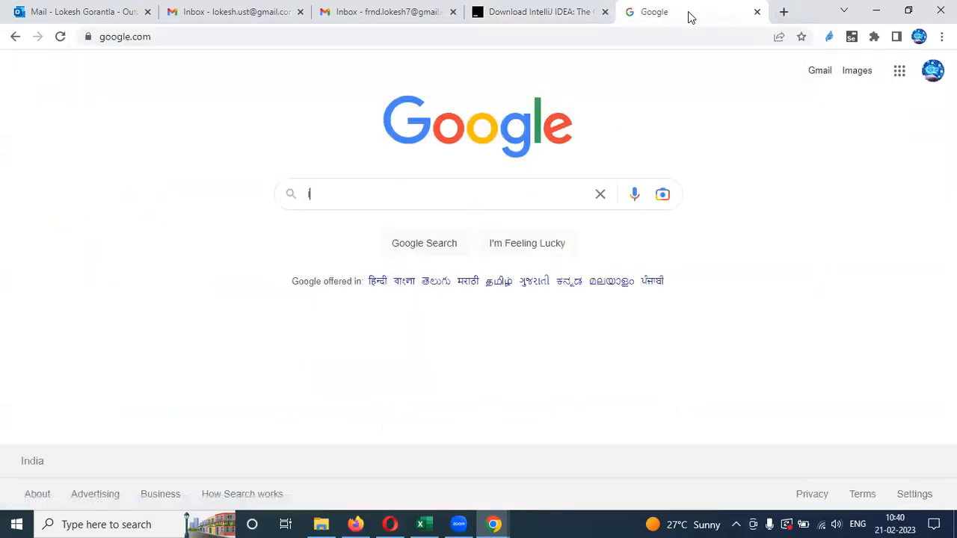
text(intellij idea download)
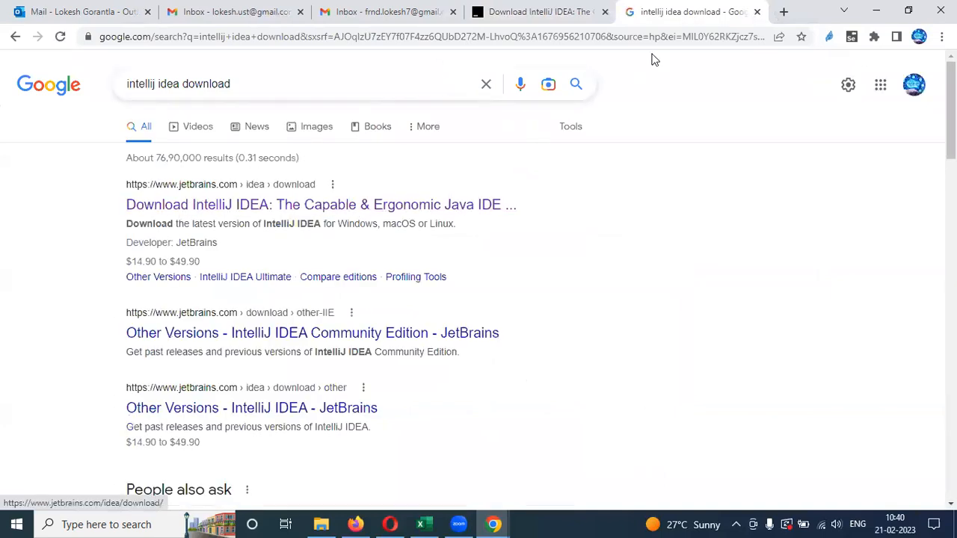
click(538, 11)
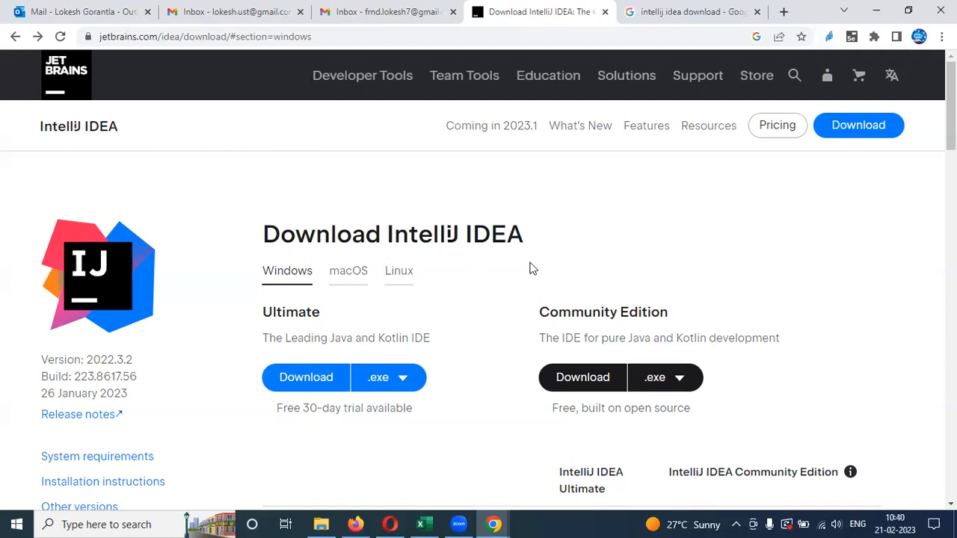
mouse_move(336, 332)
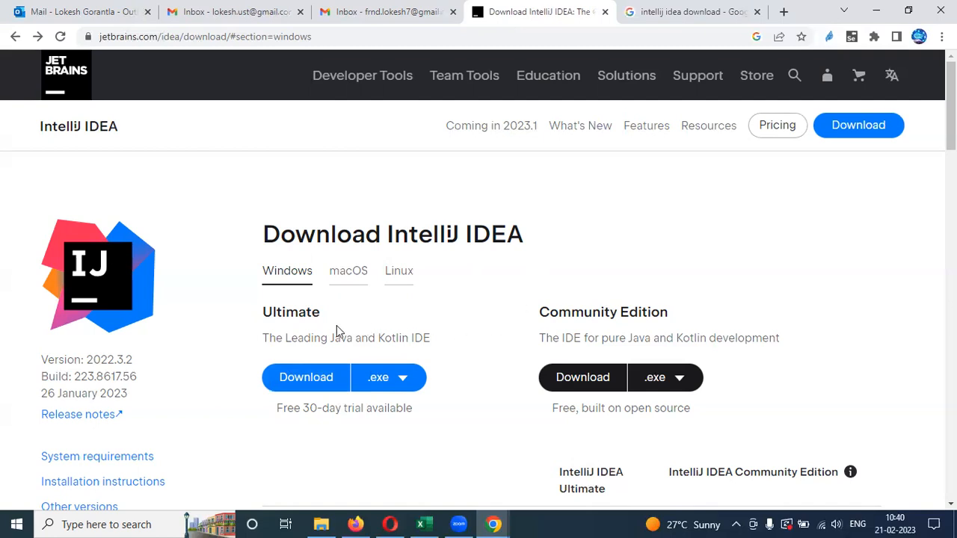
Step: Highlight the Ultimate and Community edition names, then go to the IntelliJ IDEA Features page
double_click(291, 312)
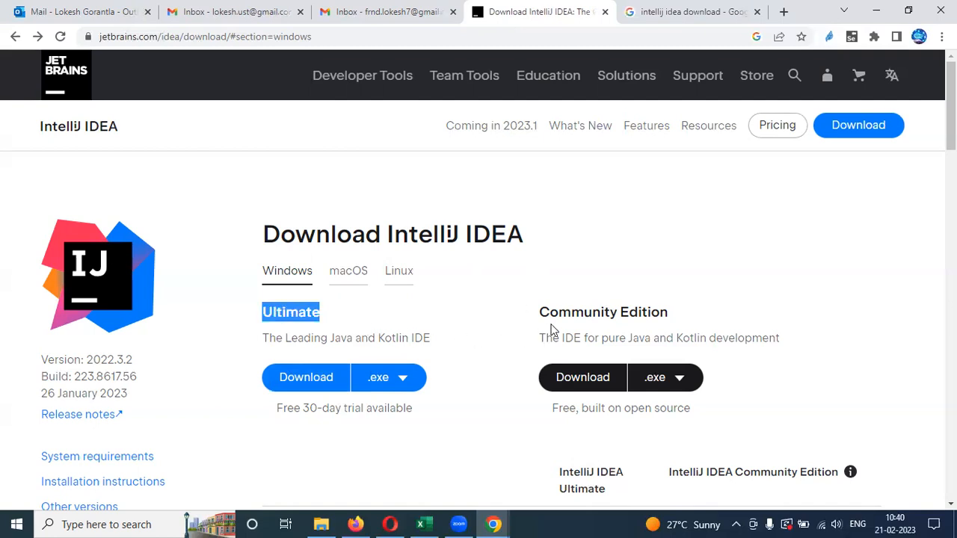
double_click(577, 312)
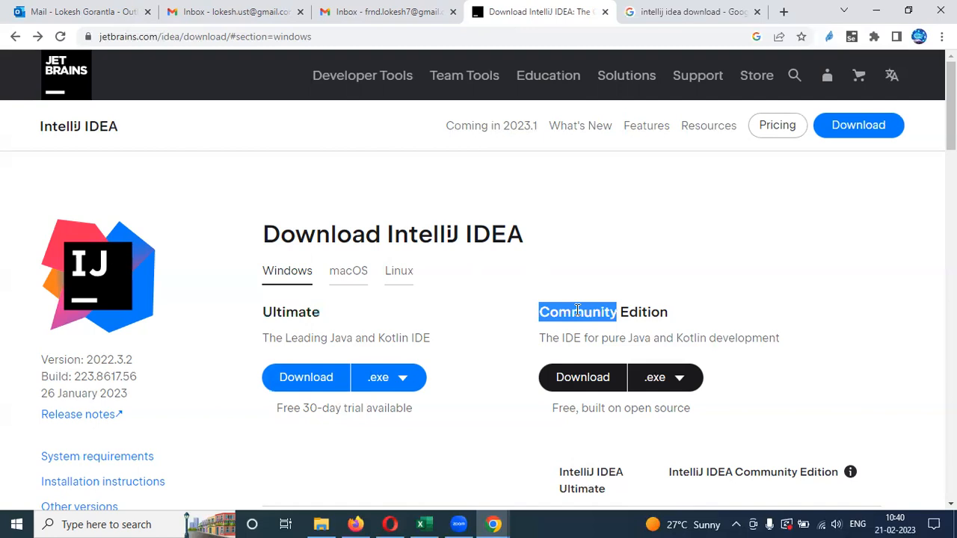
mouse_move(602, 329)
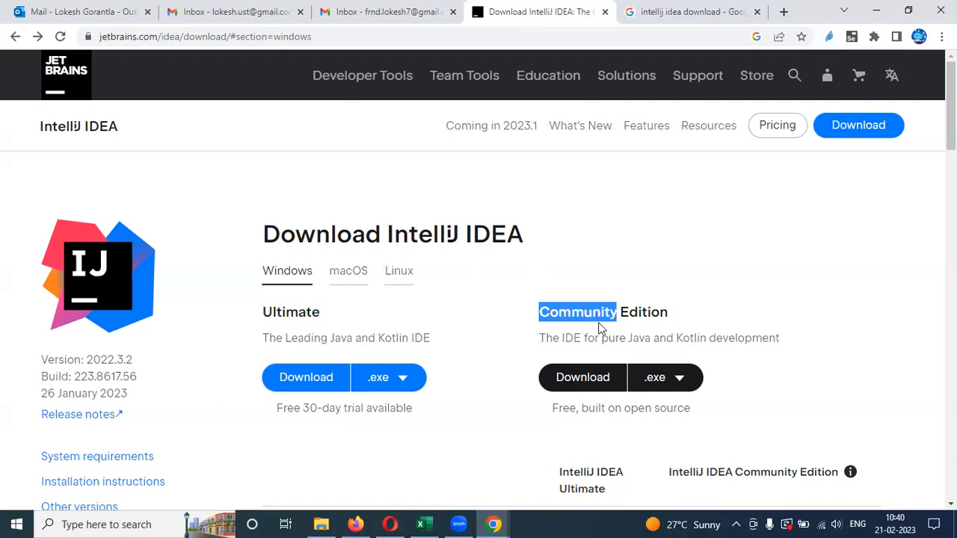
mouse_move(582, 377)
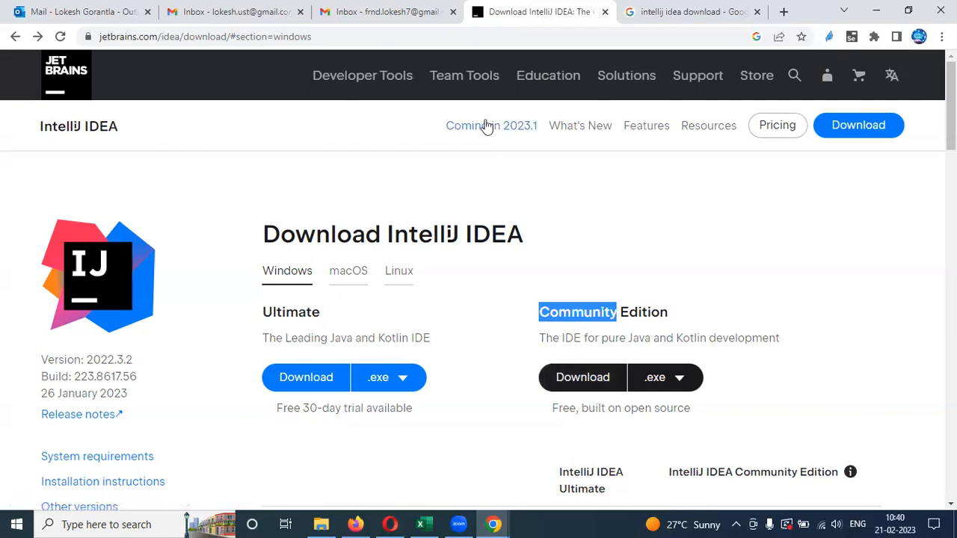
click(464, 75)
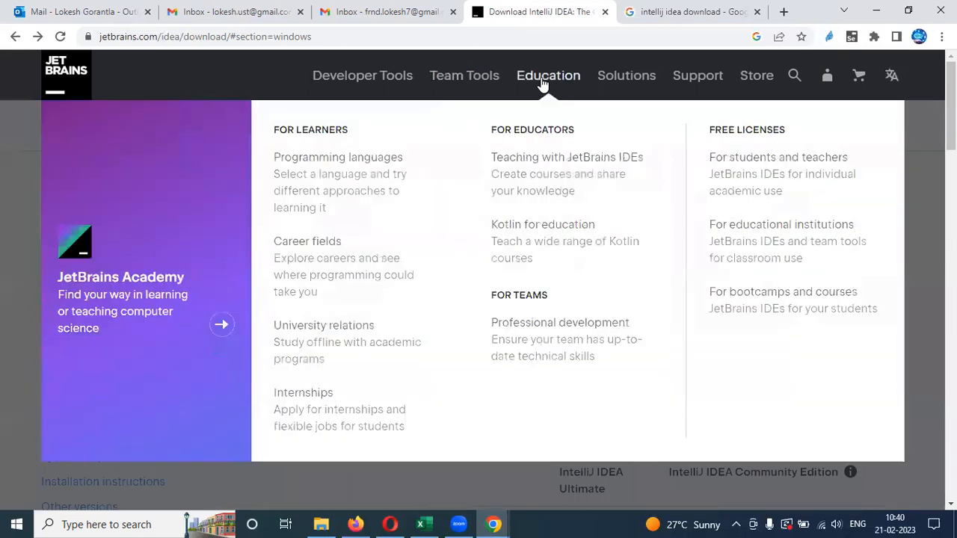
mouse_move(395, 401)
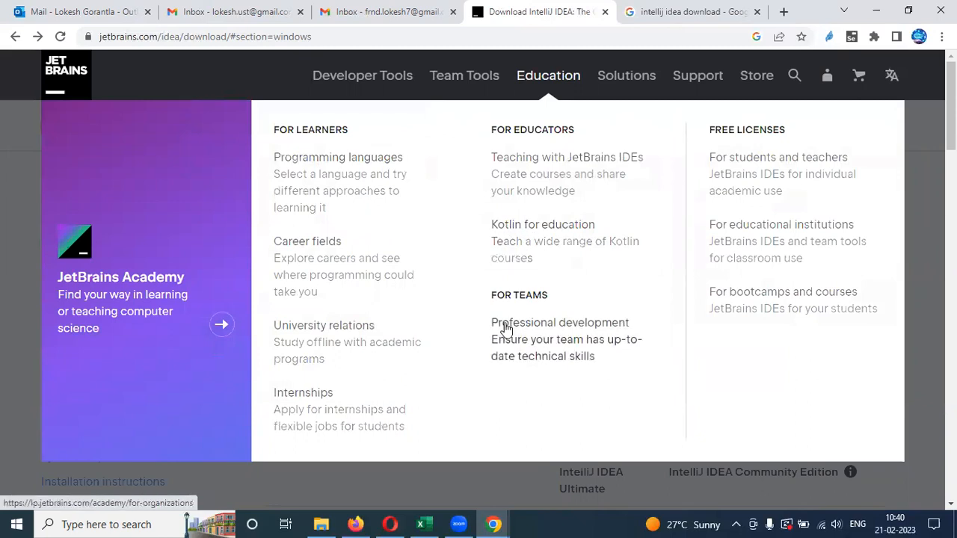
mouse_move(446, 113)
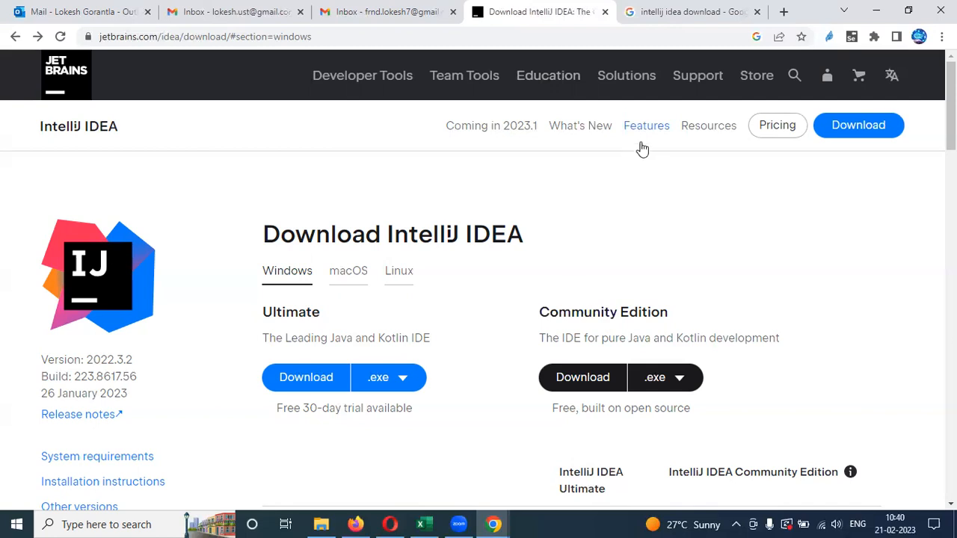
mouse_move(646, 126)
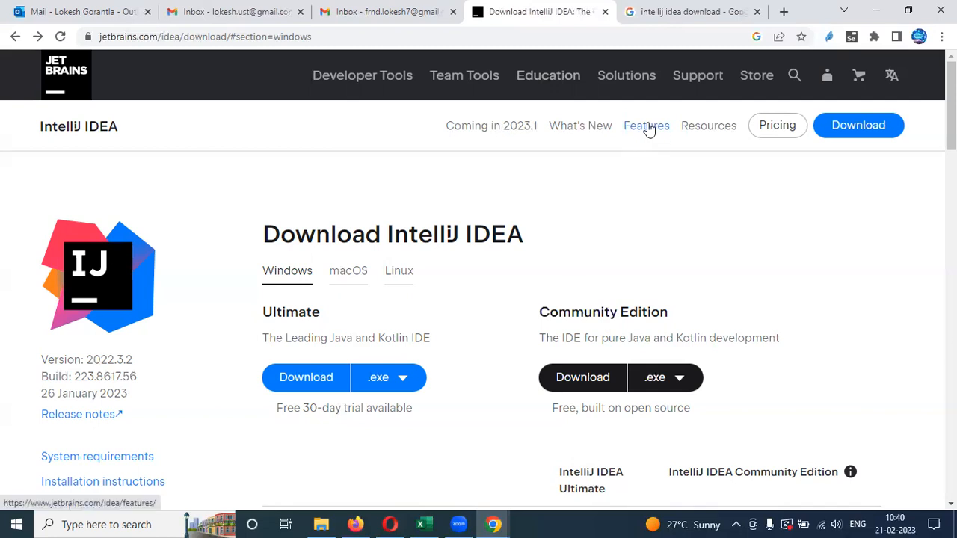
click(646, 124)
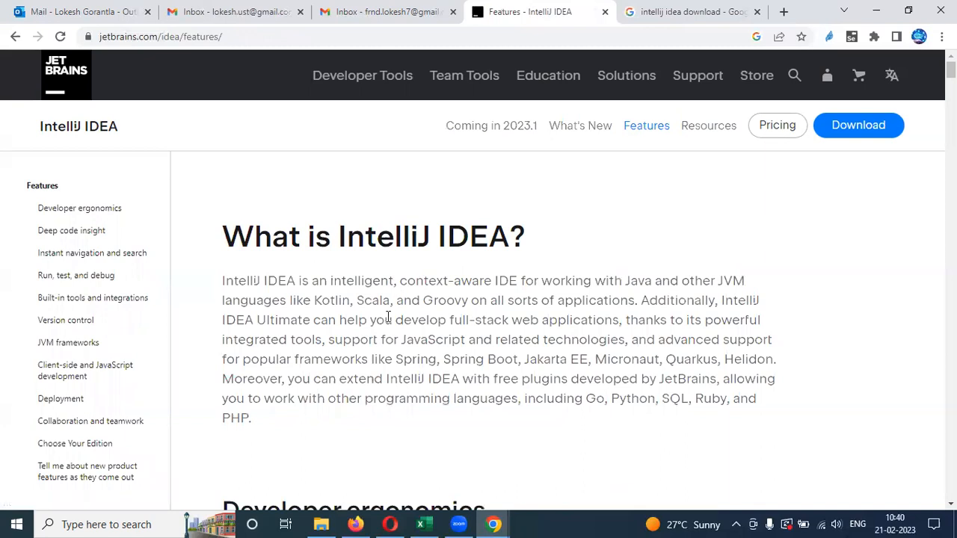
Step: Scroll to the 'What is IntelliJ IDEA?' overview and highlight the word JavaScript
scroll(down, 3)
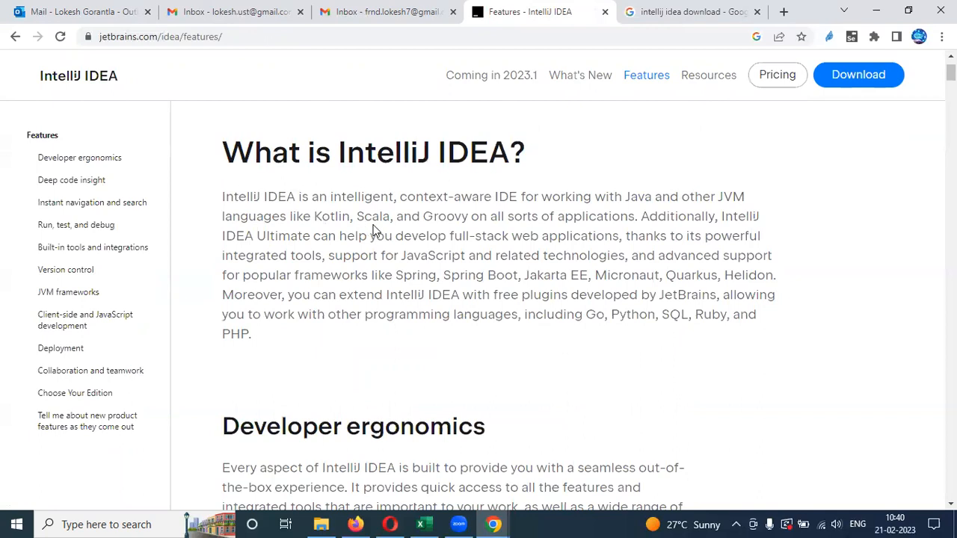
mouse_move(593, 223)
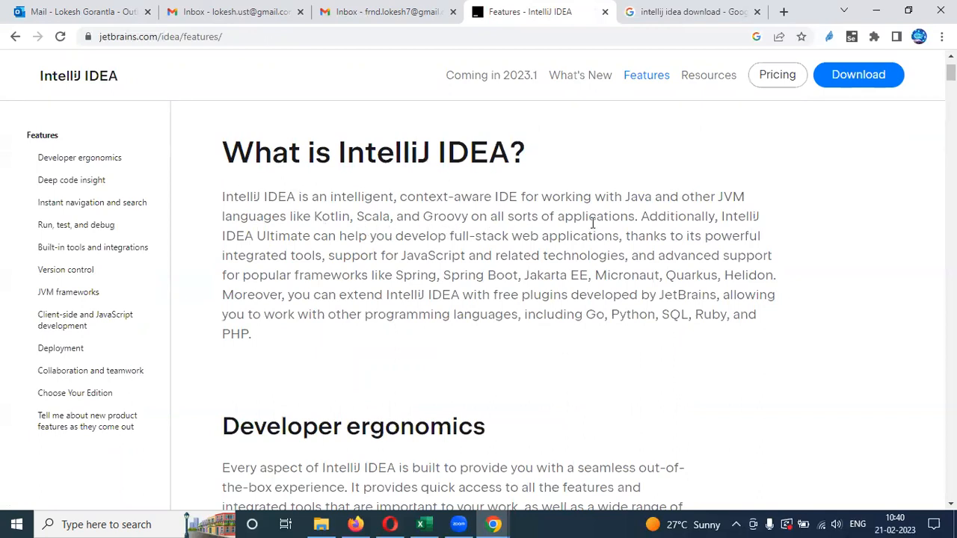
mouse_move(371, 251)
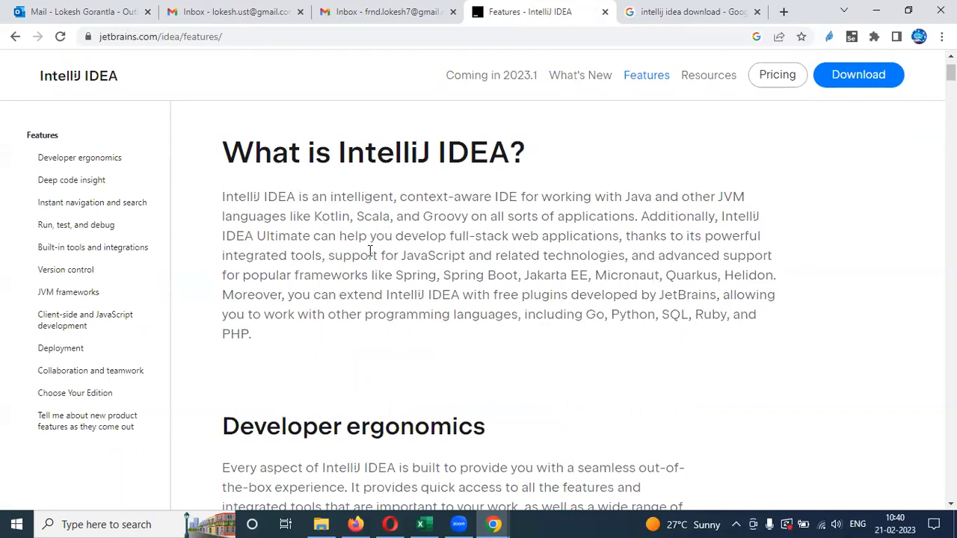
scroll(down, 3)
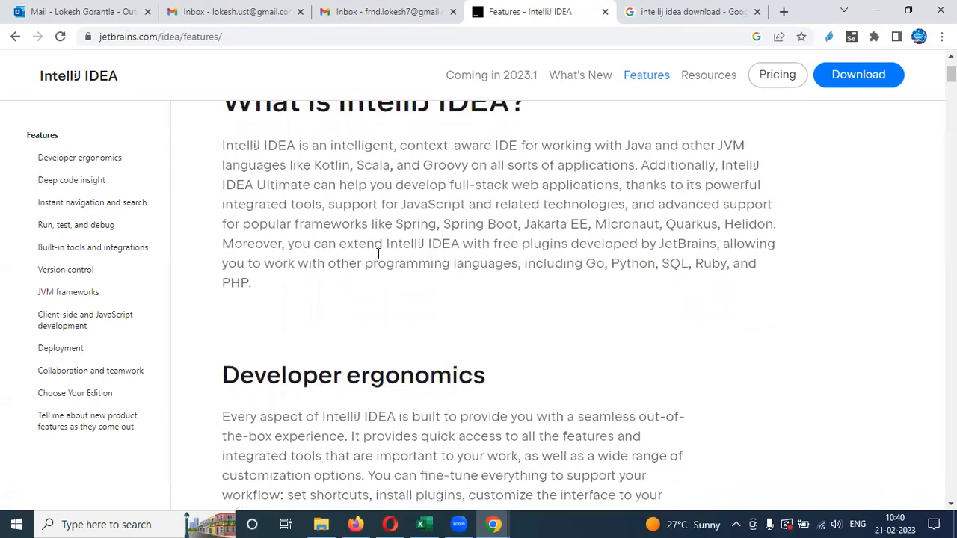
scroll(down, 3)
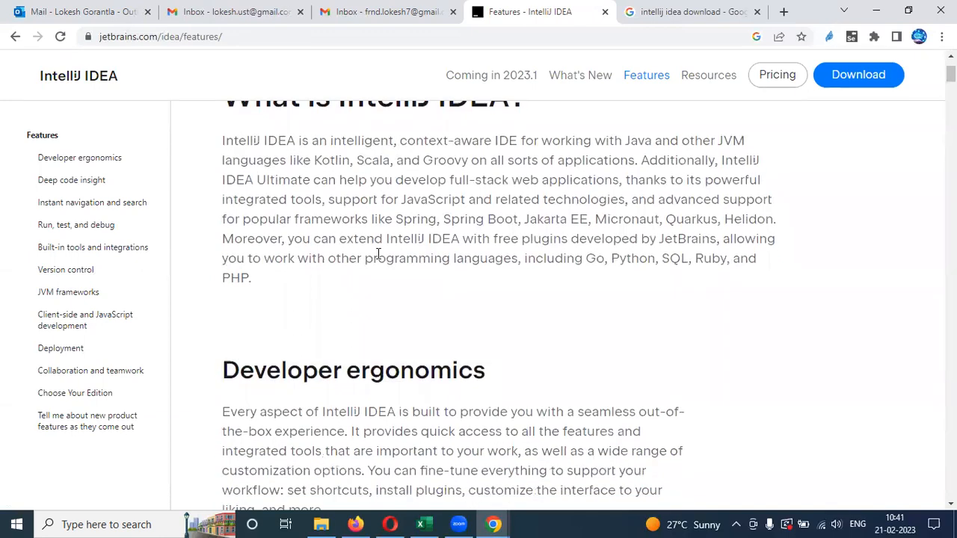
double_click(432, 199)
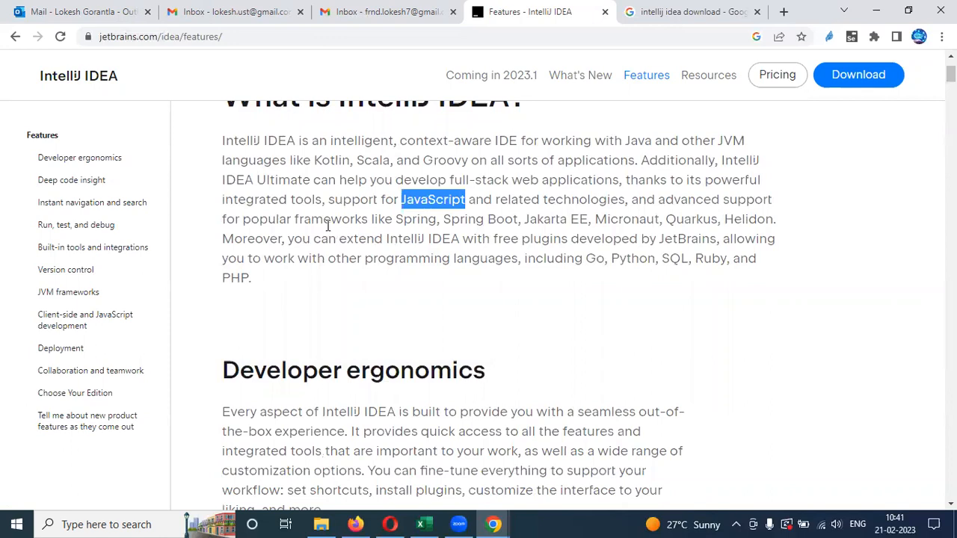
mouse_move(488, 224)
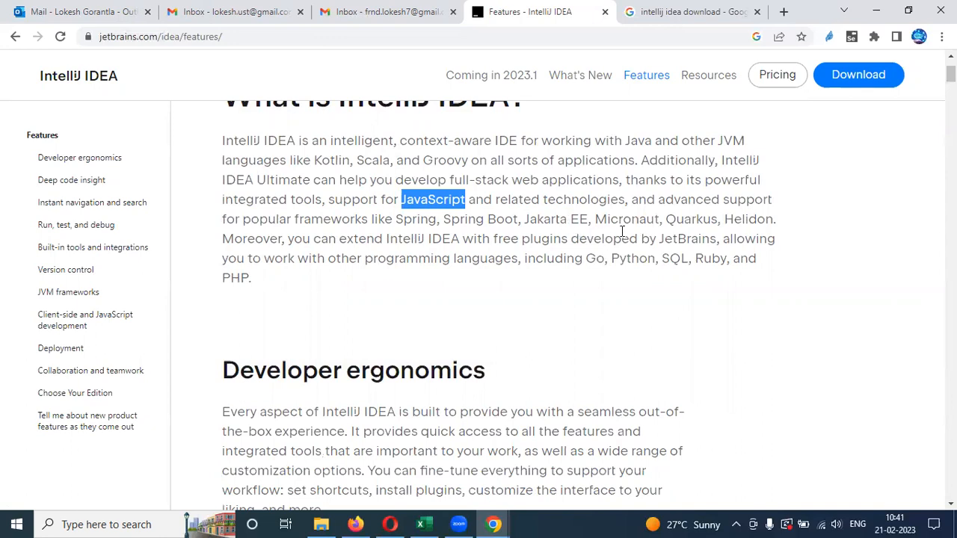
mouse_move(512, 258)
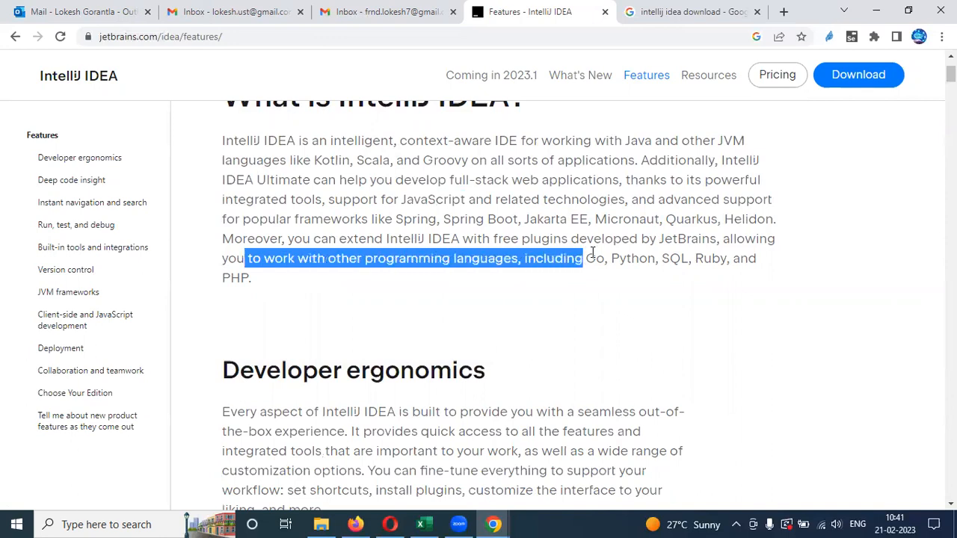
Step: Highlight the sentence about plugins for other languages like Go, Python, SQL, Ruby
drag(587, 258, 681, 258)
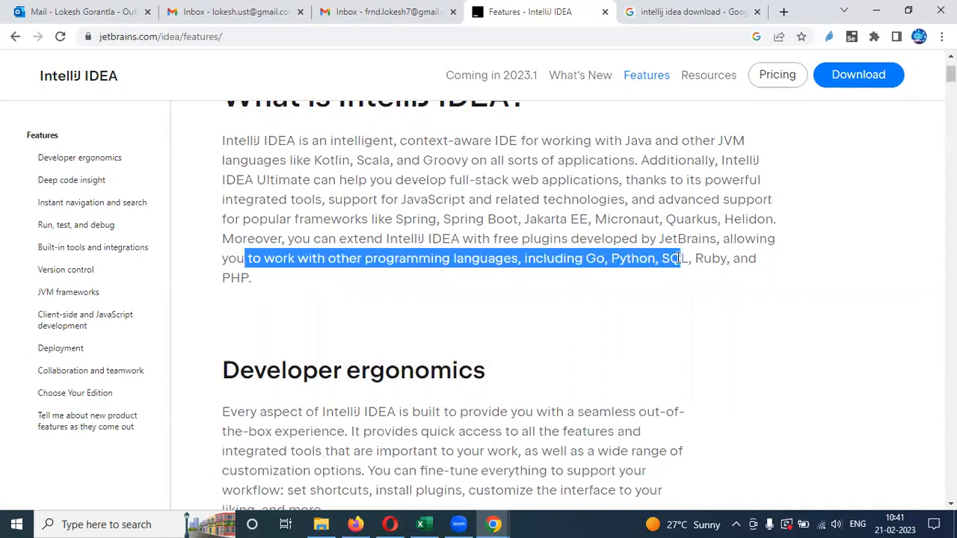
drag(677, 258, 770, 258)
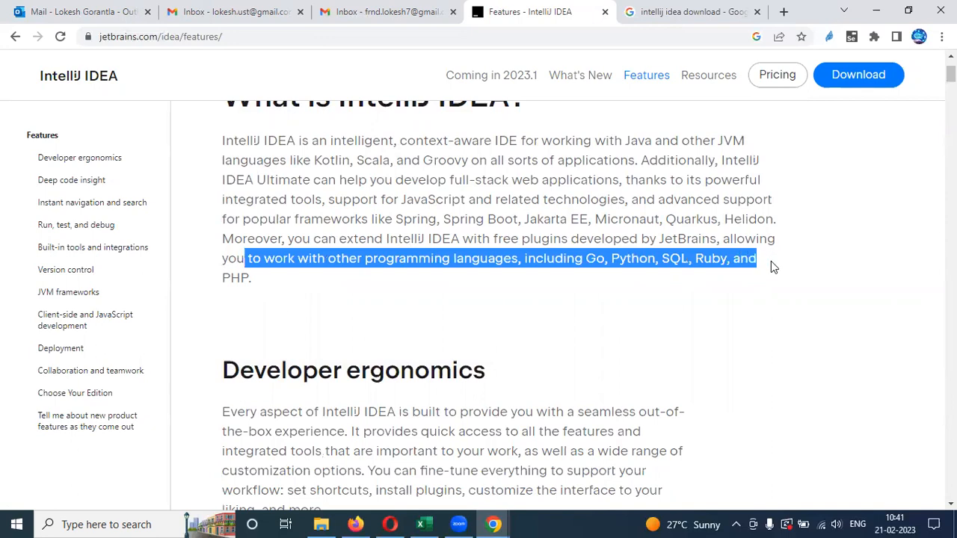
drag(756, 258, 252, 278)
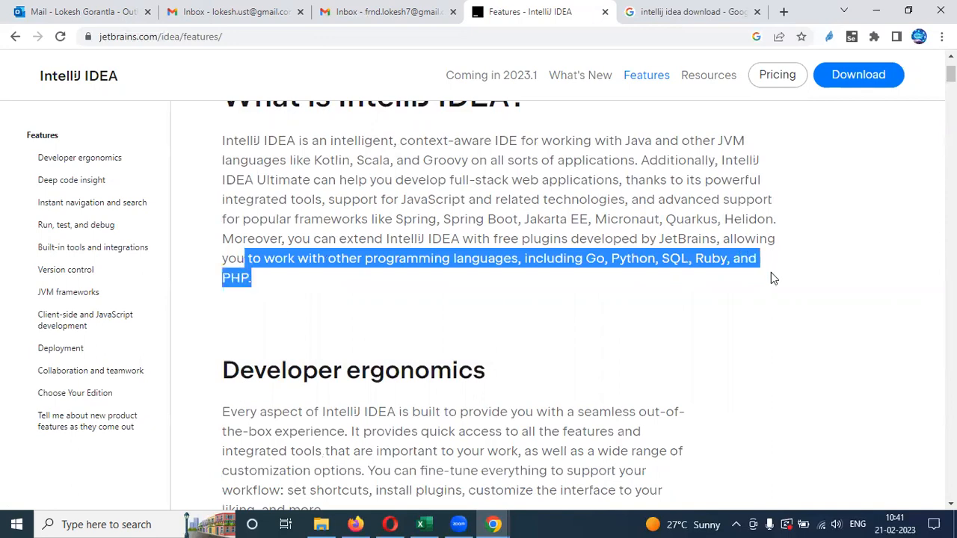
mouse_move(667, 336)
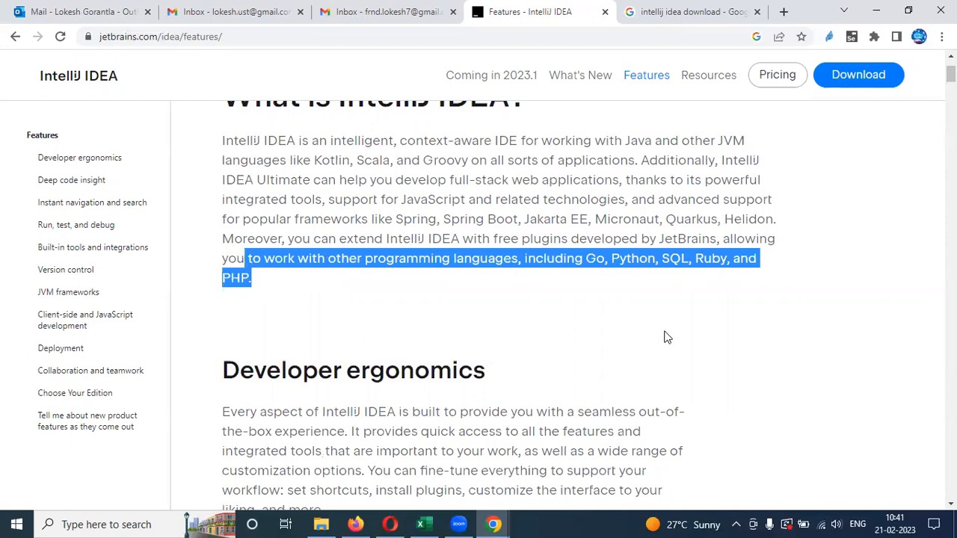
Step: Scroll the Features page past deep code insight down to Instant navigation and search
scroll(down, 3)
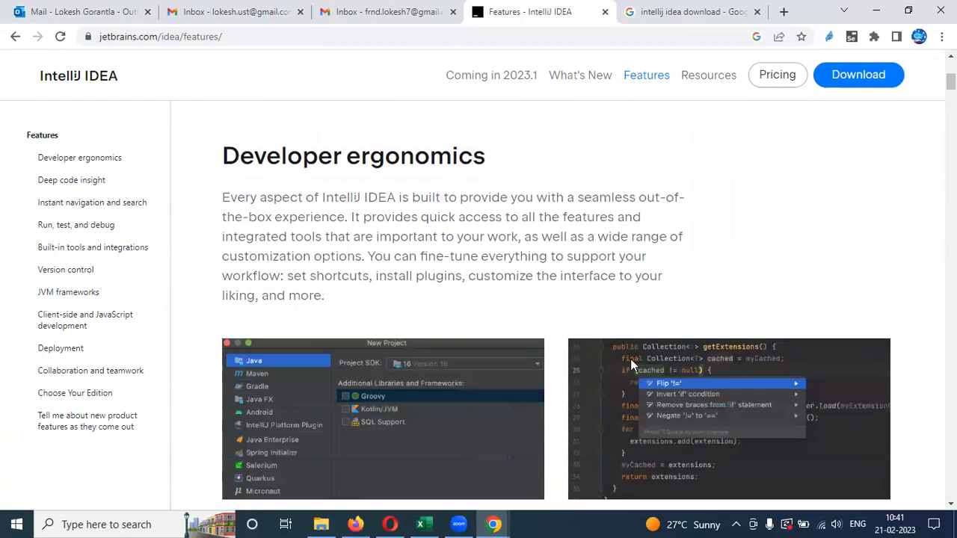
scroll(down, 3)
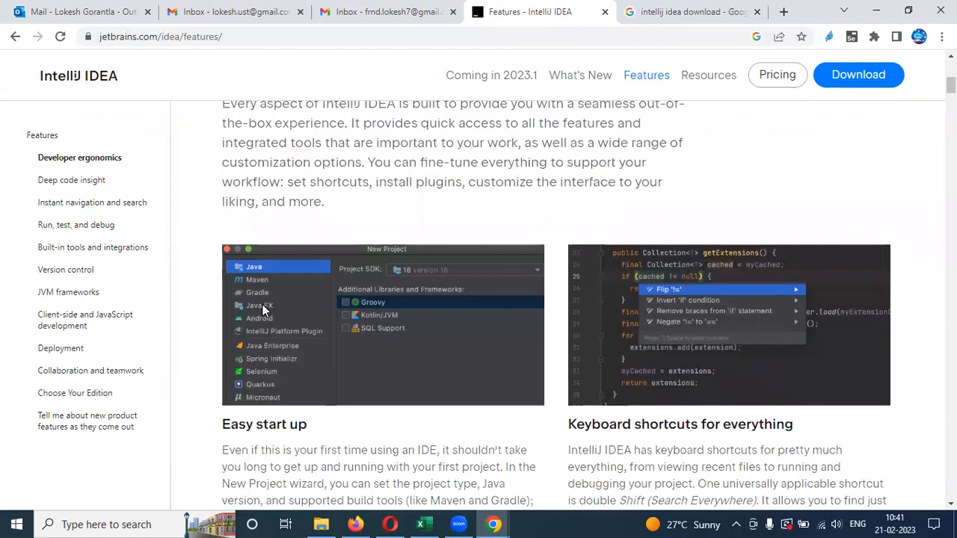
mouse_move(450, 342)
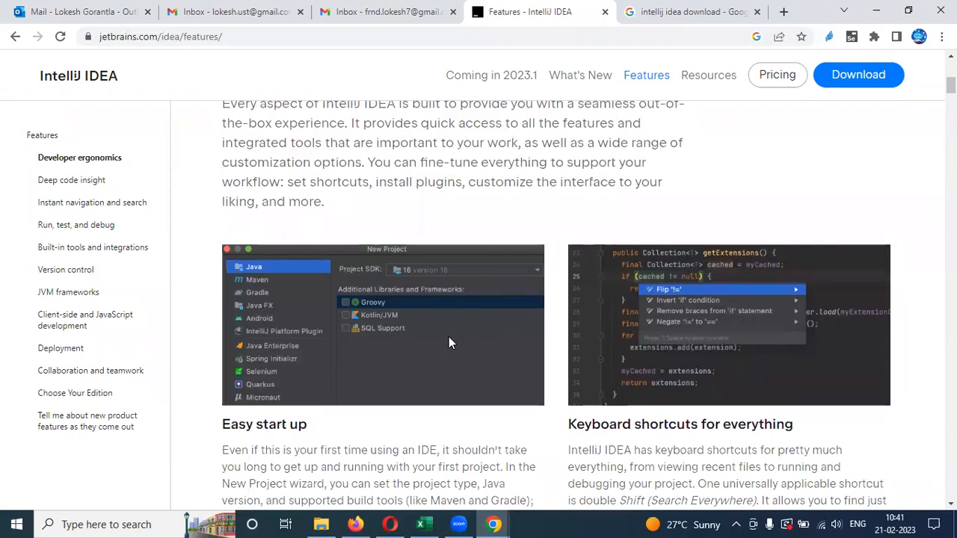
mouse_move(409, 318)
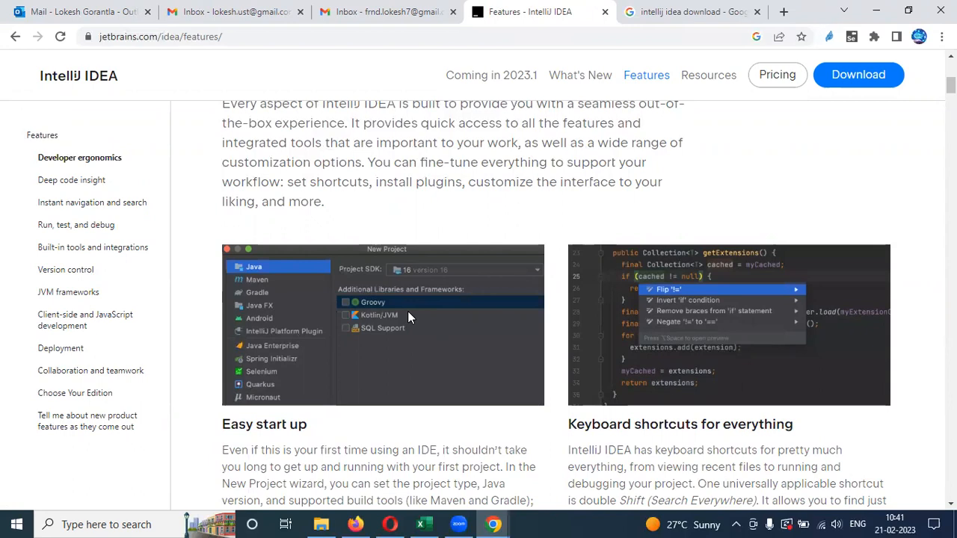
mouse_move(325, 315)
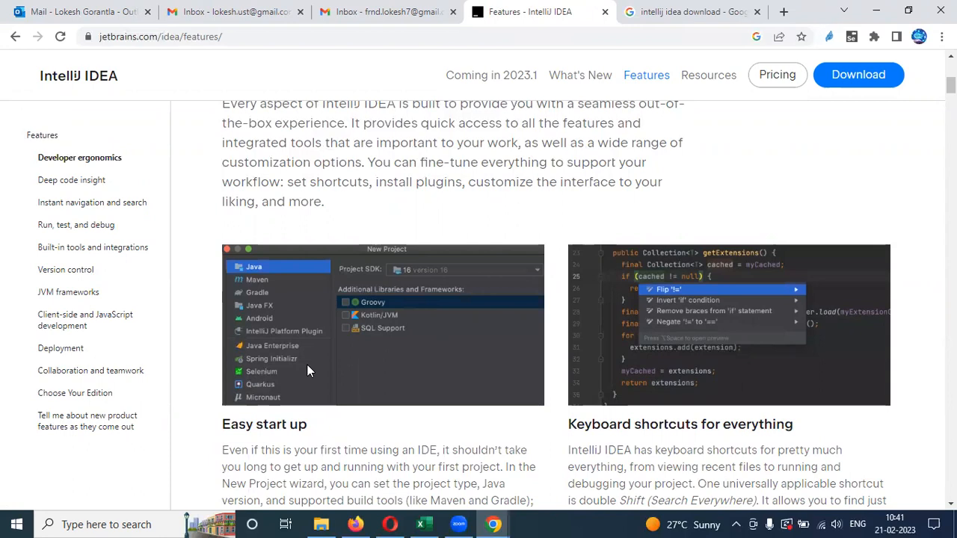
scroll(down, 3)
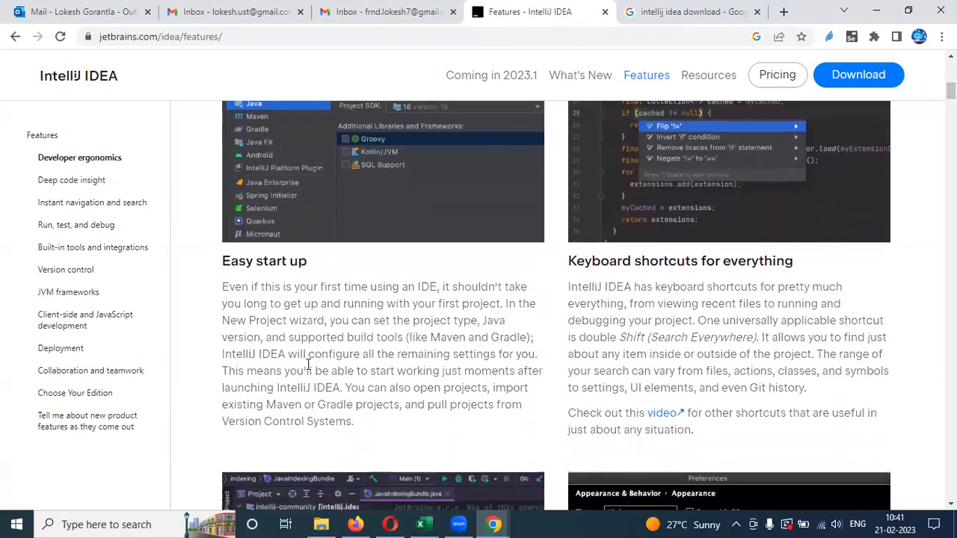
scroll(down, 3)
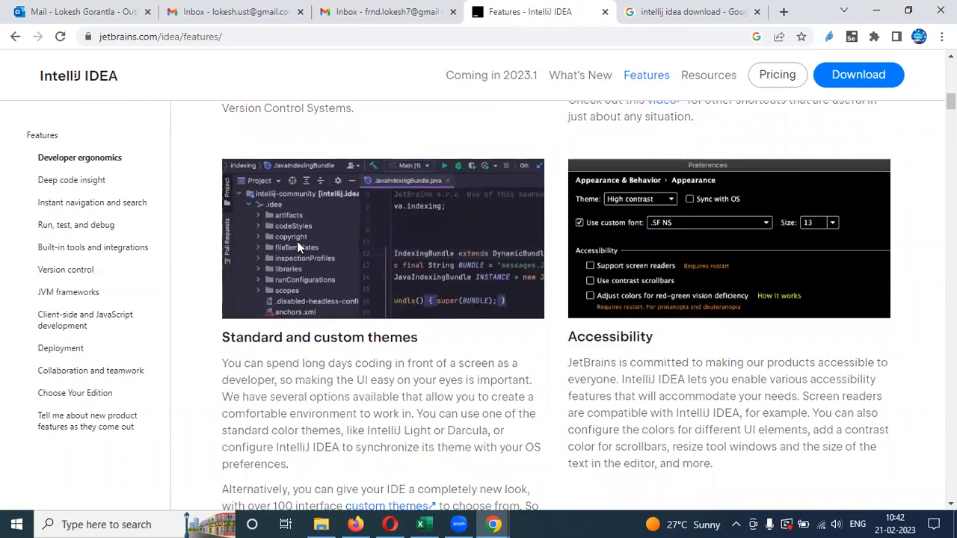
scroll(down, 3)
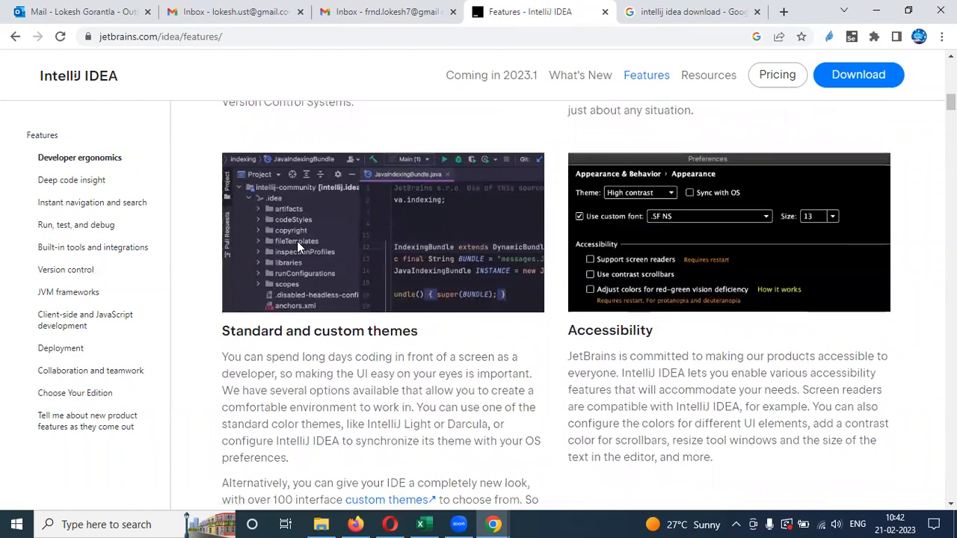
scroll(down, 3)
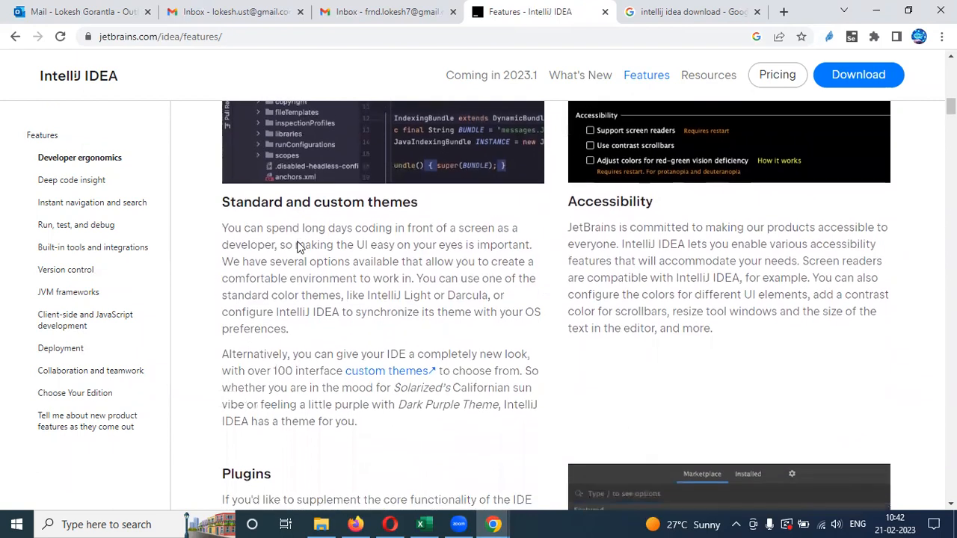
scroll(down, 3)
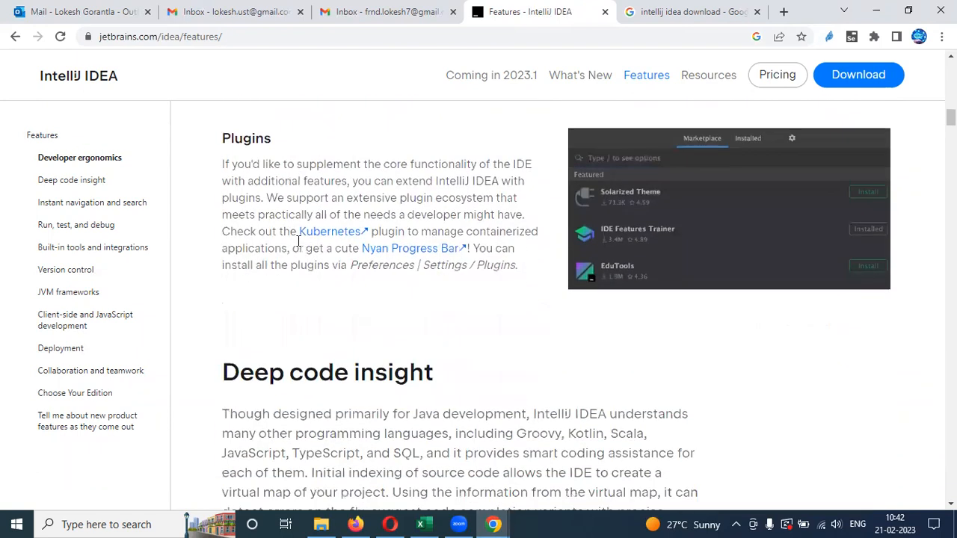
scroll(down, 3)
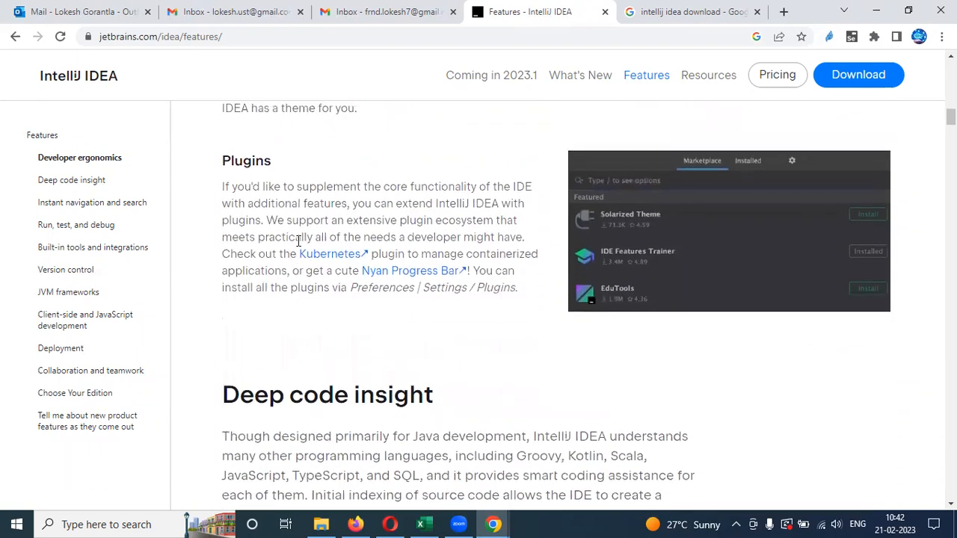
scroll(down, 3)
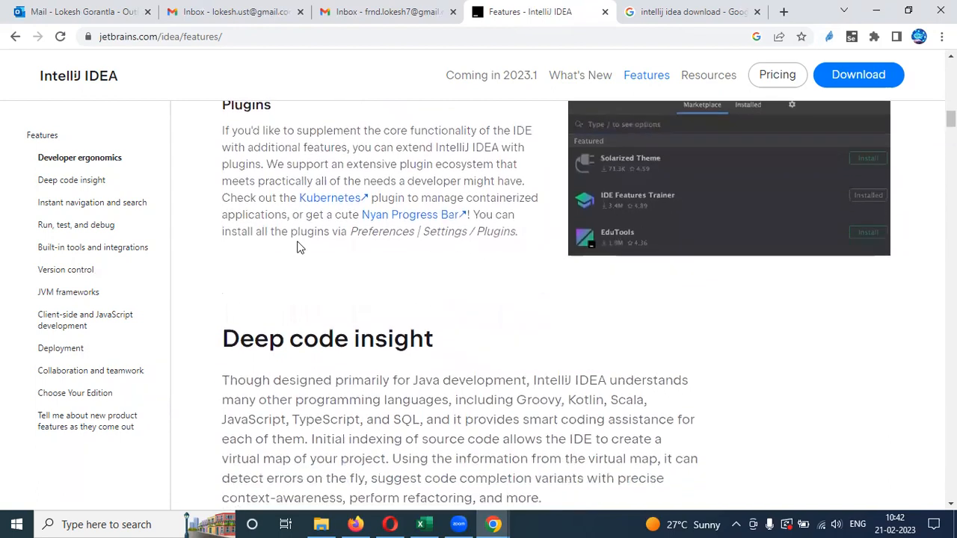
scroll(down, 3)
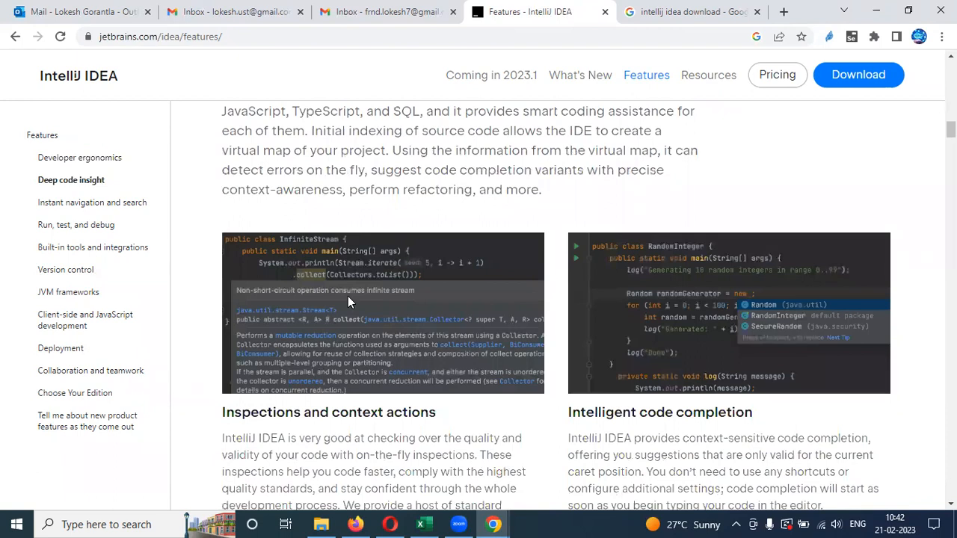
mouse_move(352, 314)
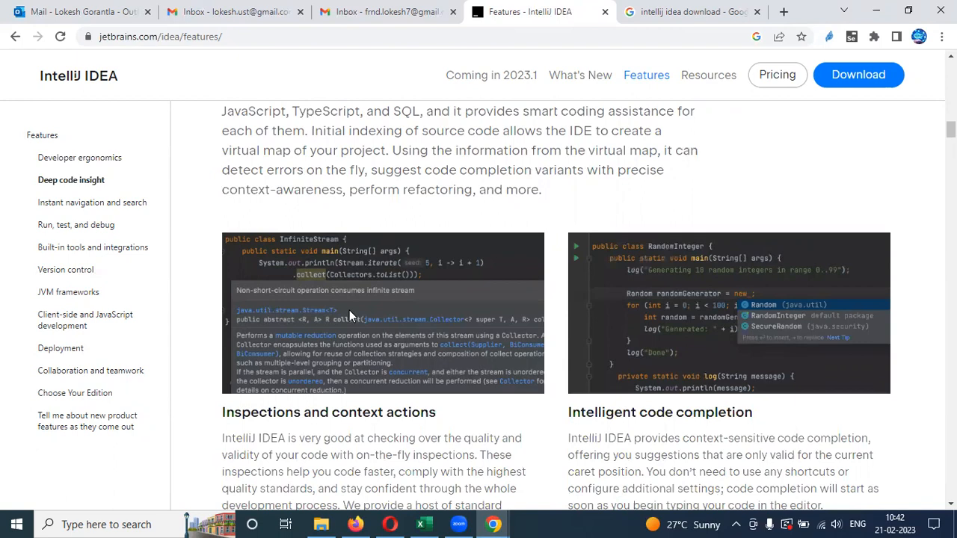
mouse_move(248, 311)
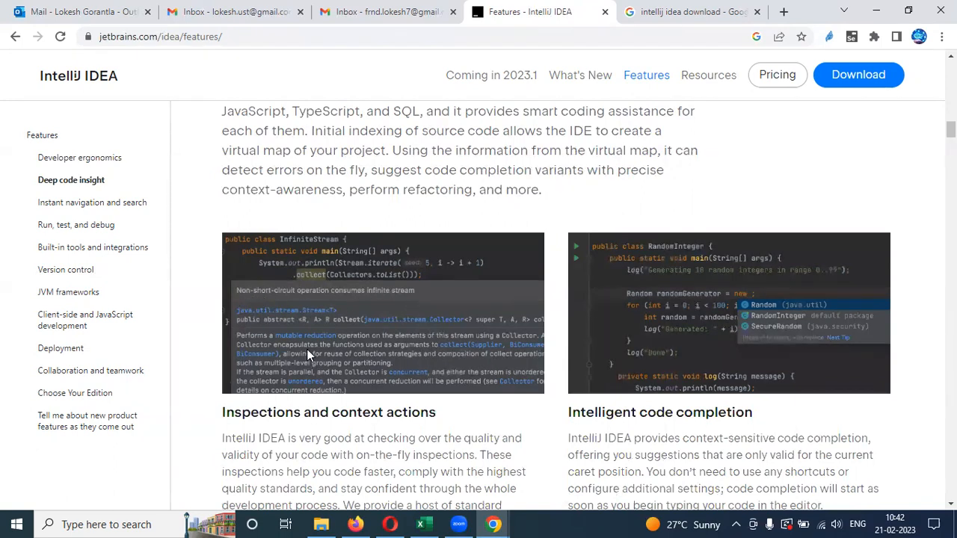
mouse_move(284, 340)
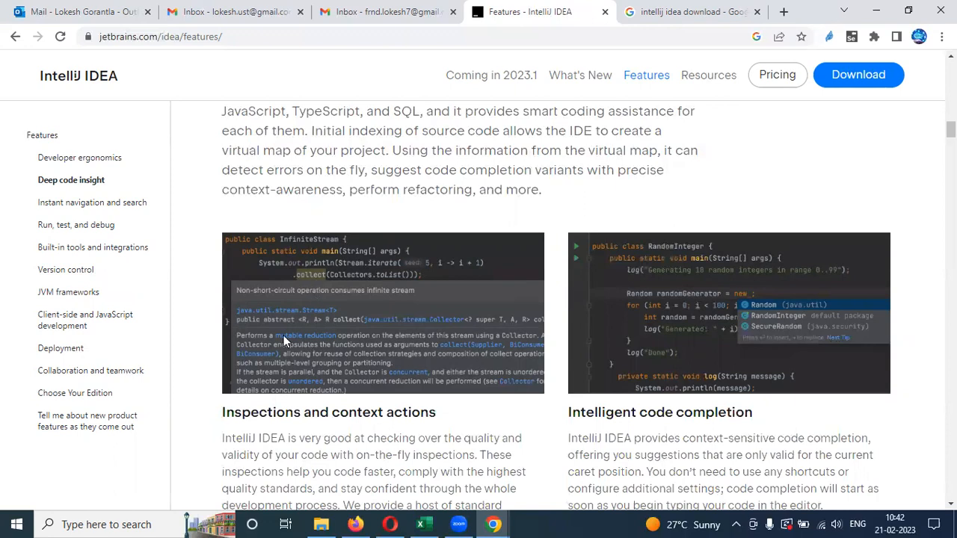
mouse_move(349, 356)
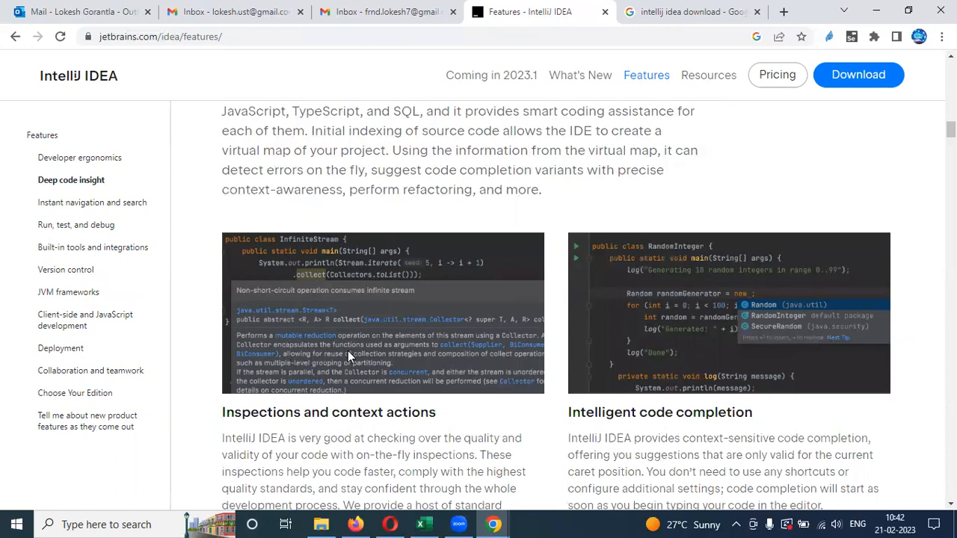
scroll(down, 3)
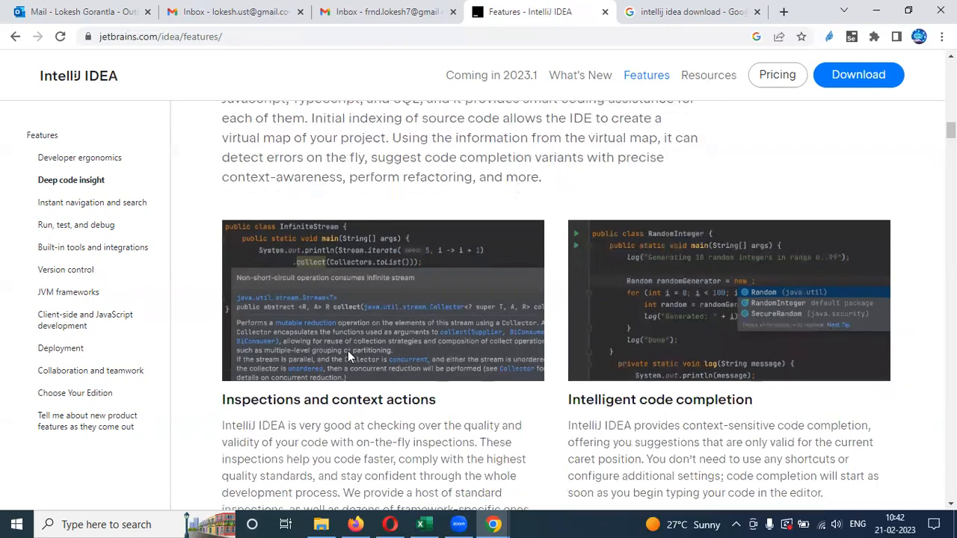
scroll(down, 3)
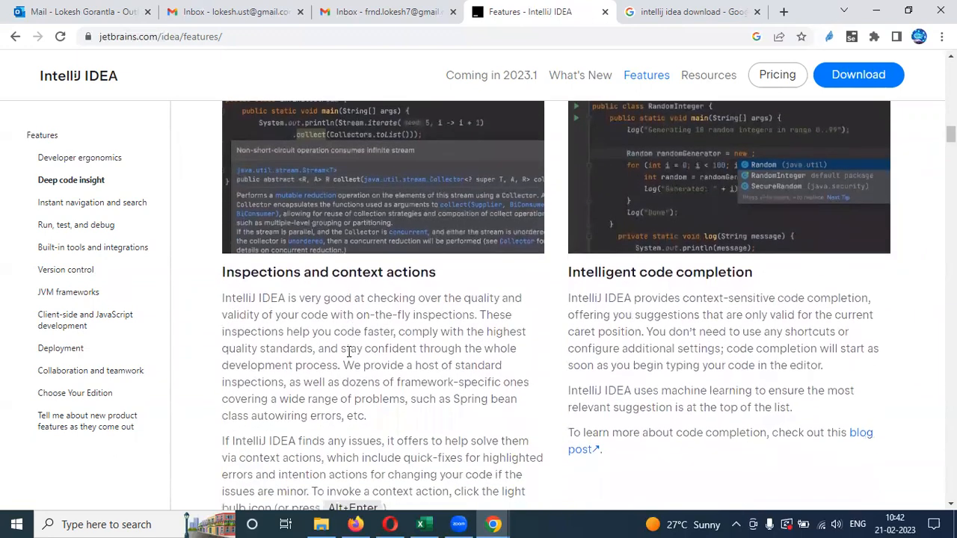
scroll(down, 3)
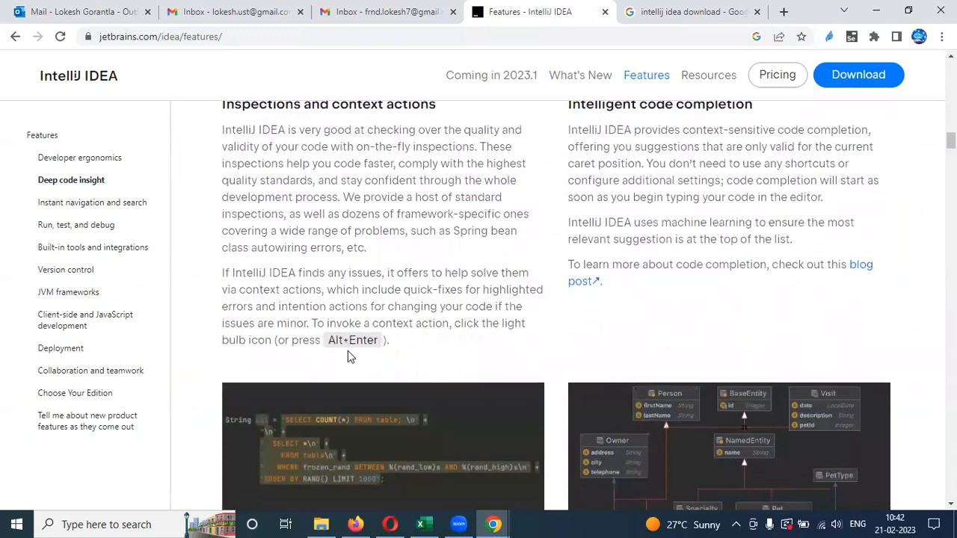
scroll(down, 3)
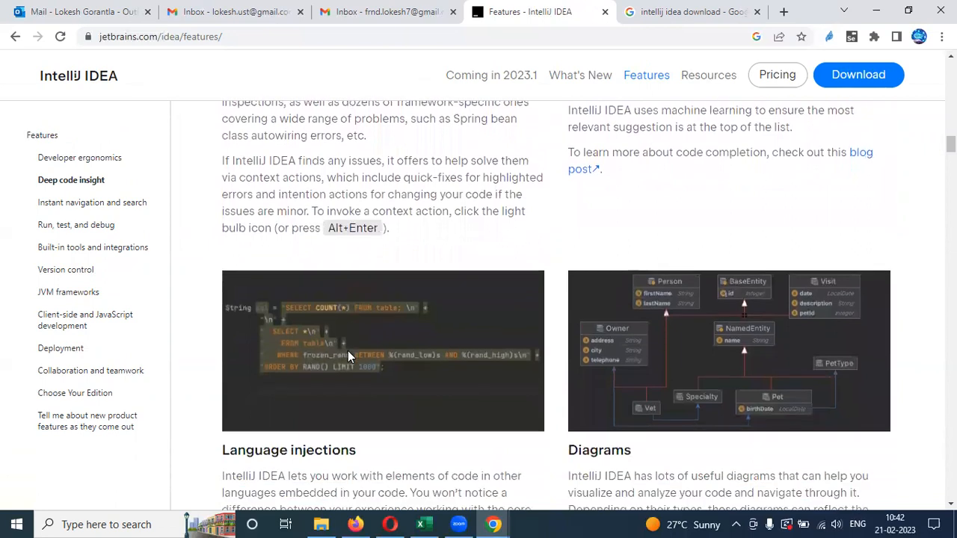
mouse_move(314, 314)
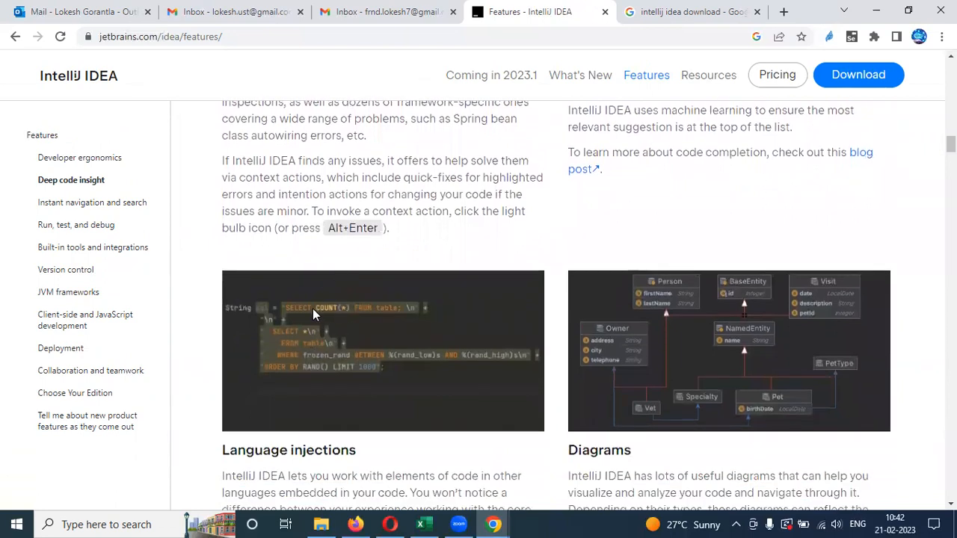
mouse_move(360, 281)
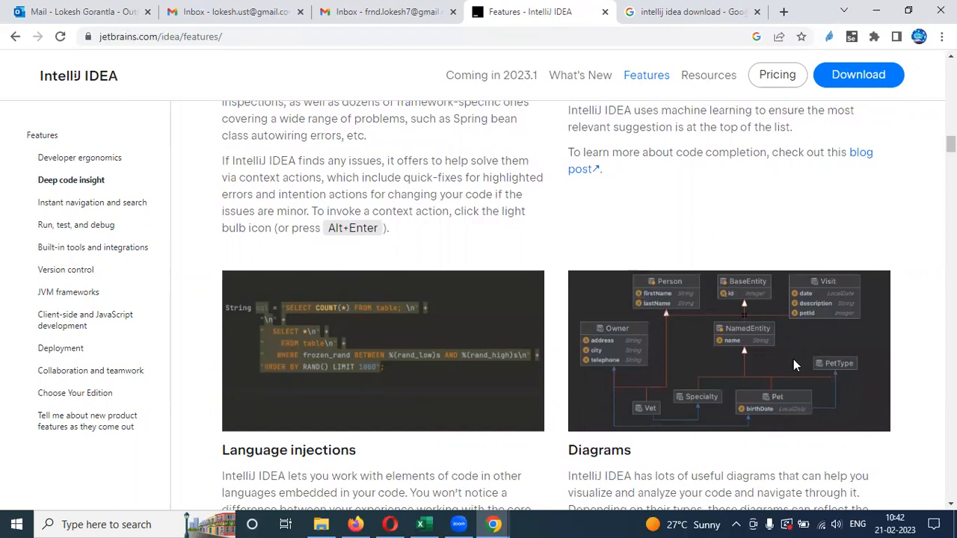
mouse_move(367, 387)
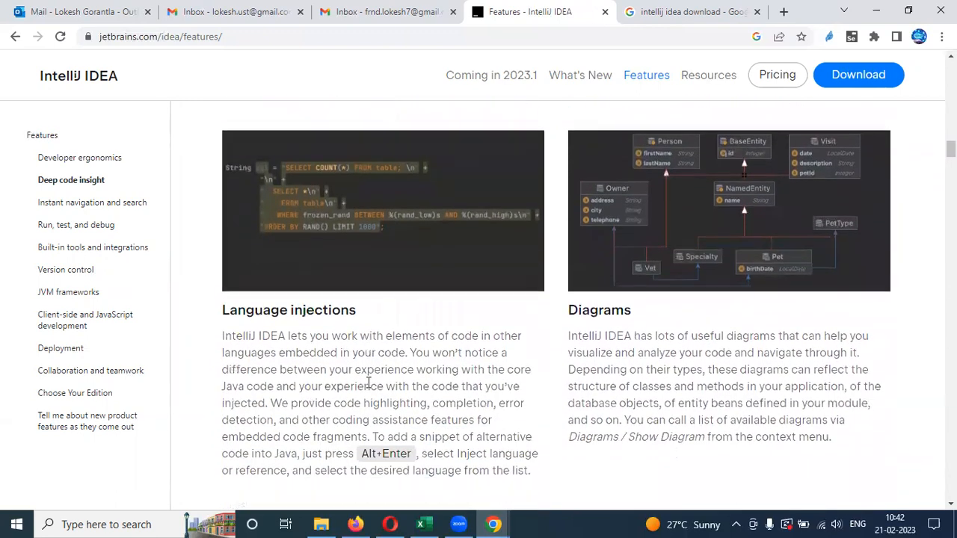
scroll(down, 3)
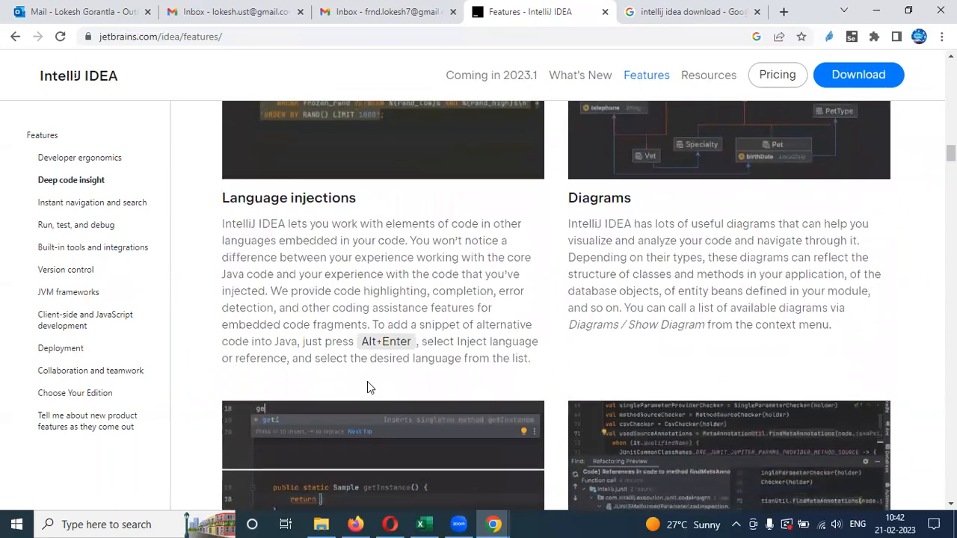
scroll(down, 3)
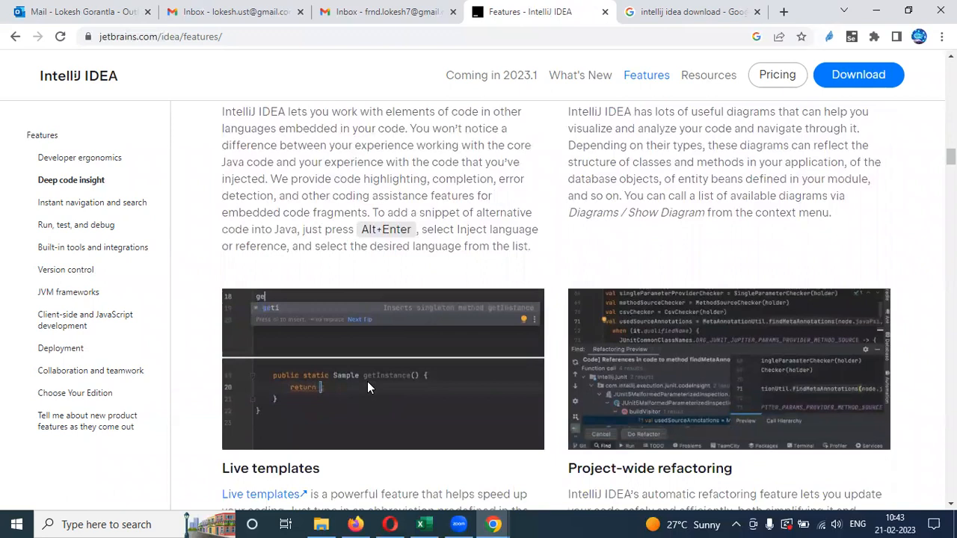
scroll(down, 3)
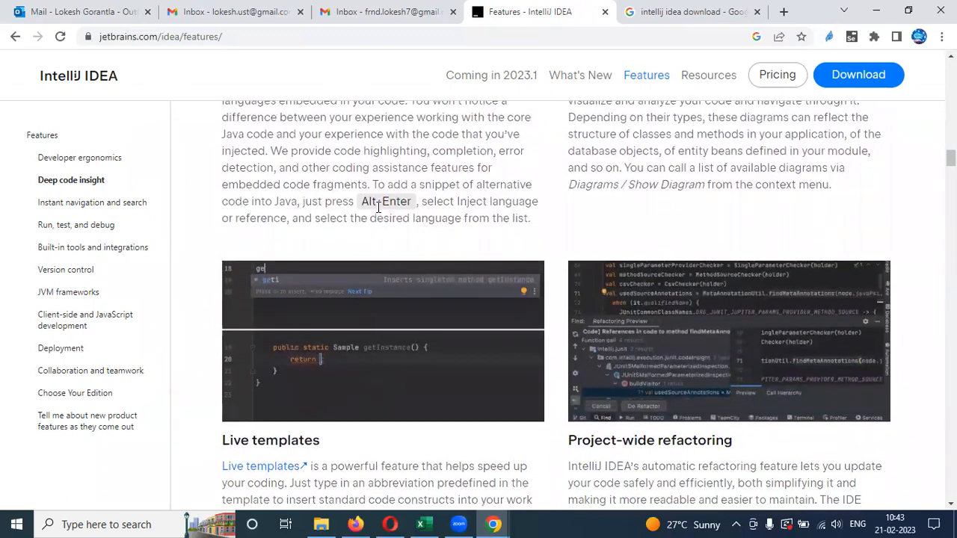
mouse_move(419, 303)
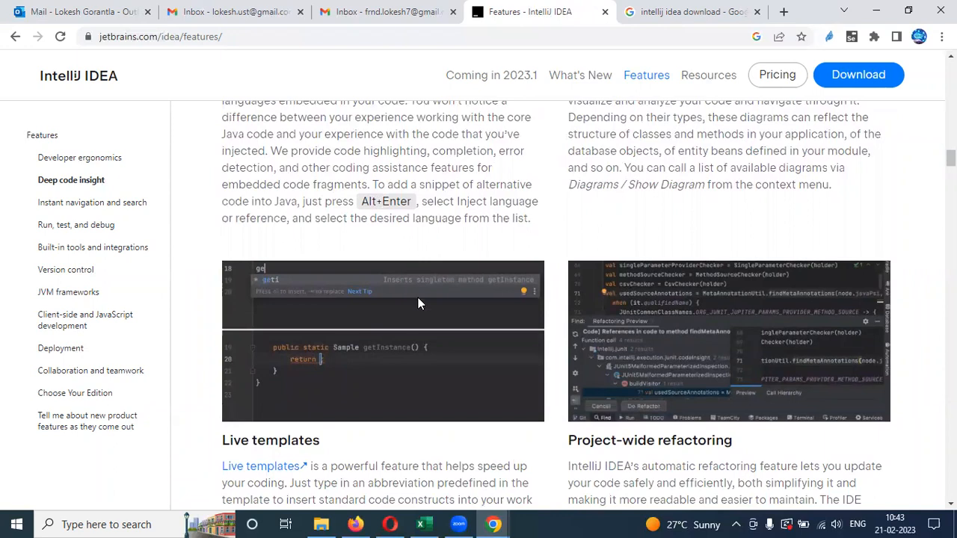
scroll(down, 3)
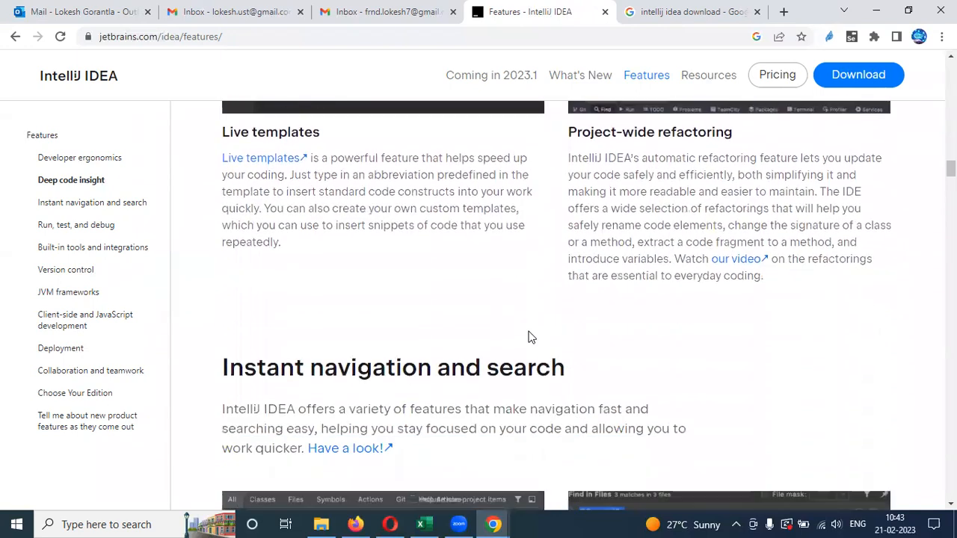
scroll(down, 3)
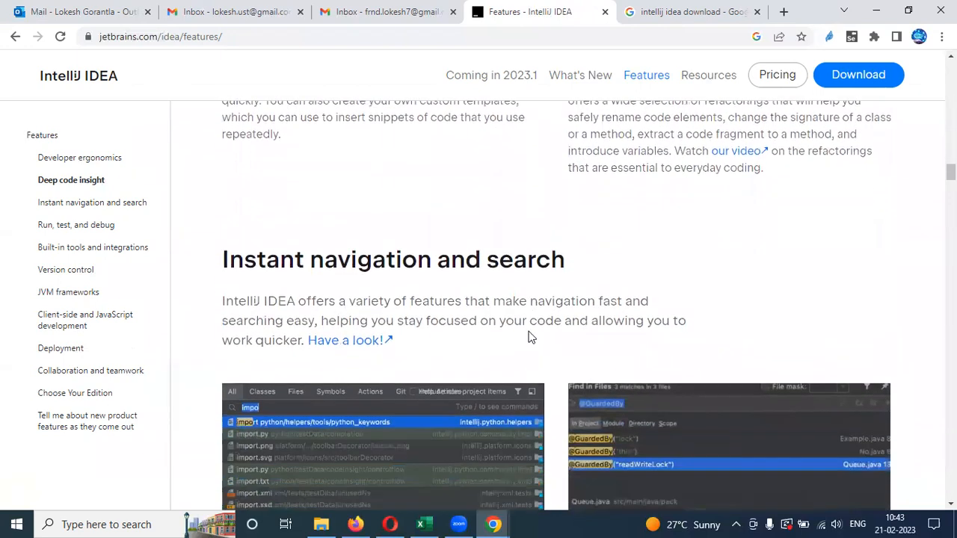
scroll(down, 3)
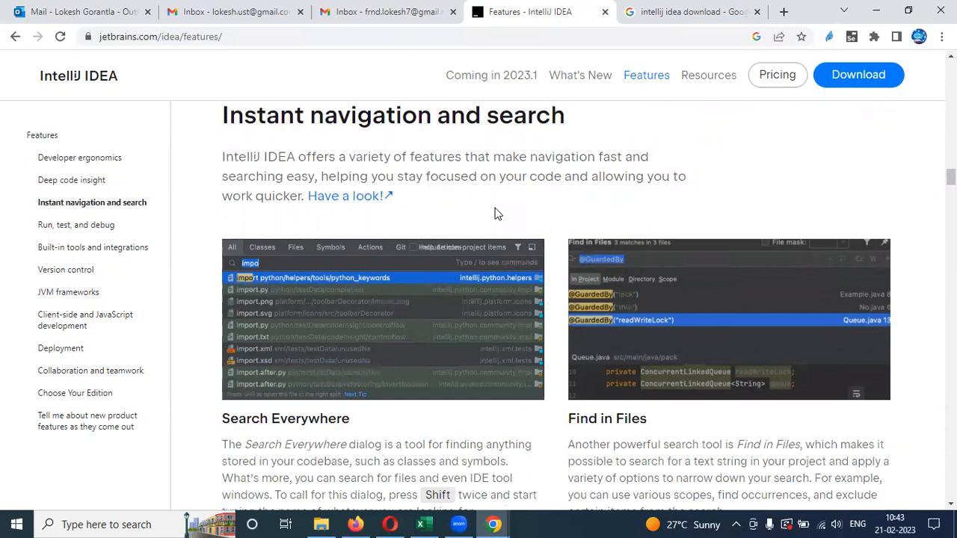
Step: Scroll past the Run, test, and debug section to Built-in tools and integrations
scroll(down, 3)
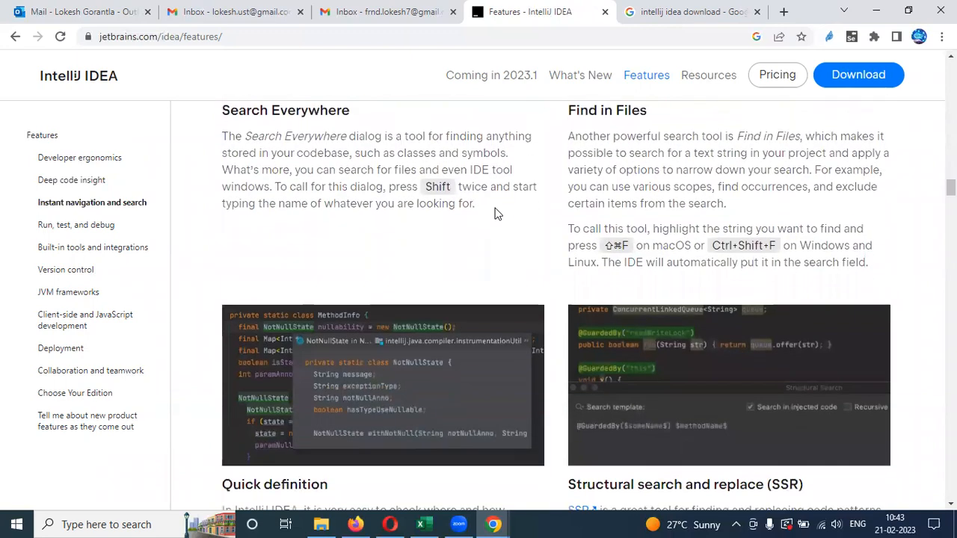
scroll(down, 3)
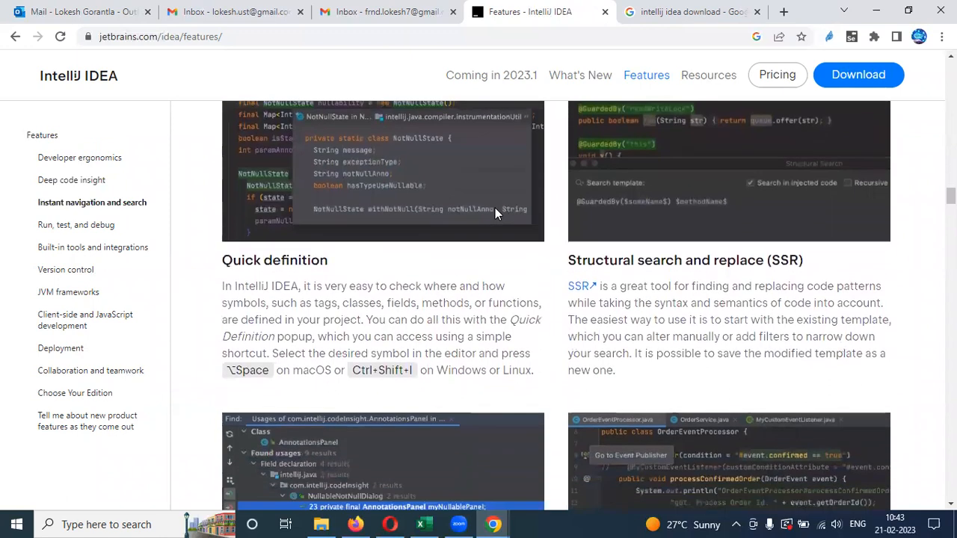
scroll(down, 3)
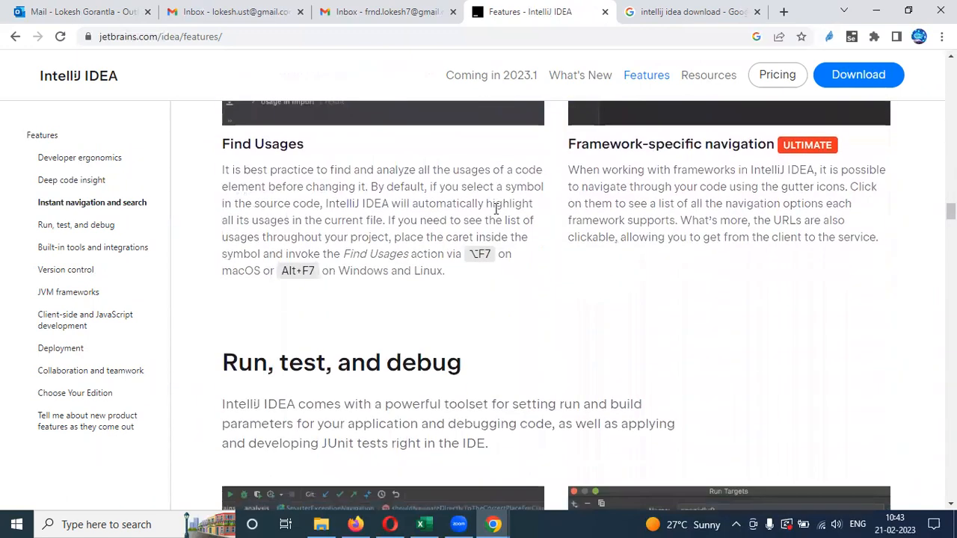
scroll(down, 3)
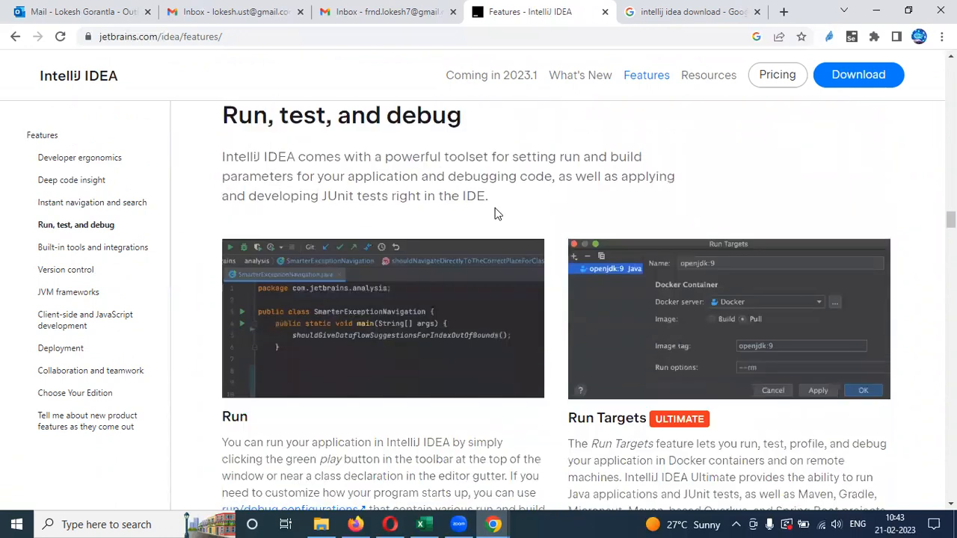
scroll(down, 3)
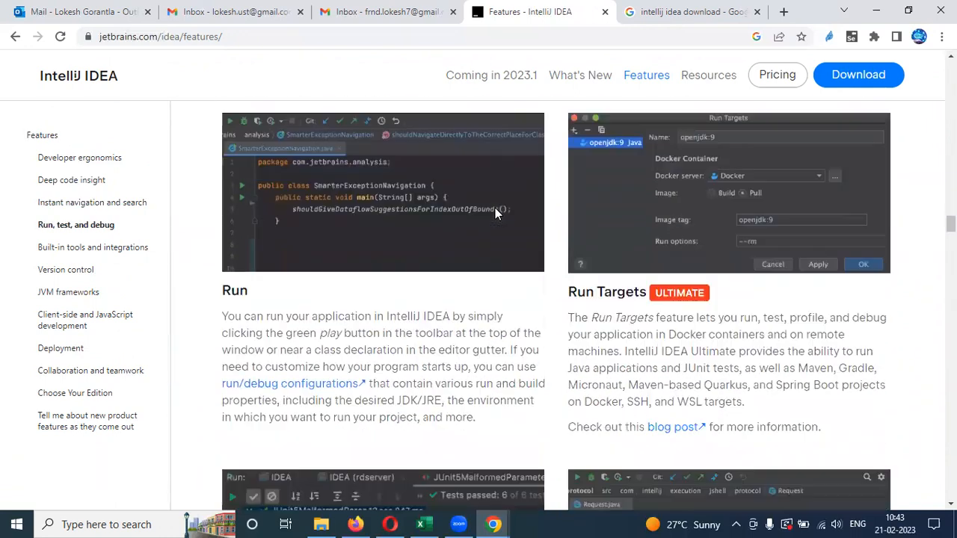
scroll(down, 3)
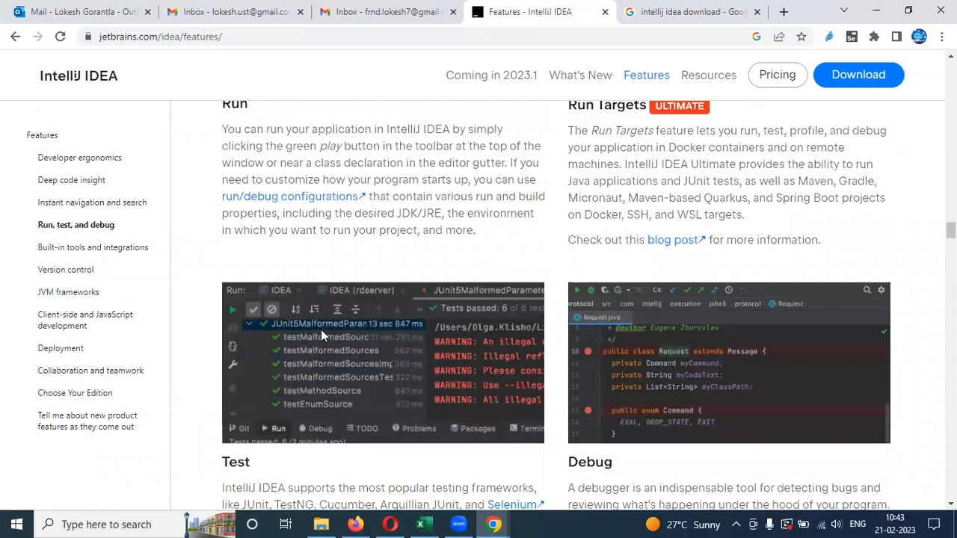
mouse_move(323, 380)
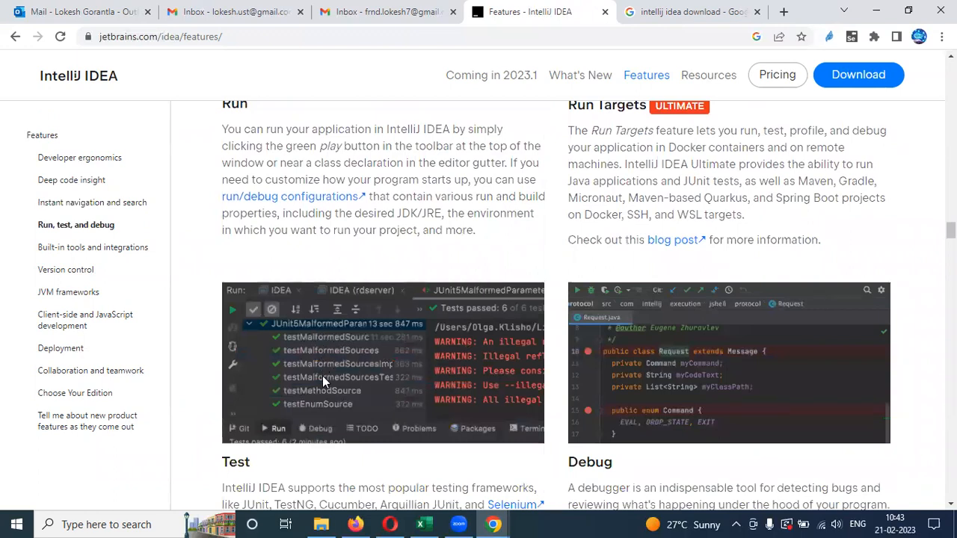
mouse_move(329, 374)
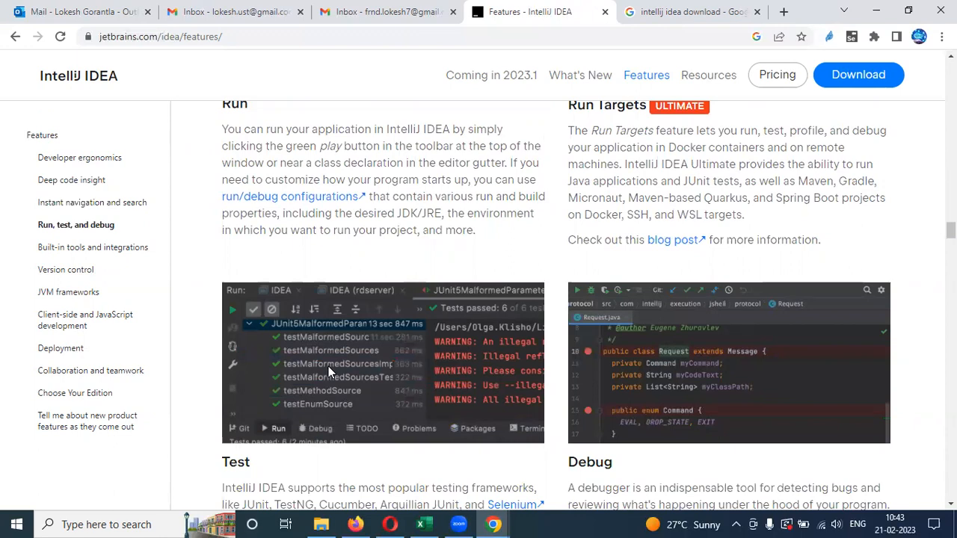
mouse_move(293, 357)
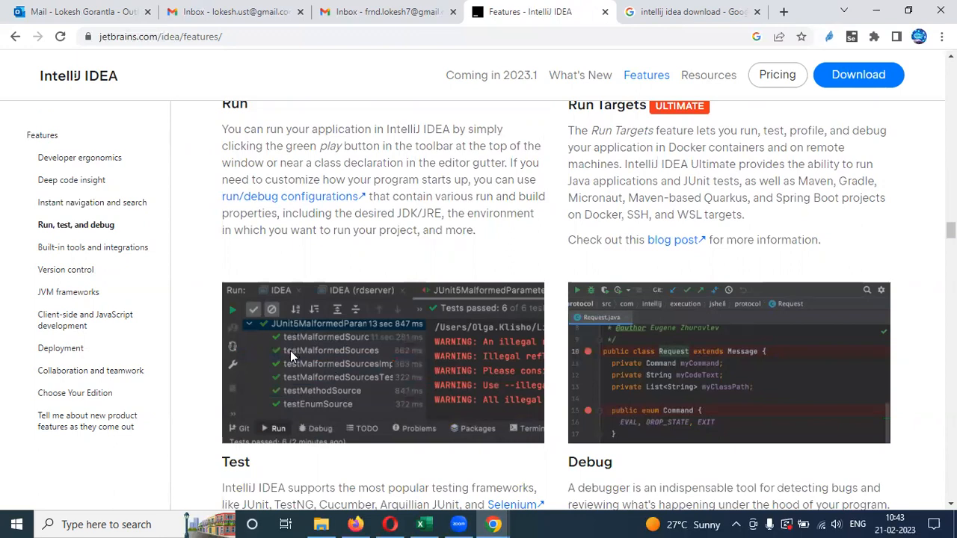
mouse_move(305, 406)
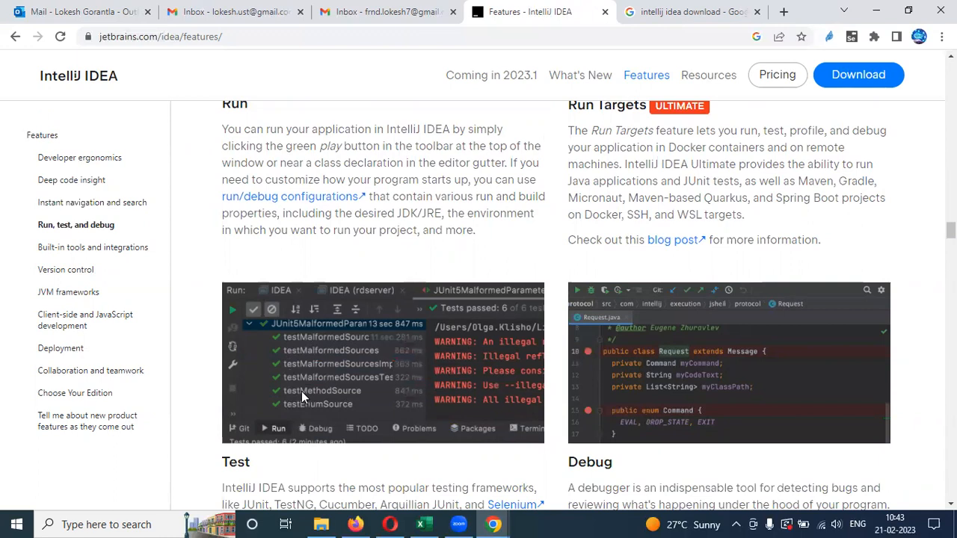
scroll(down, 3)
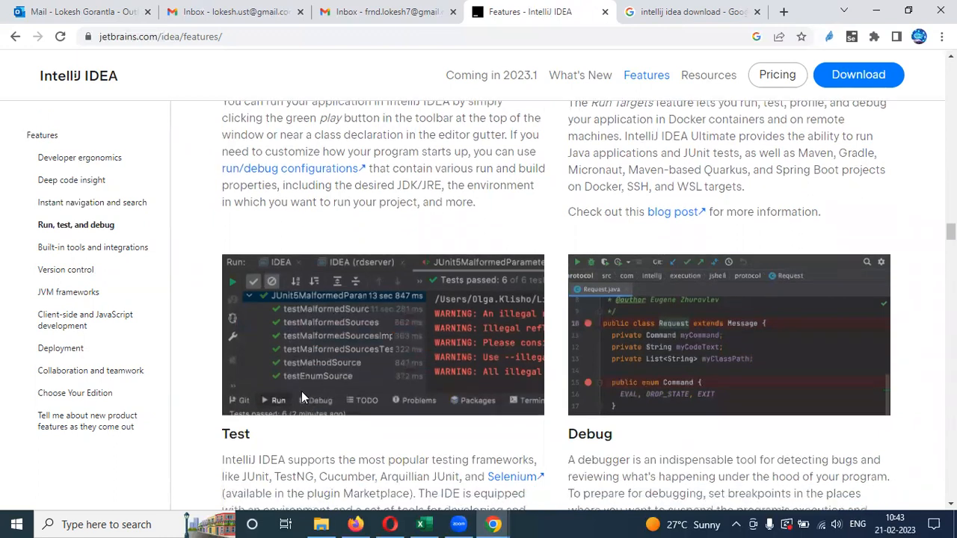
scroll(down, 3)
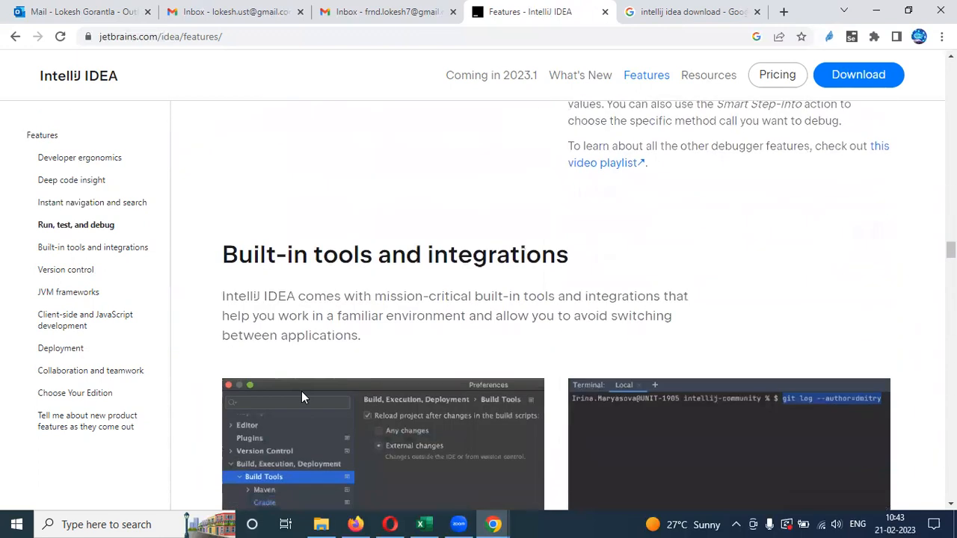
scroll(down, 3)
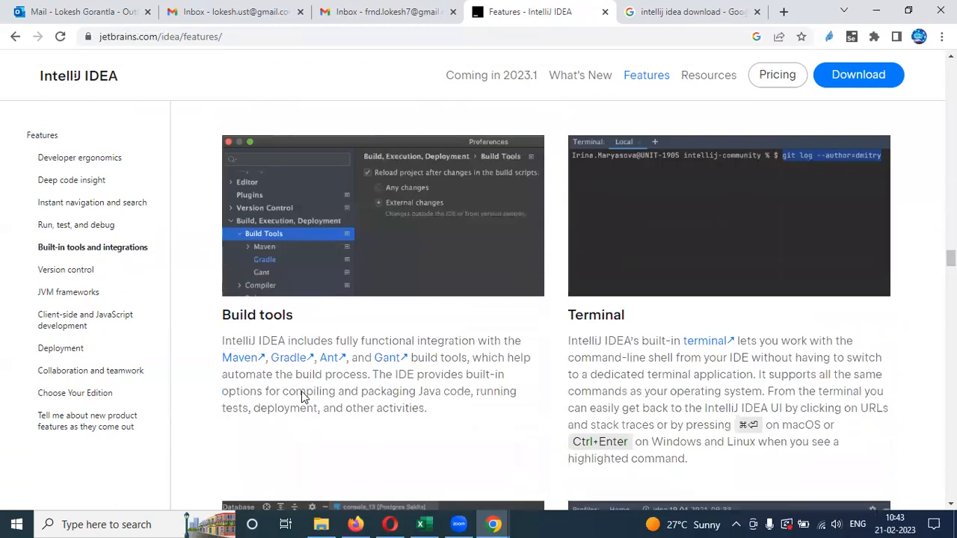
scroll(down, 3)
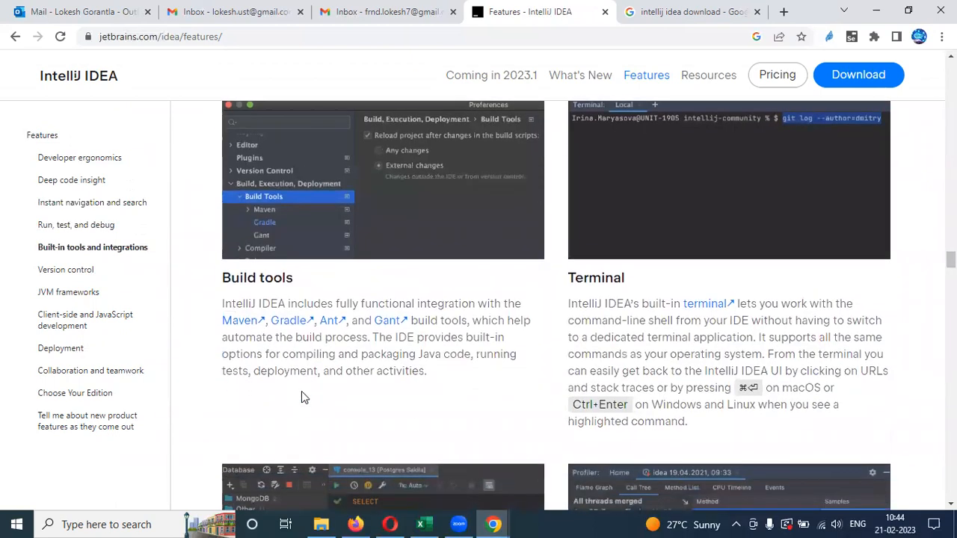
scroll(down, 3)
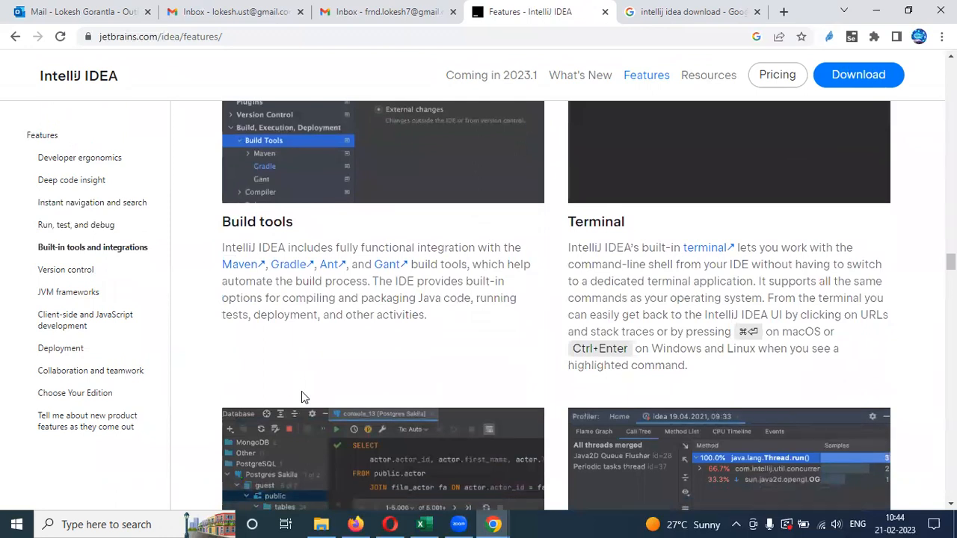
scroll(down, 3)
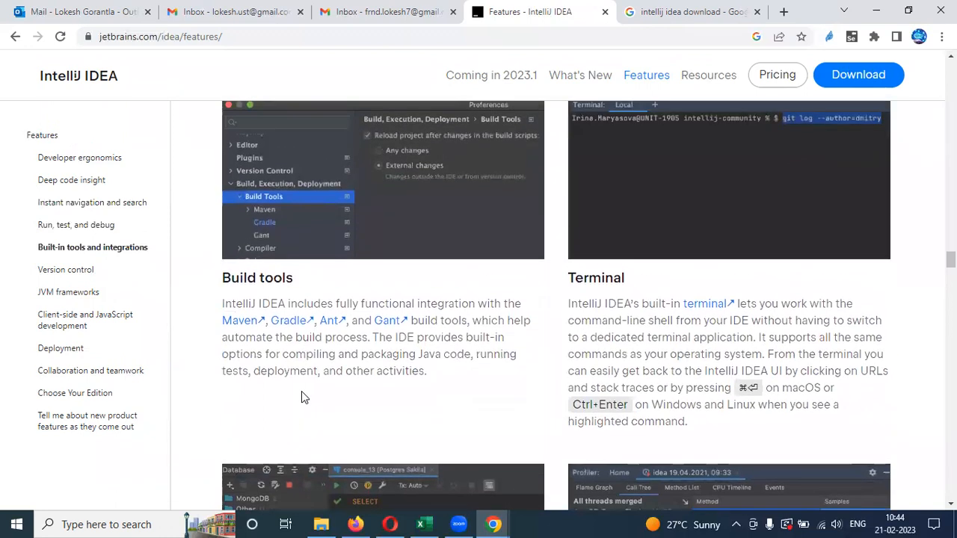
mouse_move(656, 216)
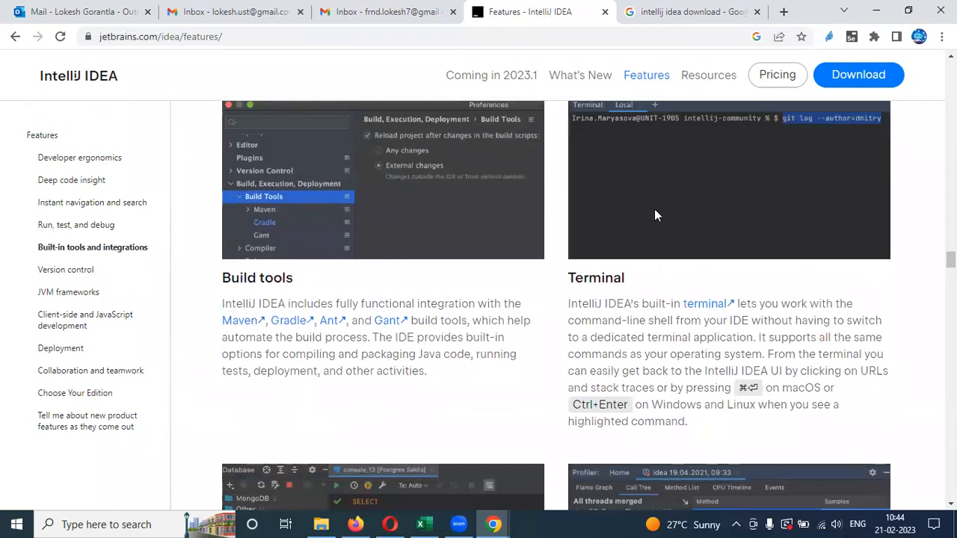
scroll(down, 3)
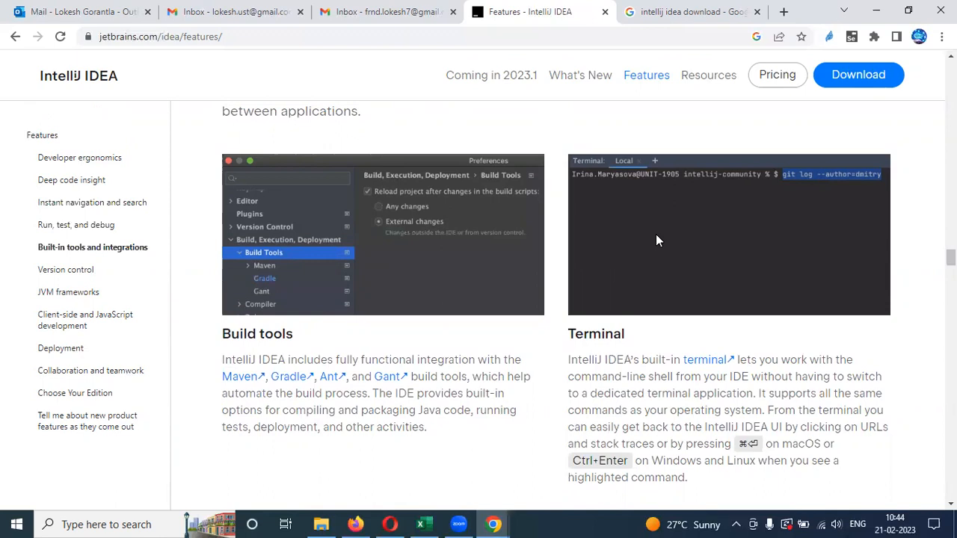
scroll(down, 3)
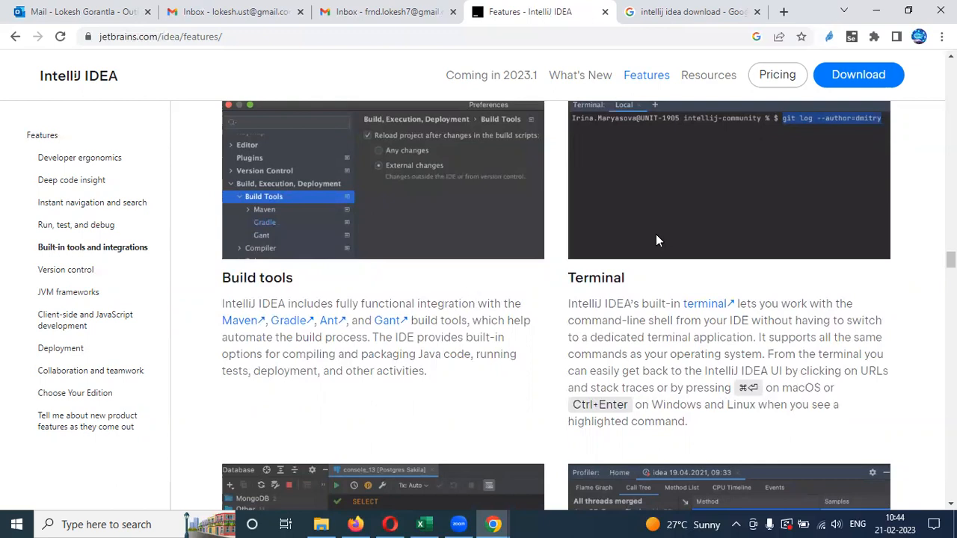
mouse_move(673, 235)
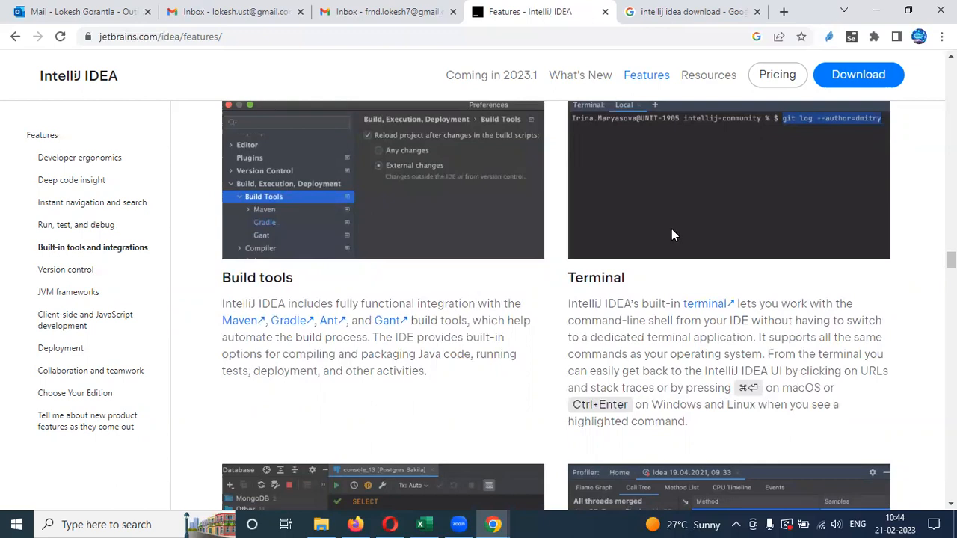
mouse_move(639, 257)
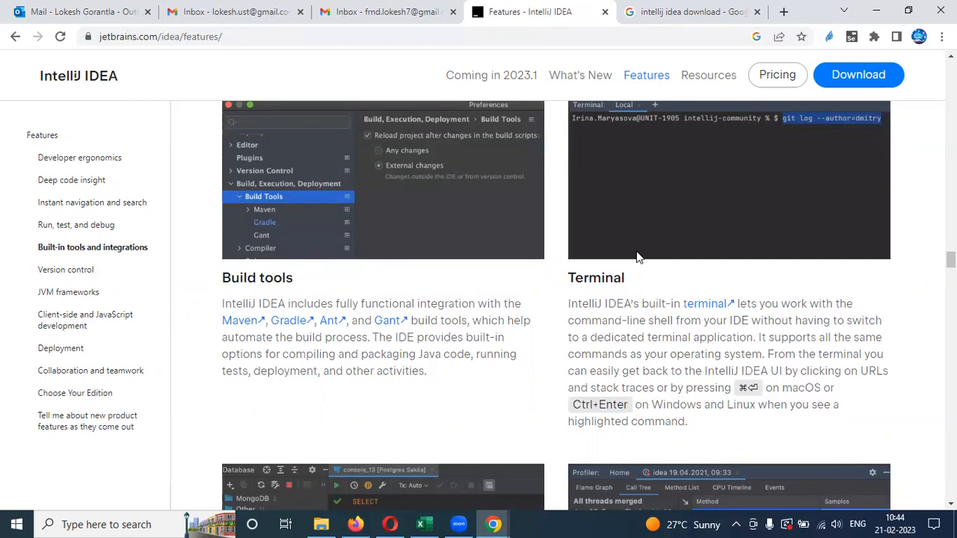
scroll(down, 3)
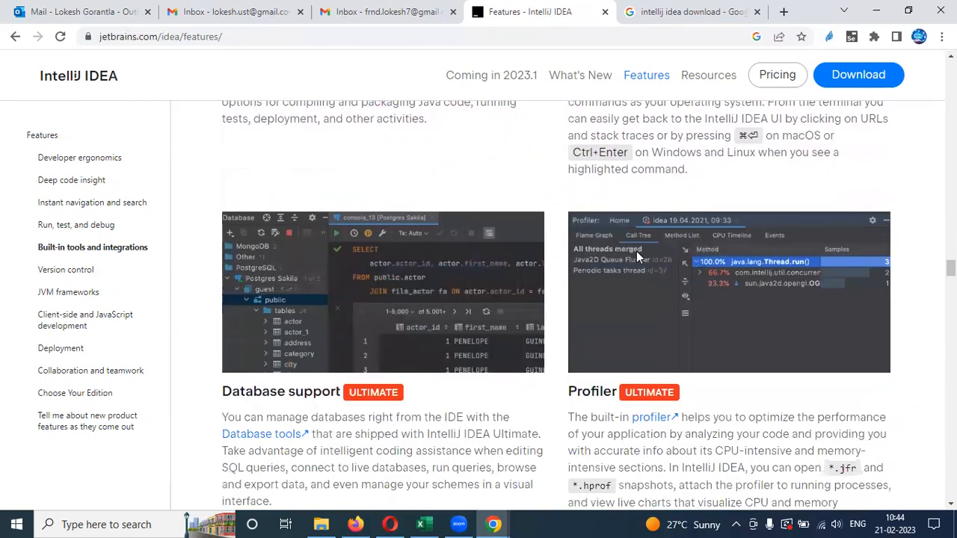
scroll(down, 3)
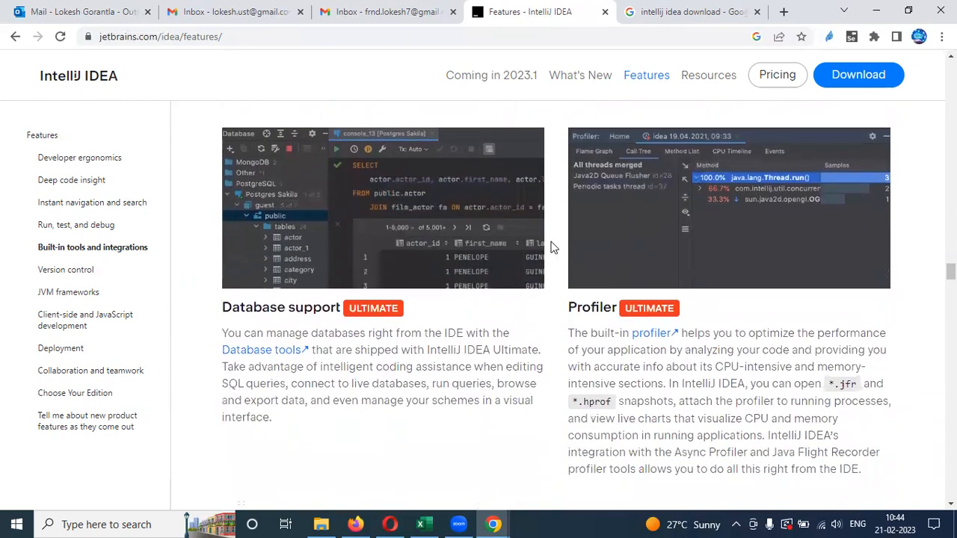
scroll(down, 3)
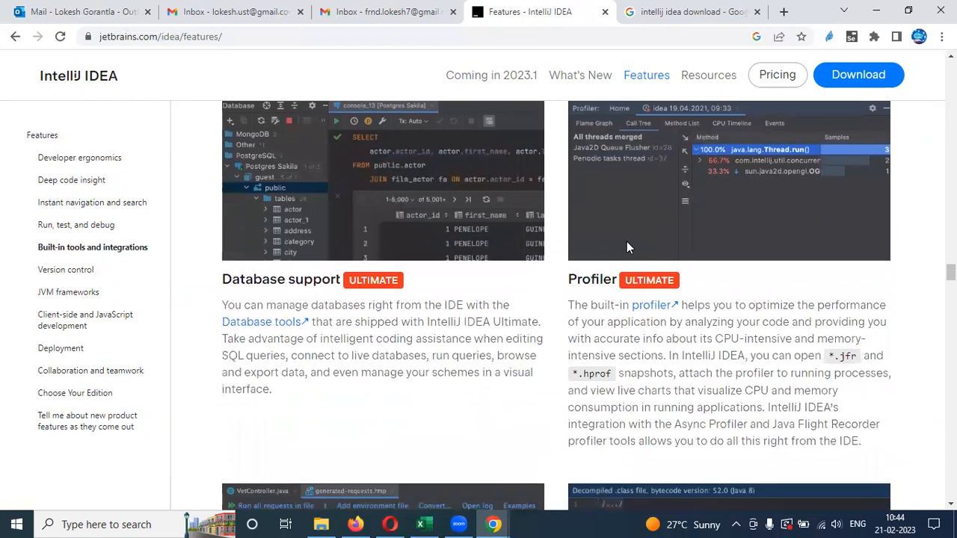
scroll(down, 3)
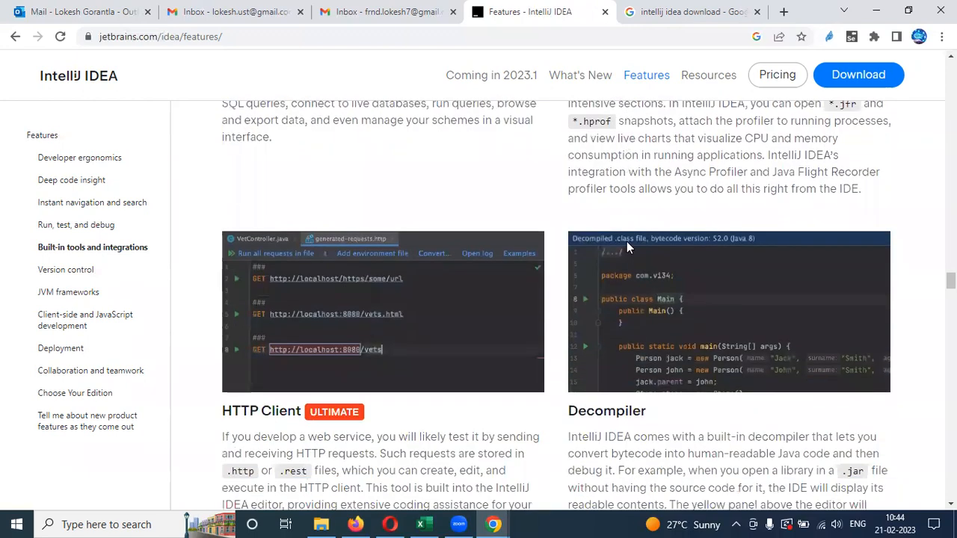
scroll(down, 3)
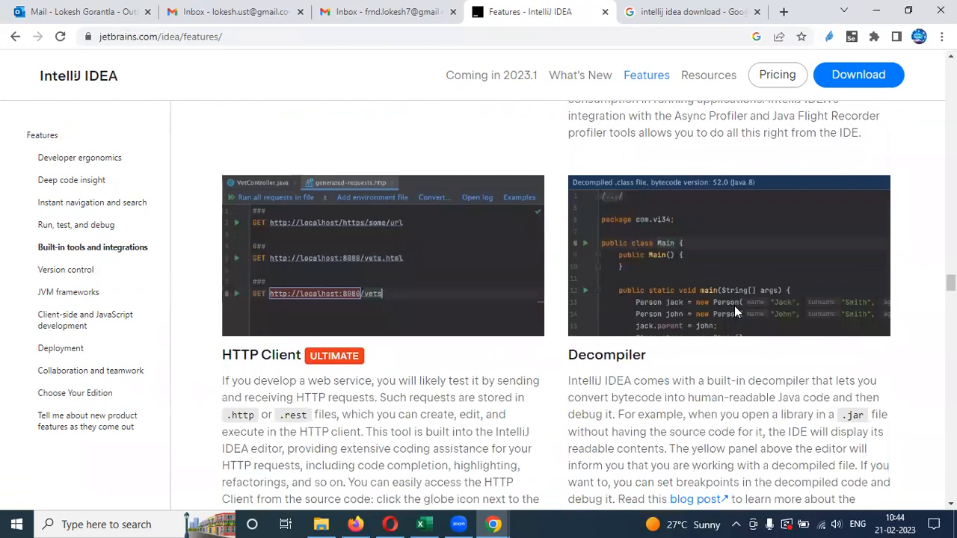
mouse_move(761, 311)
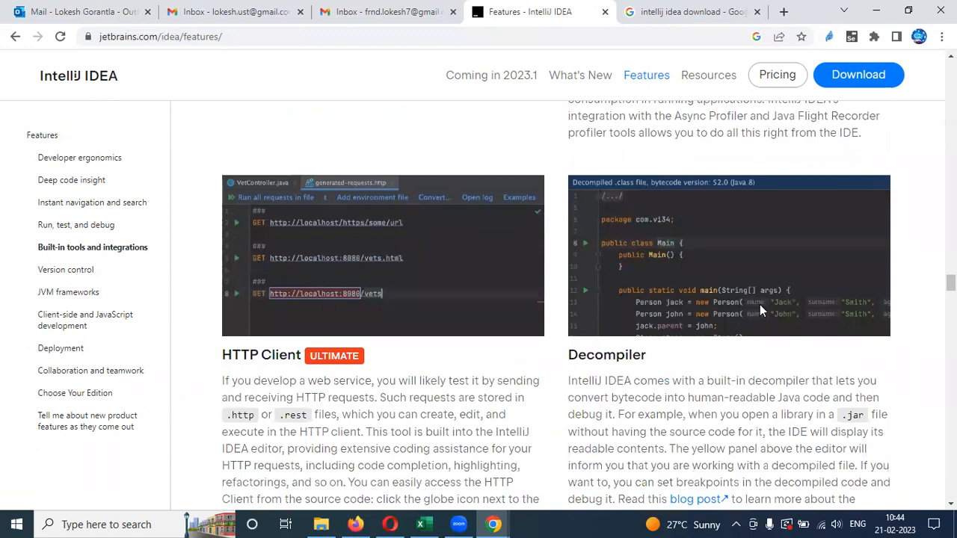
mouse_move(766, 314)
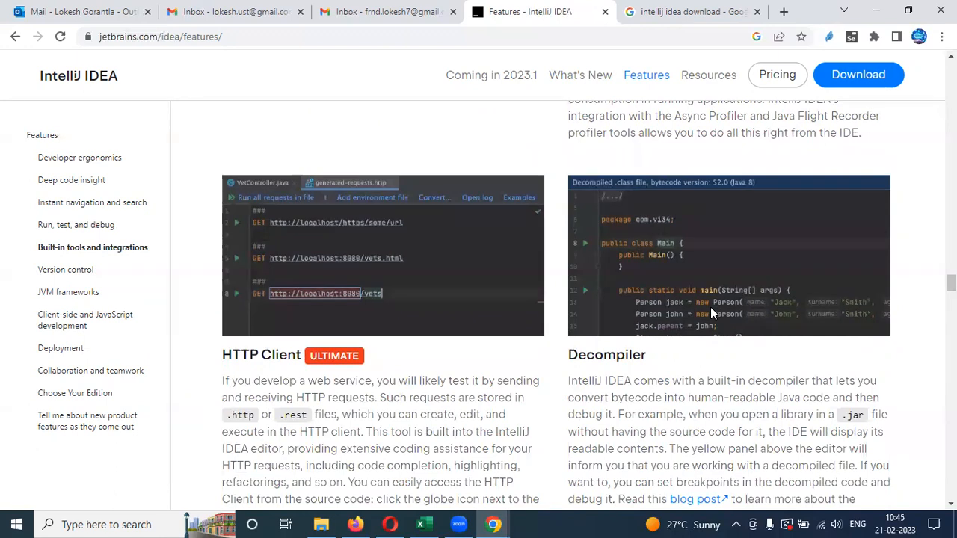
mouse_move(747, 312)
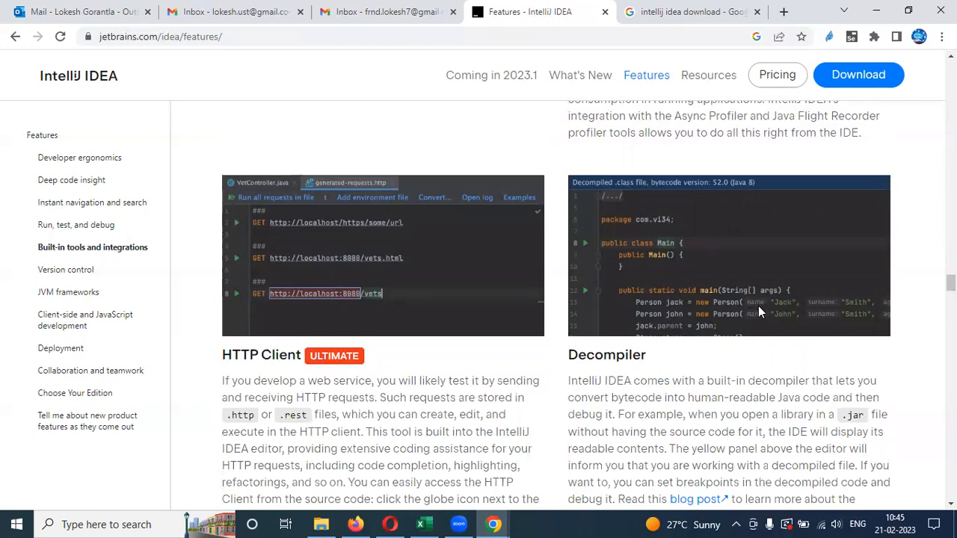
mouse_move(828, 306)
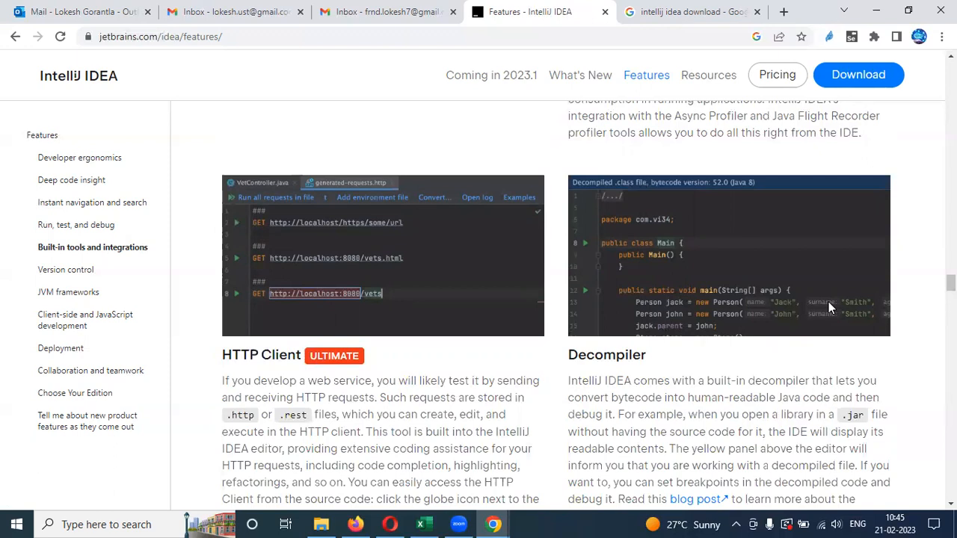
scroll(down, 3)
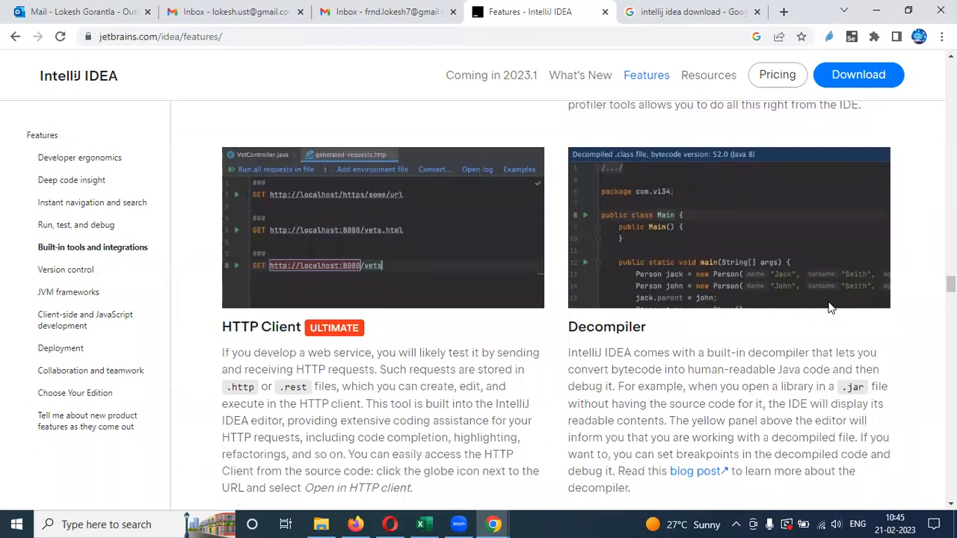
scroll(down, 3)
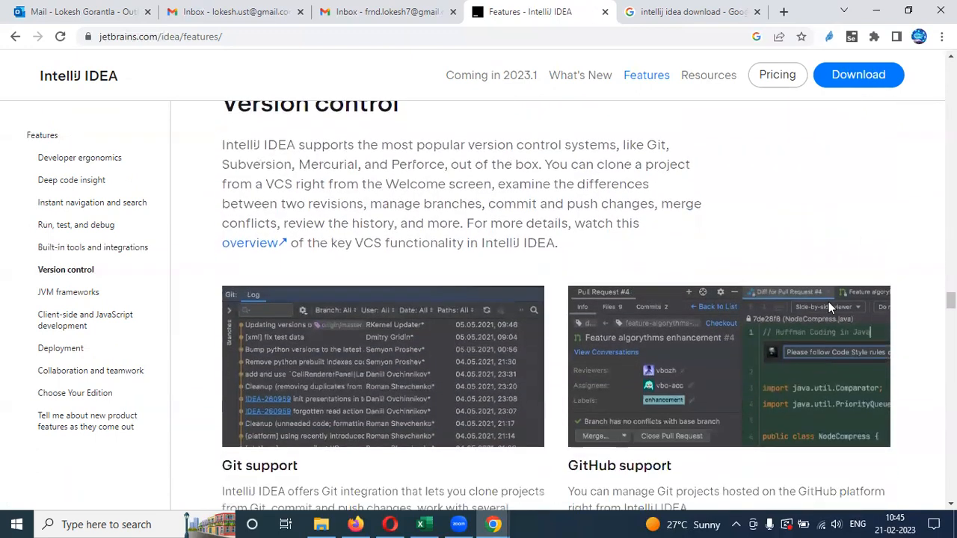
scroll(down, 3)
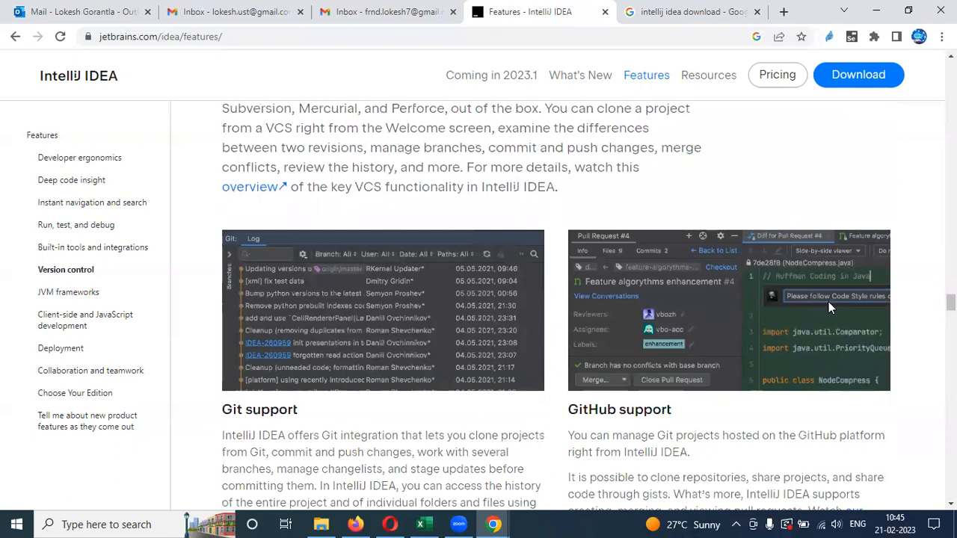
mouse_move(774, 314)
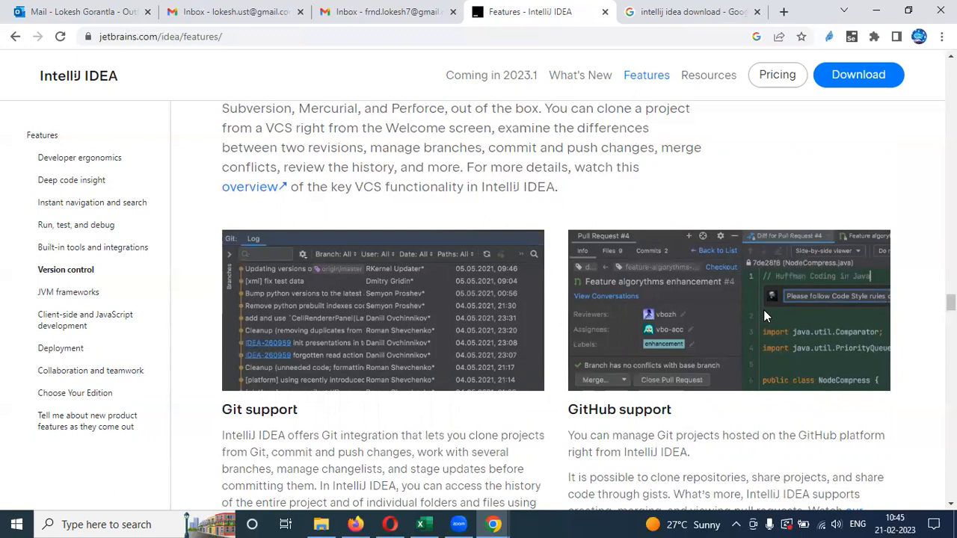
scroll(down, 3)
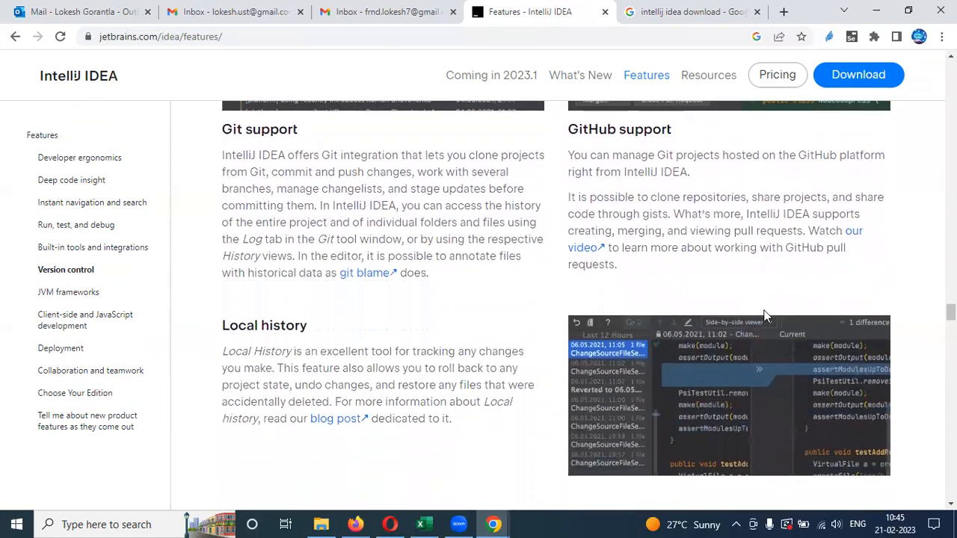
scroll(down, 3)
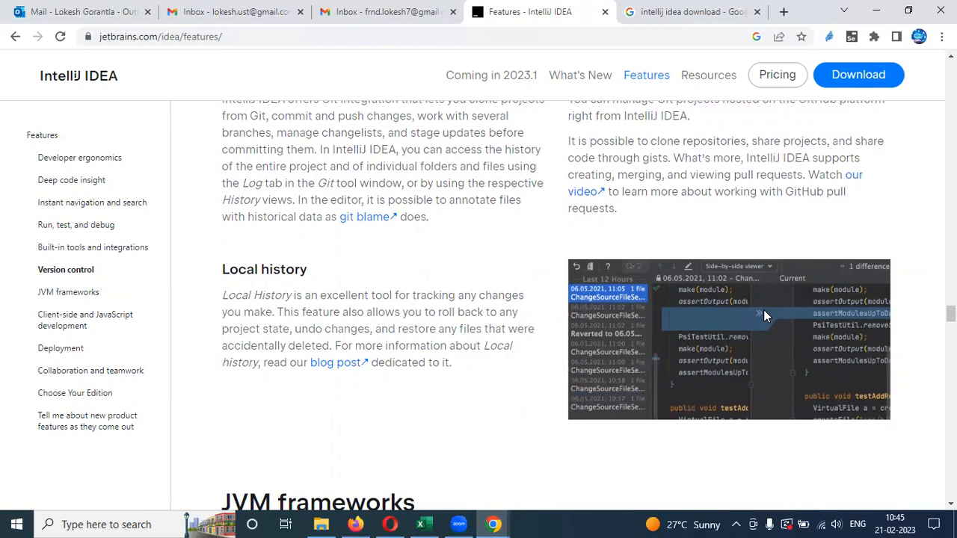
scroll(down, 3)
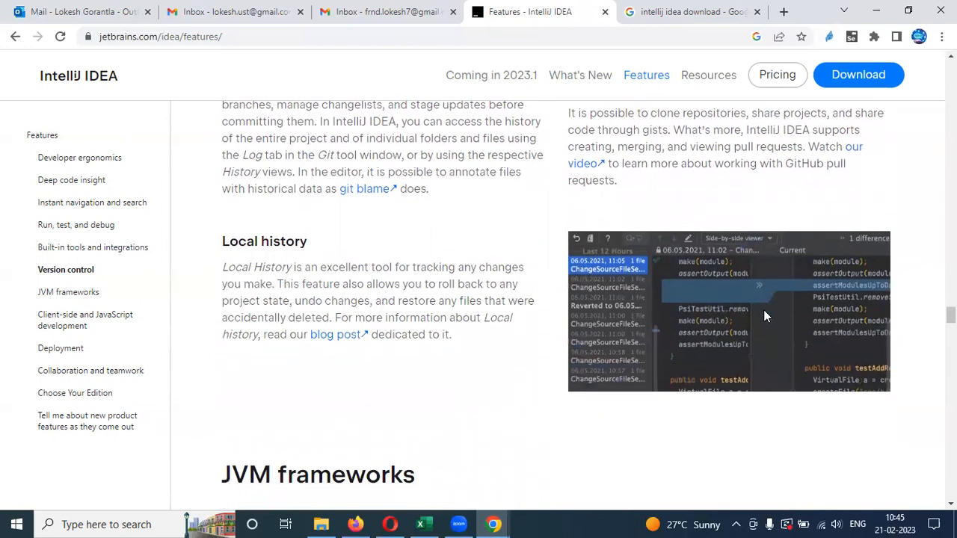
scroll(down, 3)
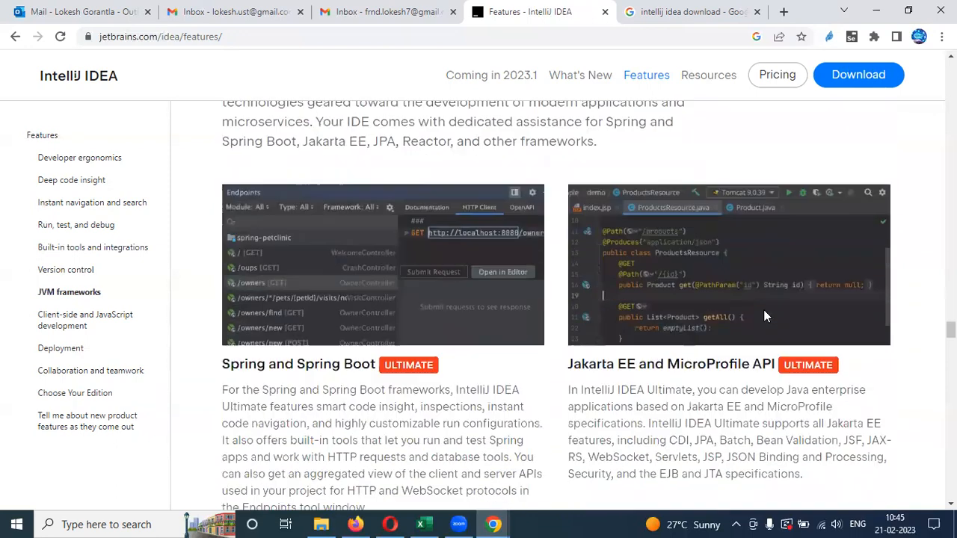
scroll(down, 3)
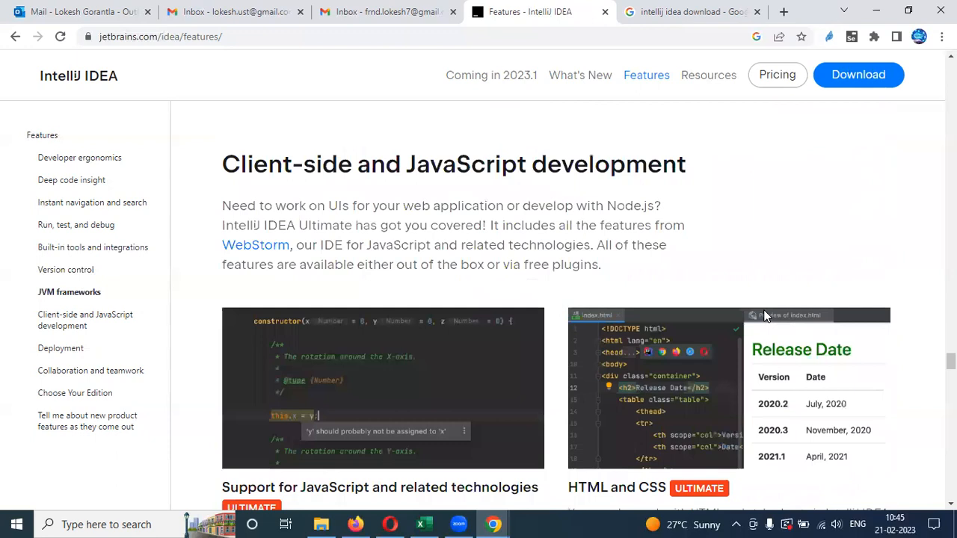
scroll(down, 3)
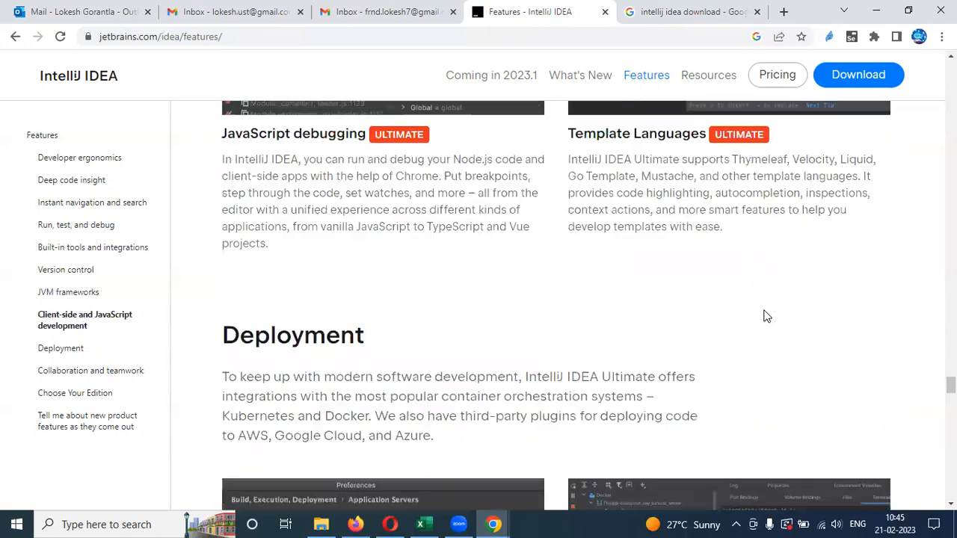
scroll(down, 3)
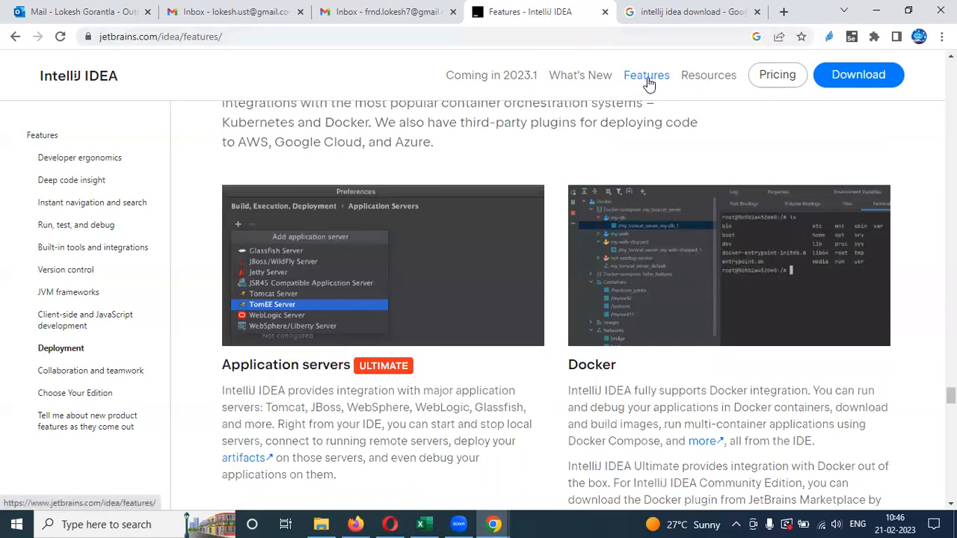
click(321, 525)
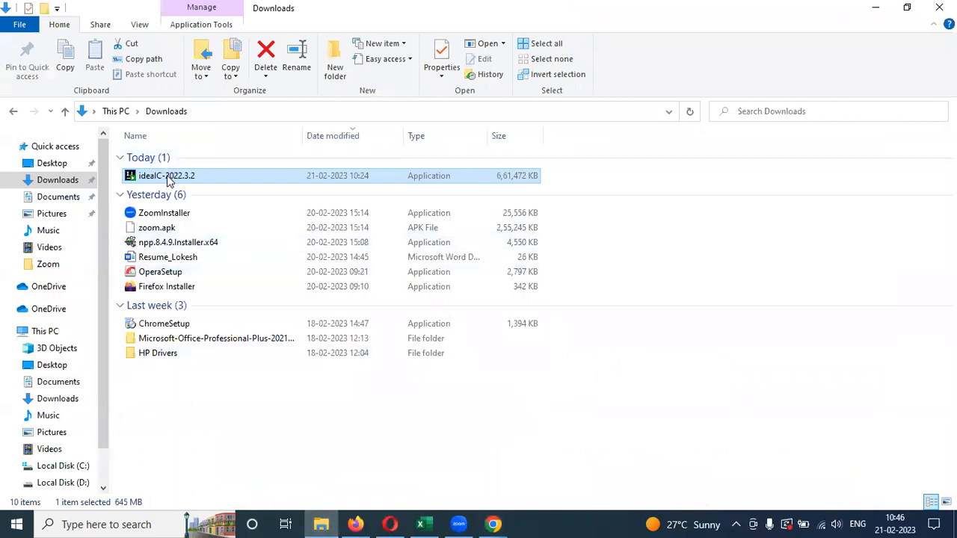
mouse_move(167, 176)
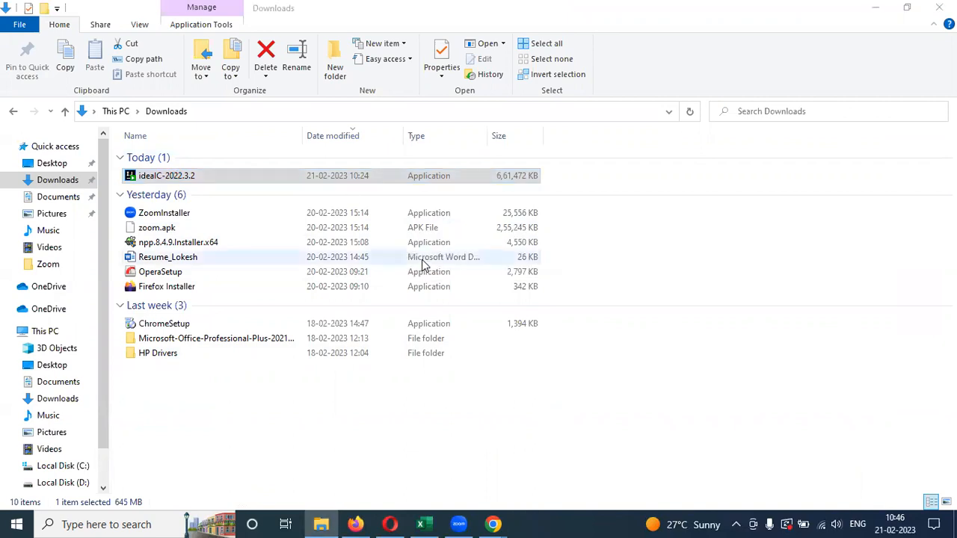
Step: Run ideaIC-2022.3.2 and install with the default folder, no extra options, JetBrains Start Menu folder
double_click(166, 175)
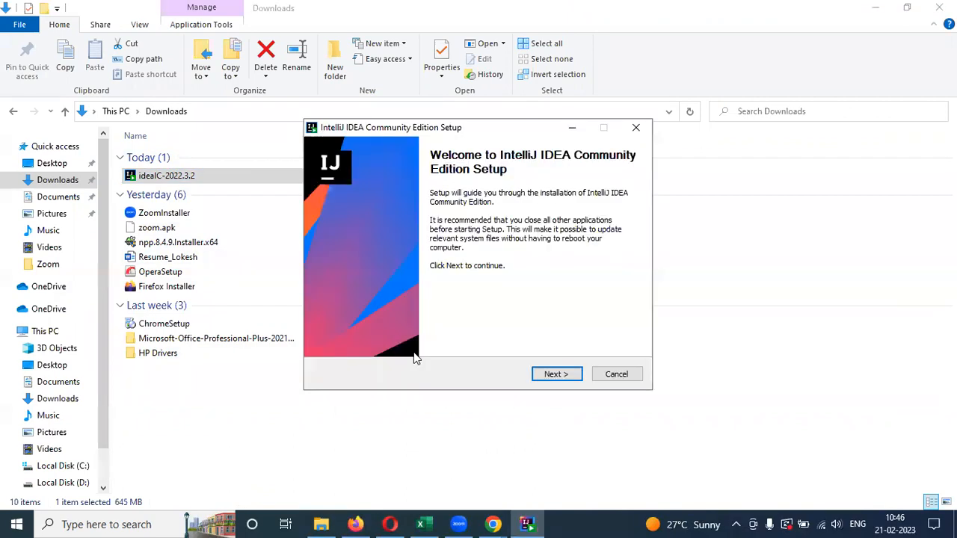
click(556, 374)
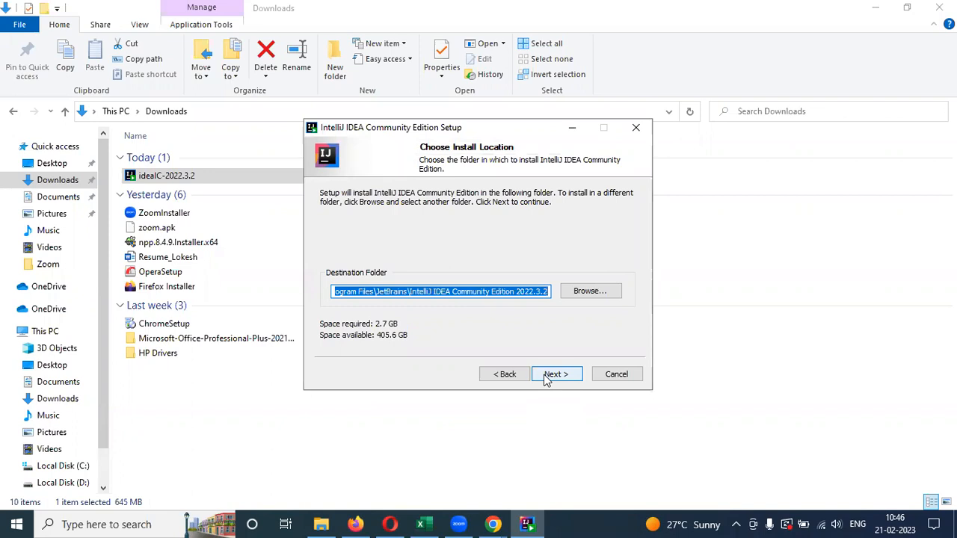
click(556, 374)
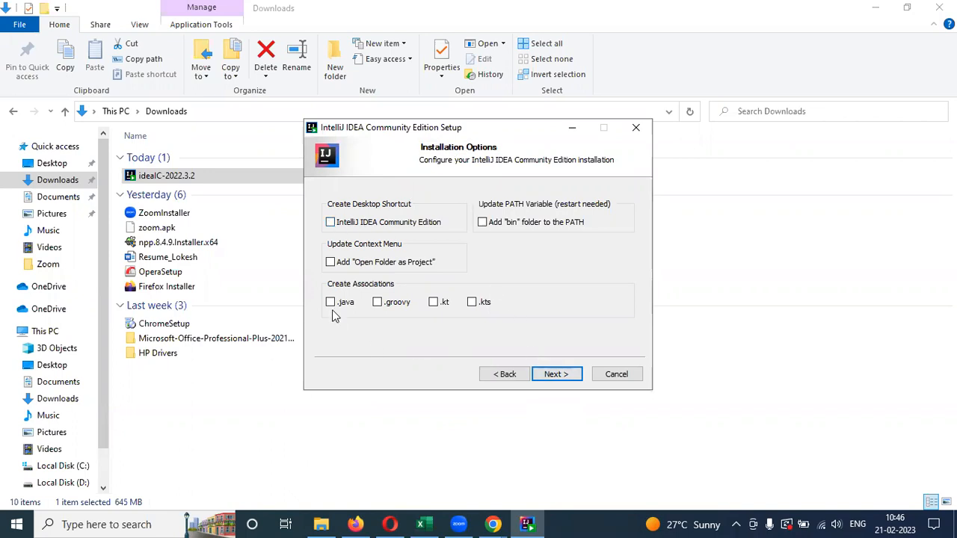
click(556, 374)
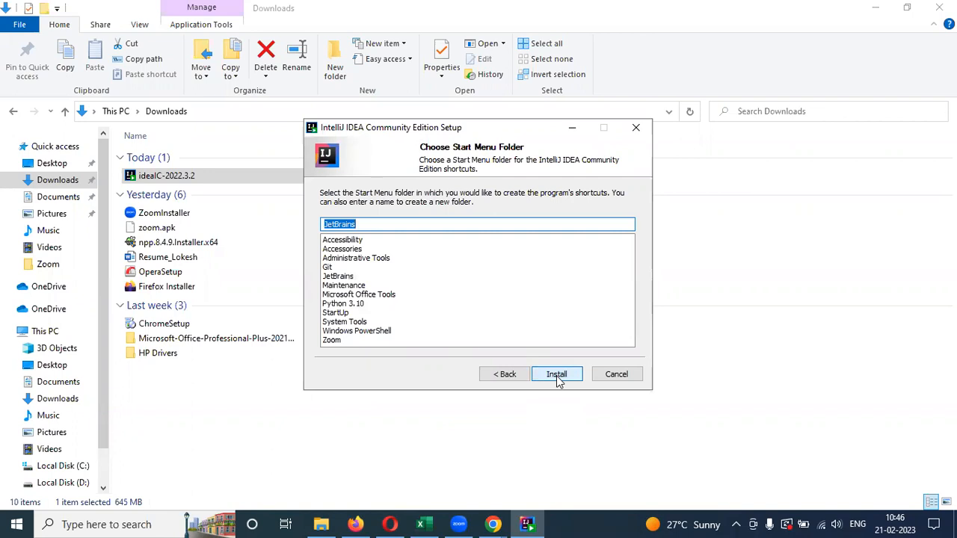
click(556, 374)
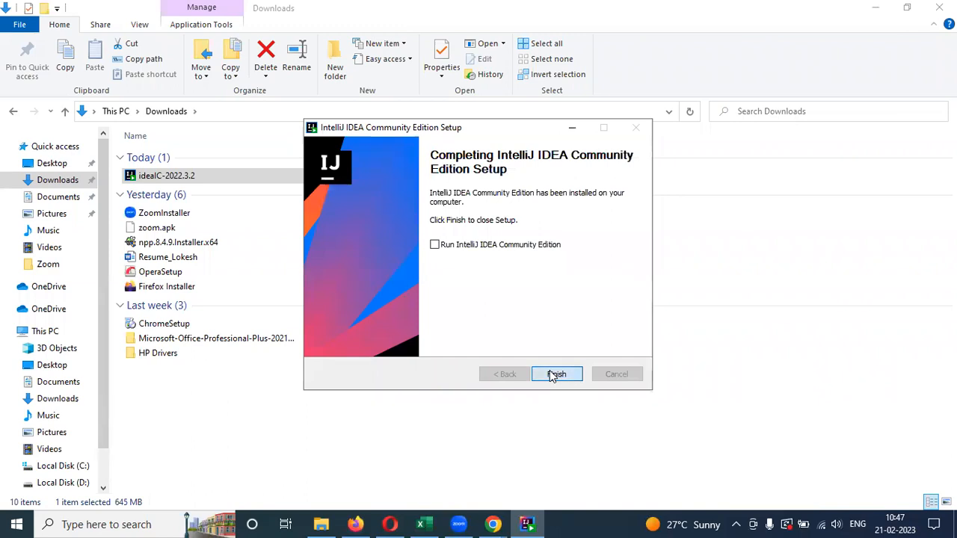
Step: Finish the completed installation and close the setup wizard
click(105, 524)
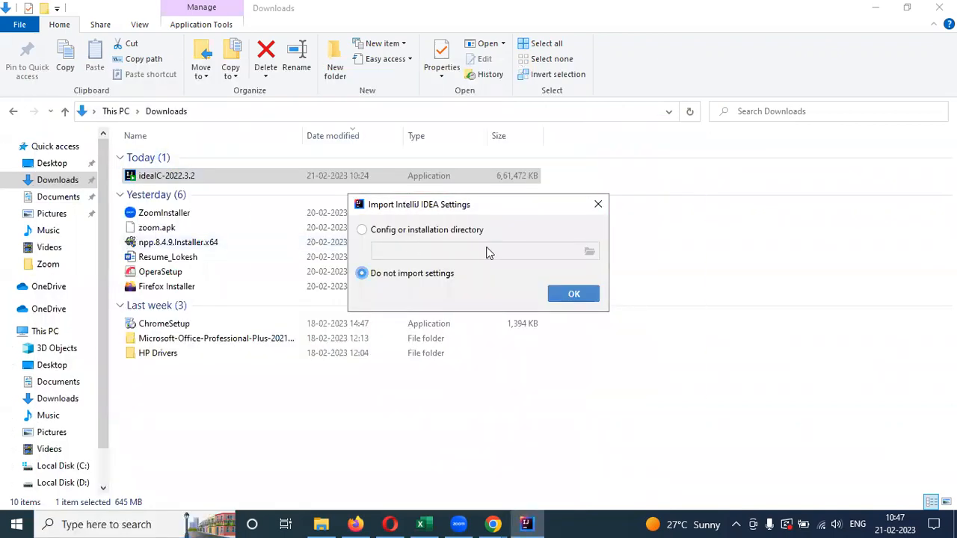
mouse_move(411, 284)
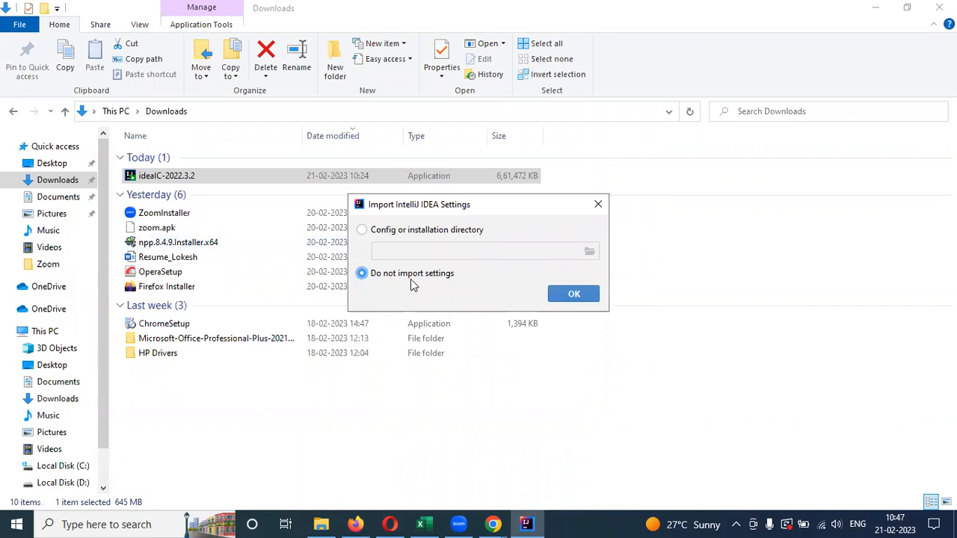
mouse_move(422, 238)
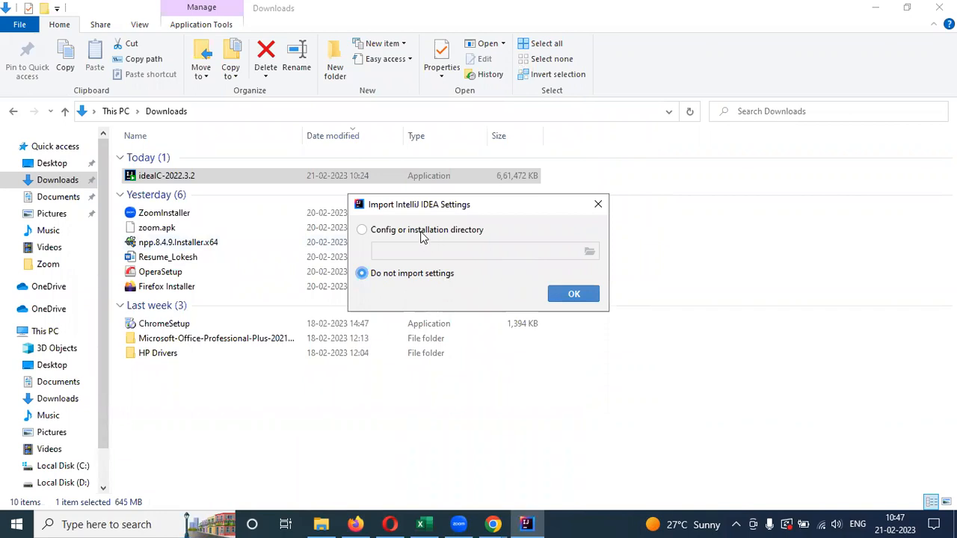
Step: Choose 'Do not import settings' in the Import IntelliJ IDEA Settings dialog and confirm
click(362, 230)
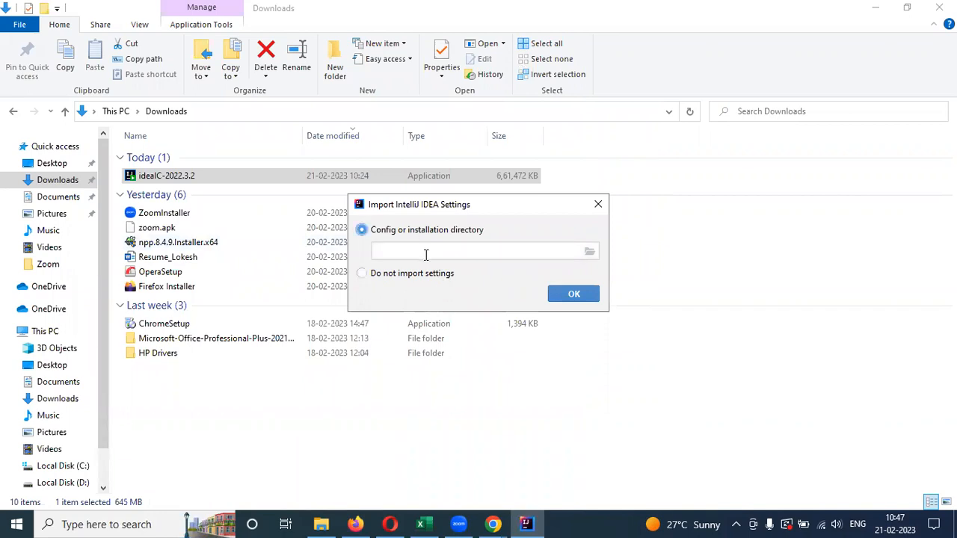
click(362, 273)
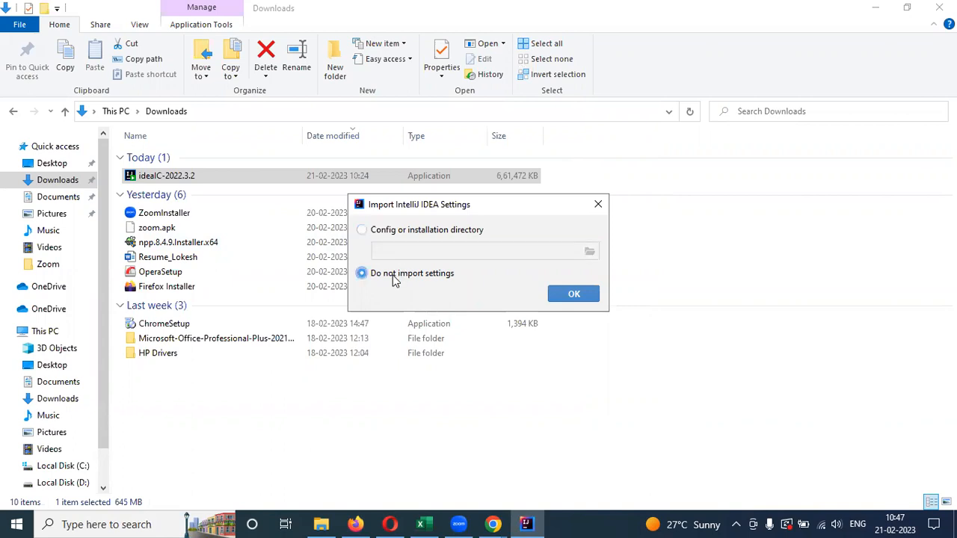
mouse_move(574, 293)
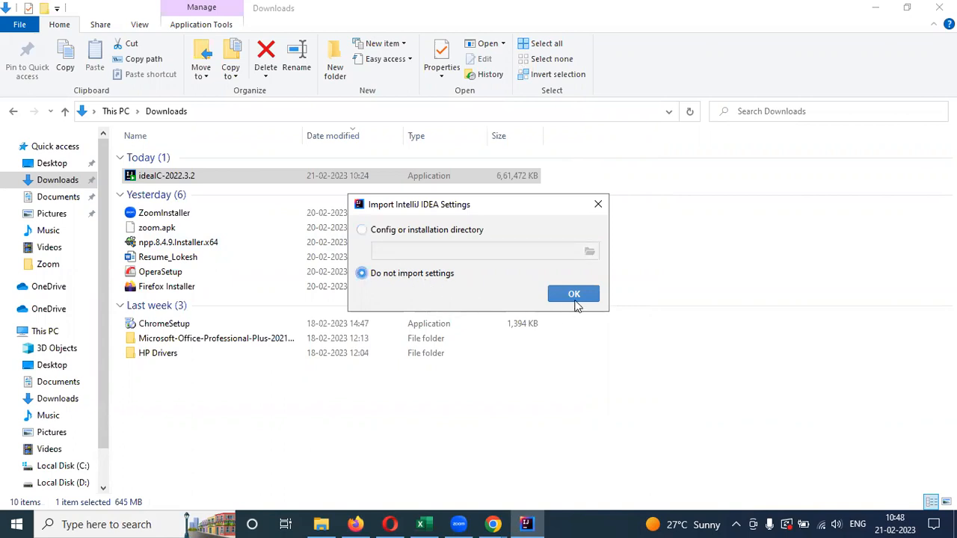
click(573, 293)
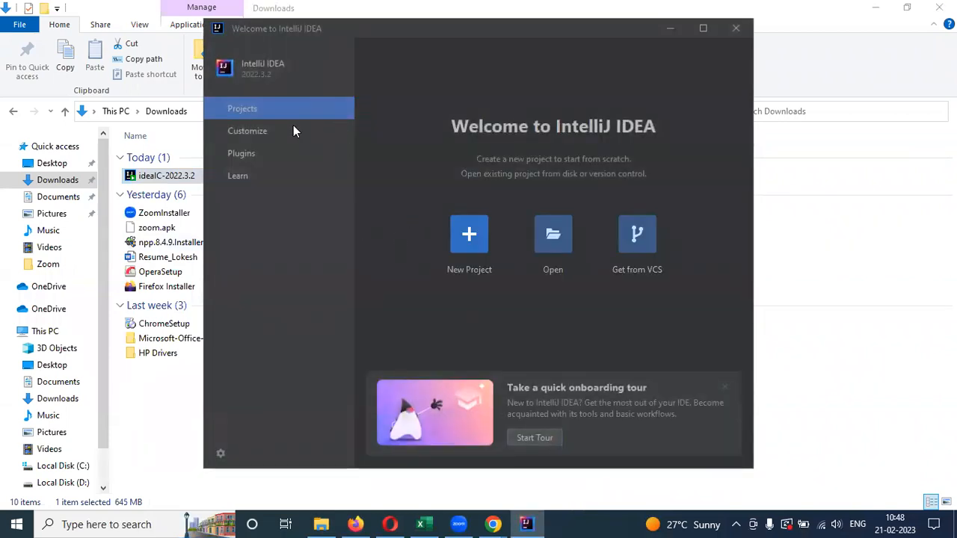
mouse_move(255, 85)
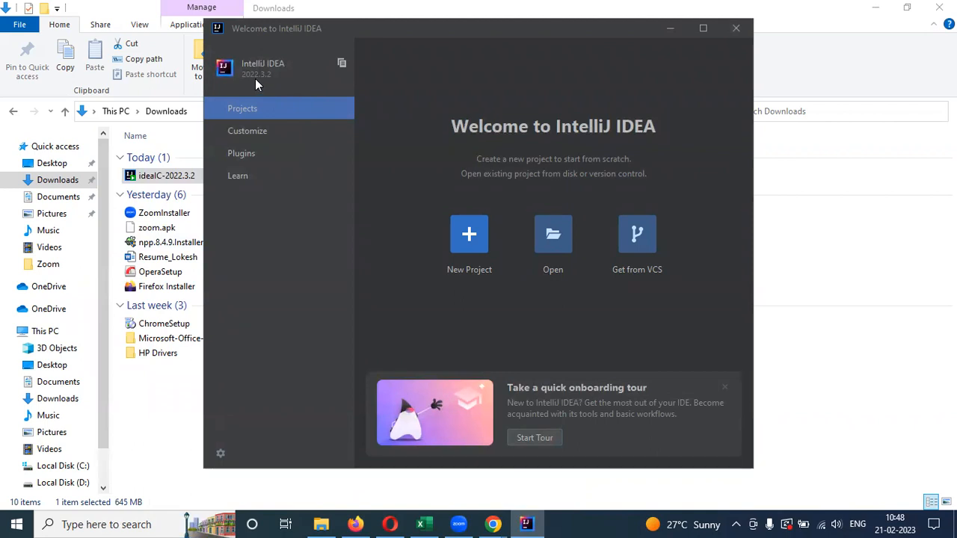
mouse_move(262, 82)
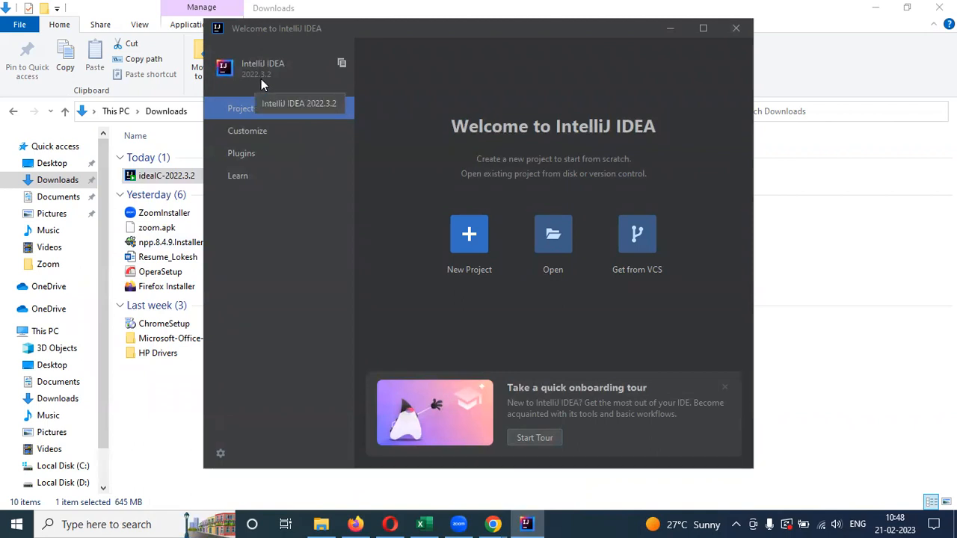
mouse_move(355, 196)
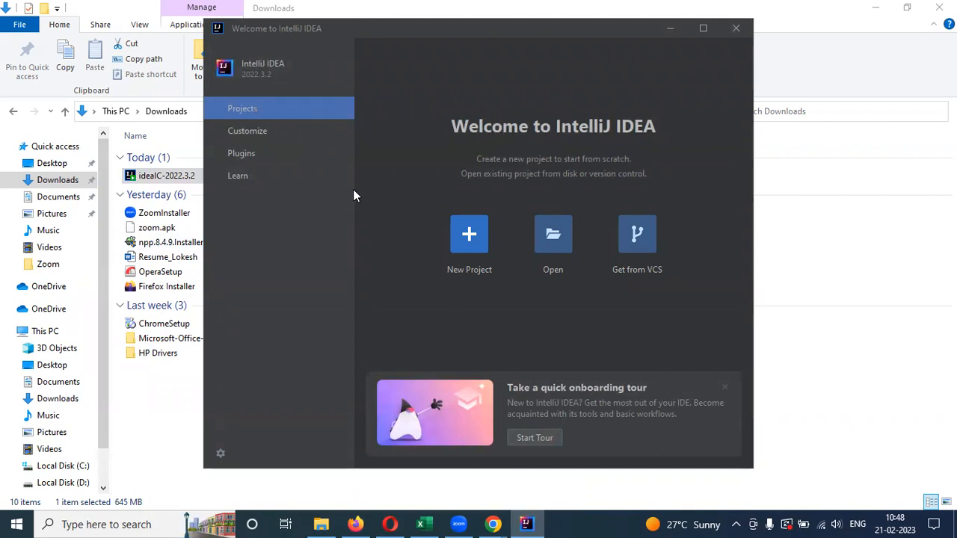
mouse_move(372, 241)
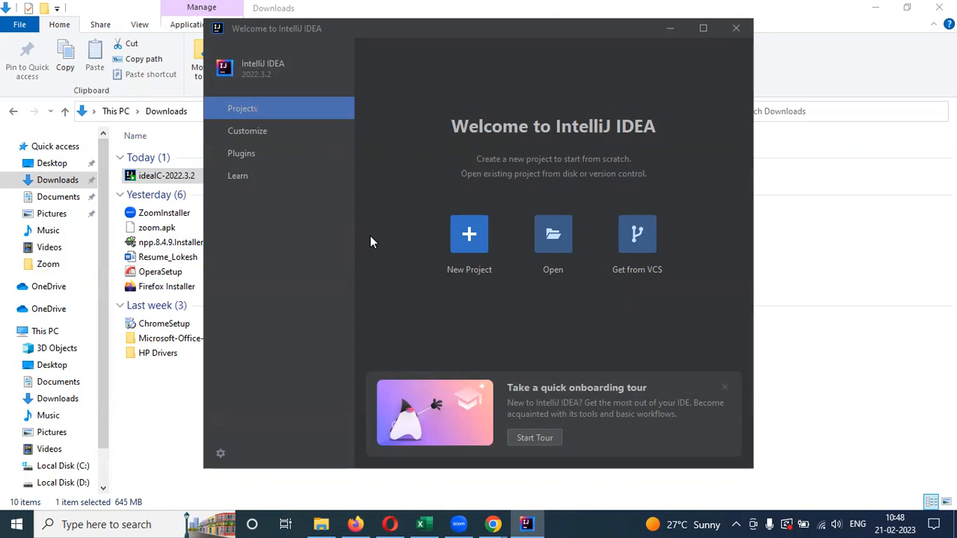
mouse_move(450, 271)
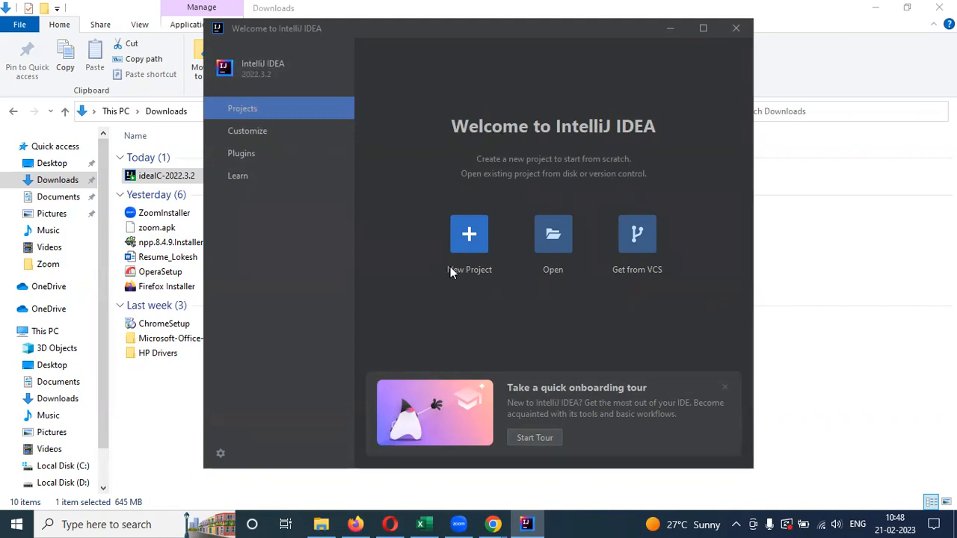
mouse_move(470, 235)
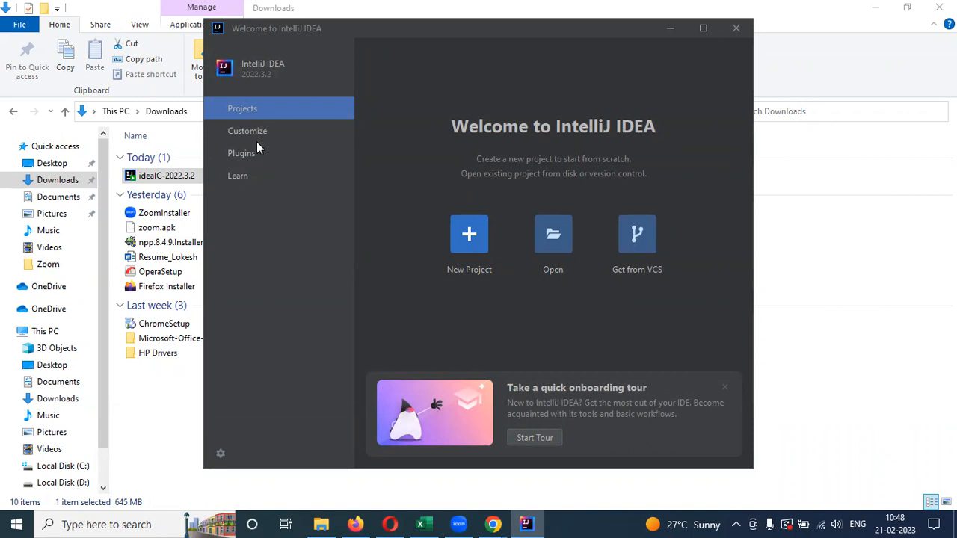
Step: Leave the Projects page for the Welcome screen's Customize page with its color themes
click(247, 131)
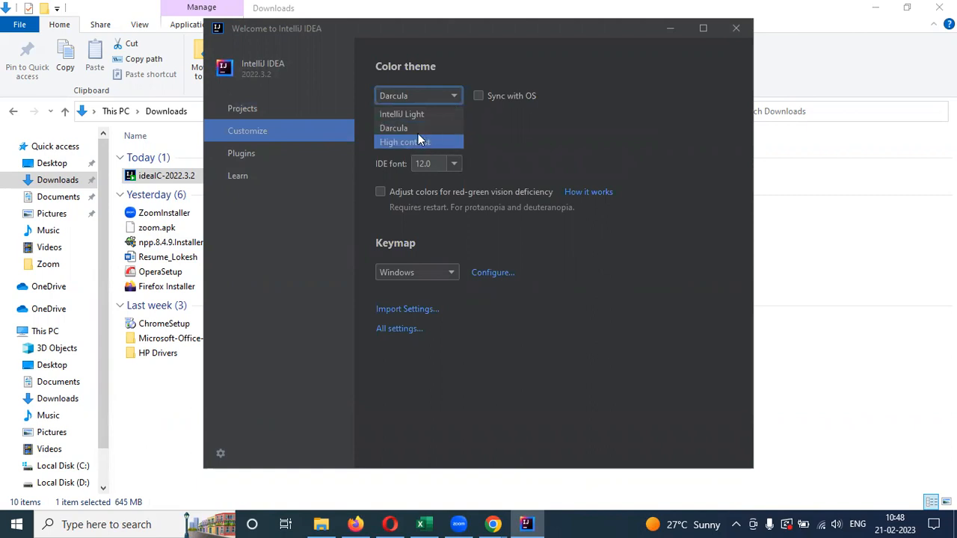
mouse_move(419, 114)
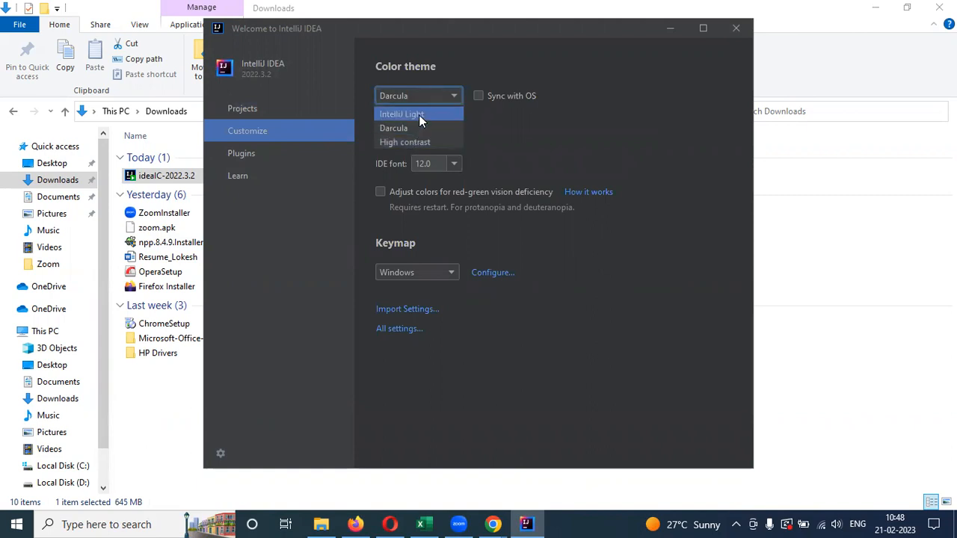
Step: Try the IntelliJ Light and High contrast themes, return to Darcula, then view Plugins
click(402, 114)
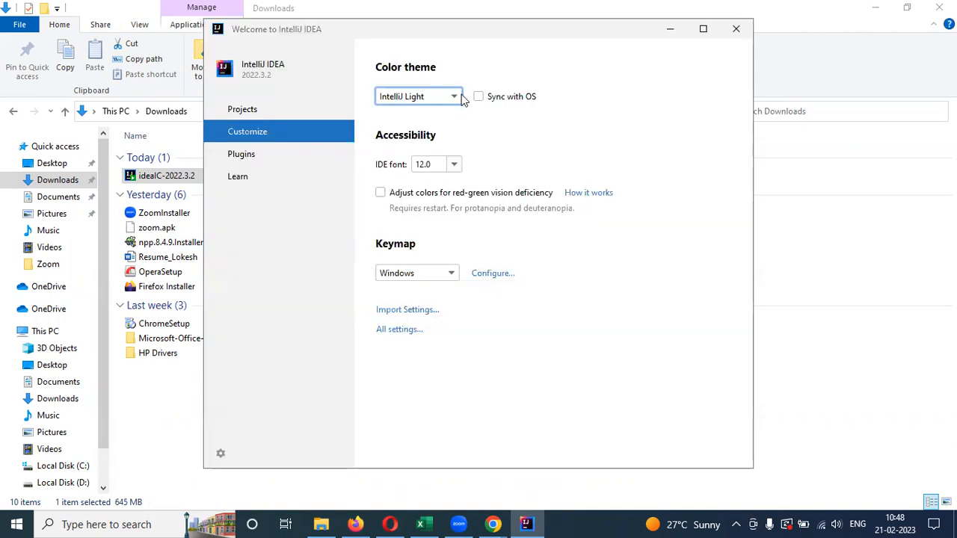
click(419, 96)
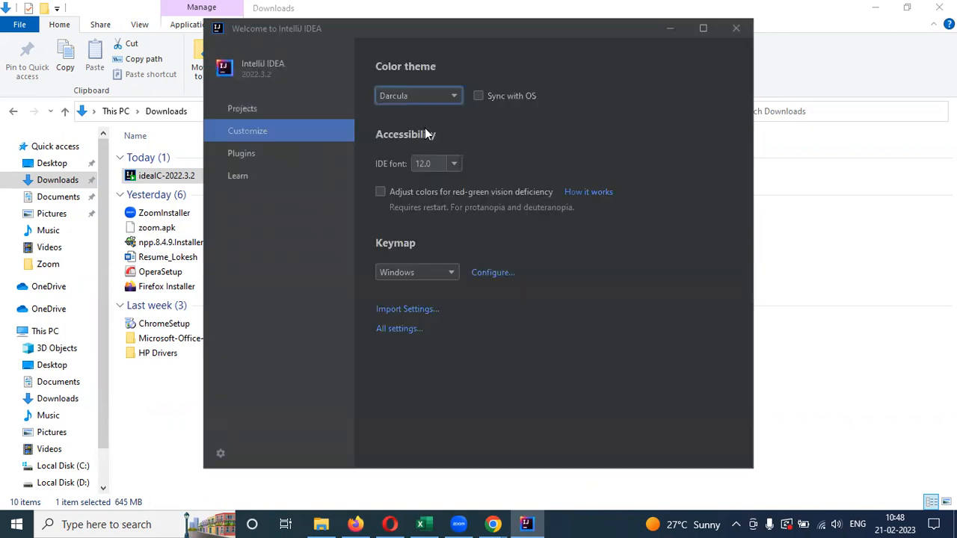
click(418, 95)
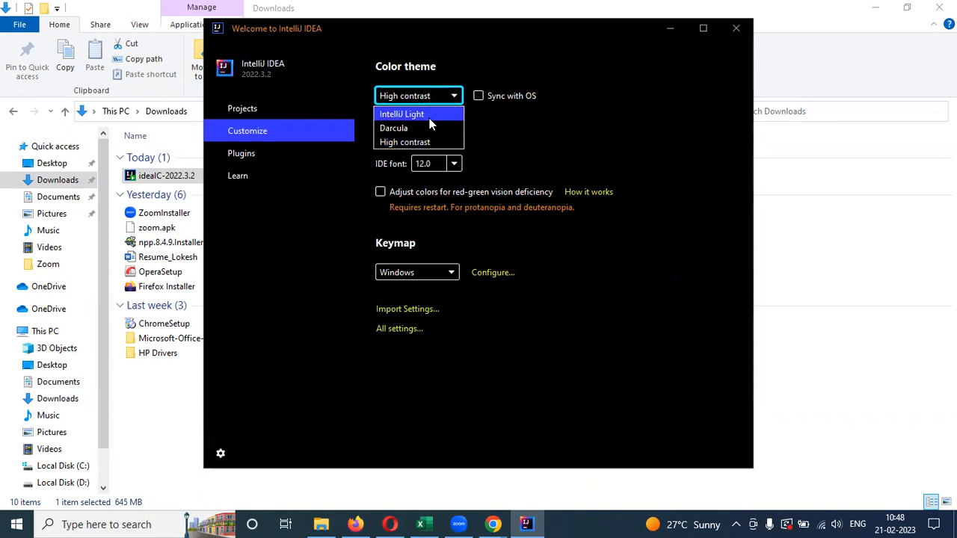
click(394, 128)
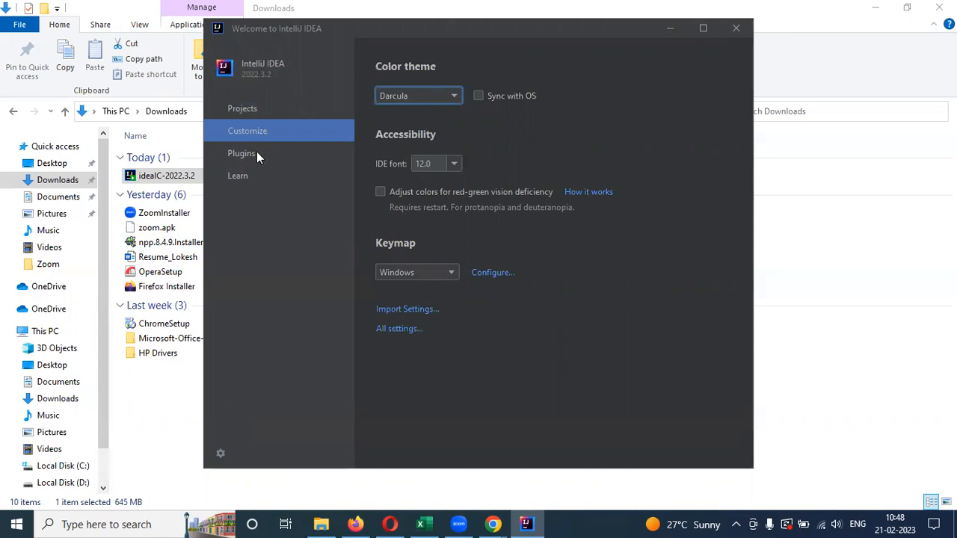
click(241, 153)
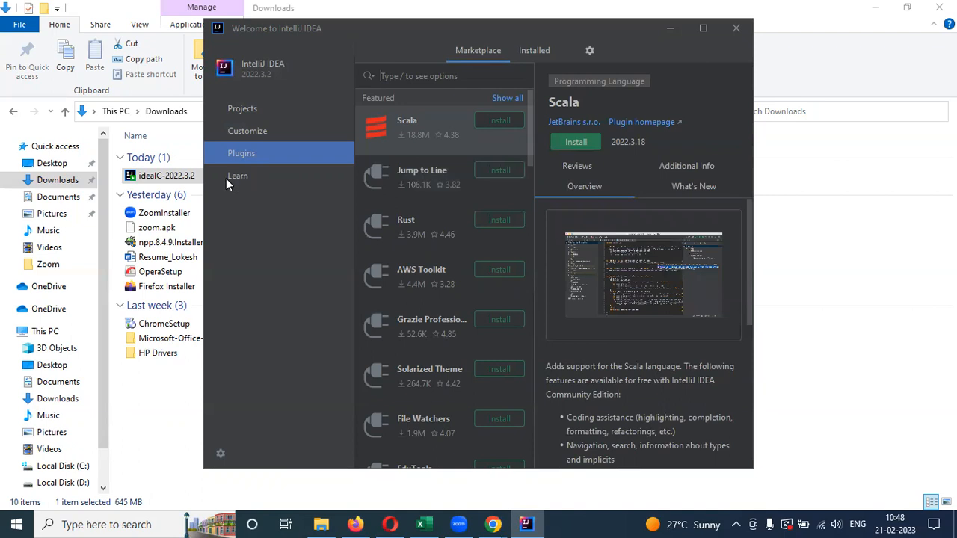
Step: Switch from the plugin Marketplace to the Learn page with interactive IDE courses
click(237, 175)
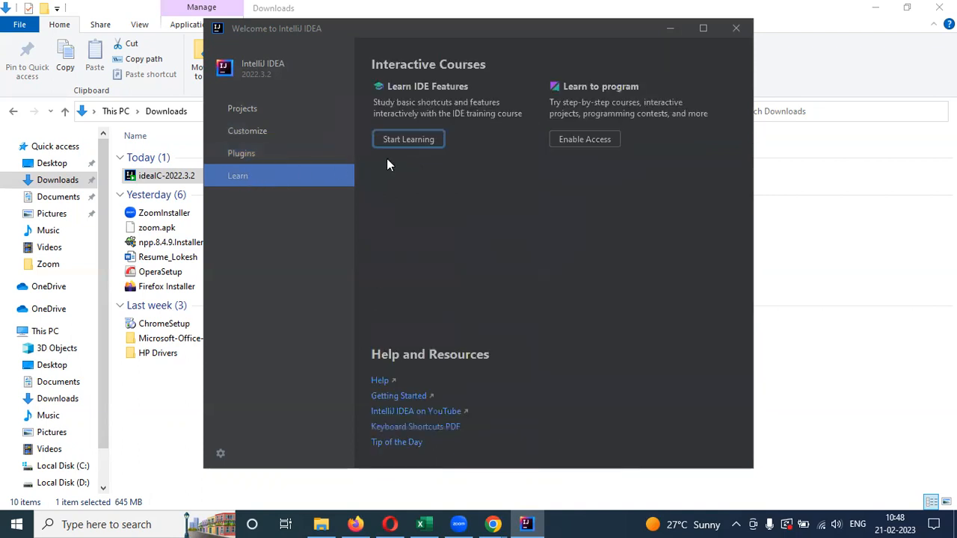
mouse_move(411, 232)
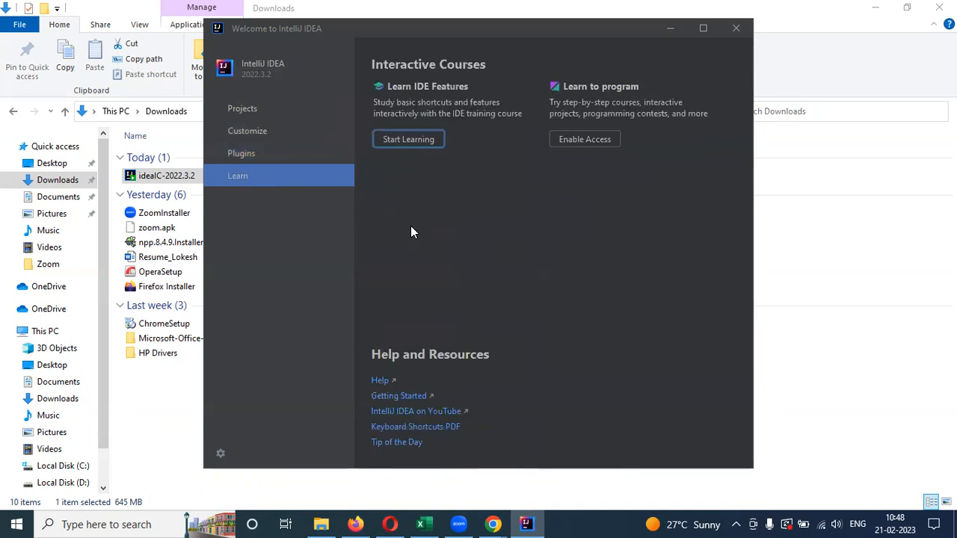
mouse_move(449, 234)
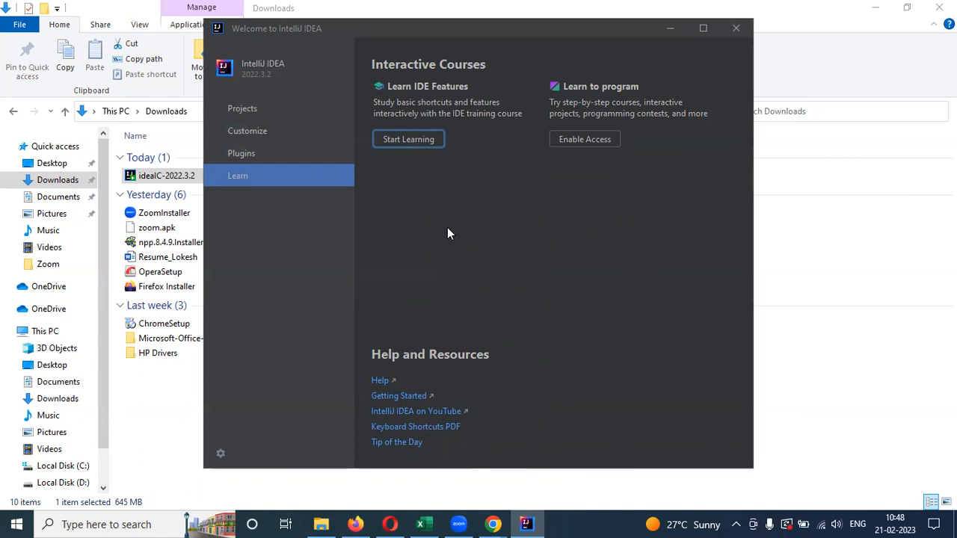
mouse_move(546, 196)
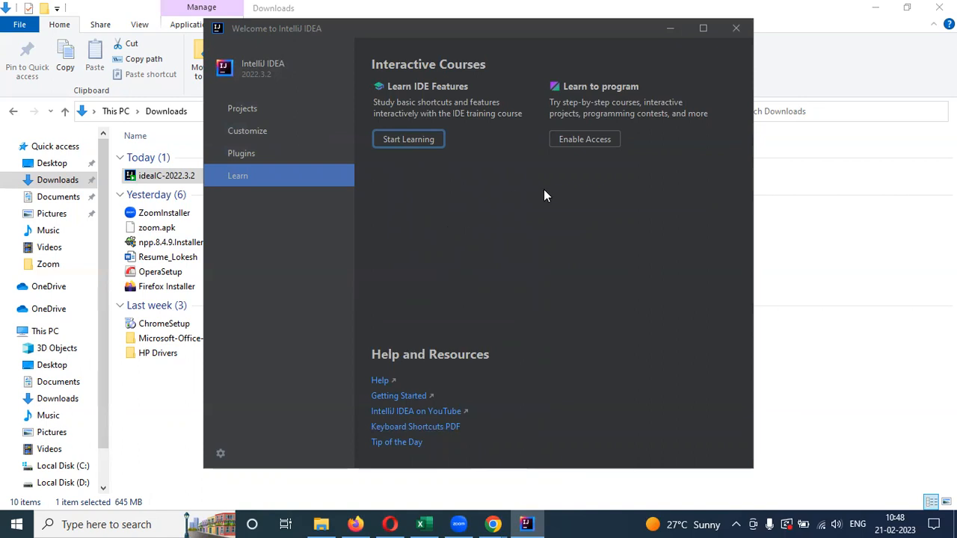
mouse_move(567, 200)
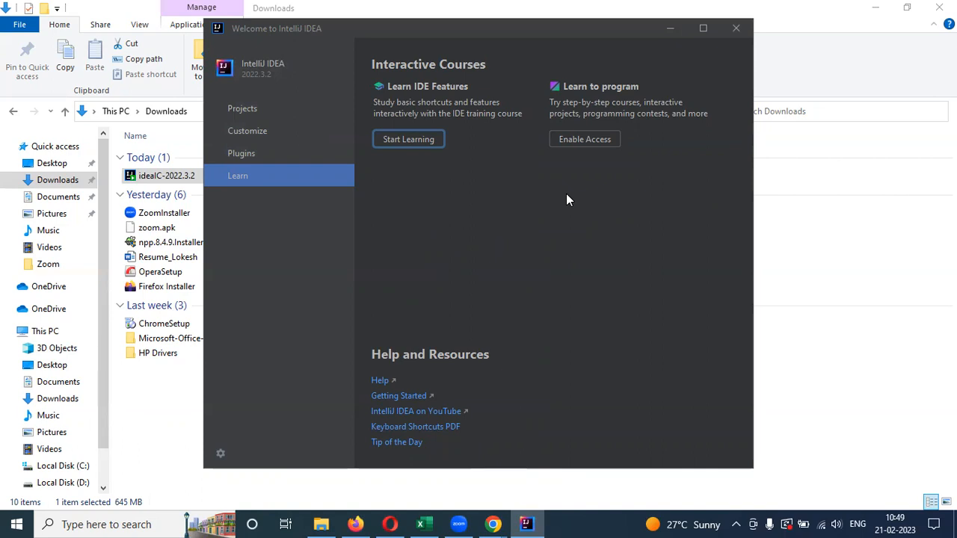
mouse_move(569, 250)
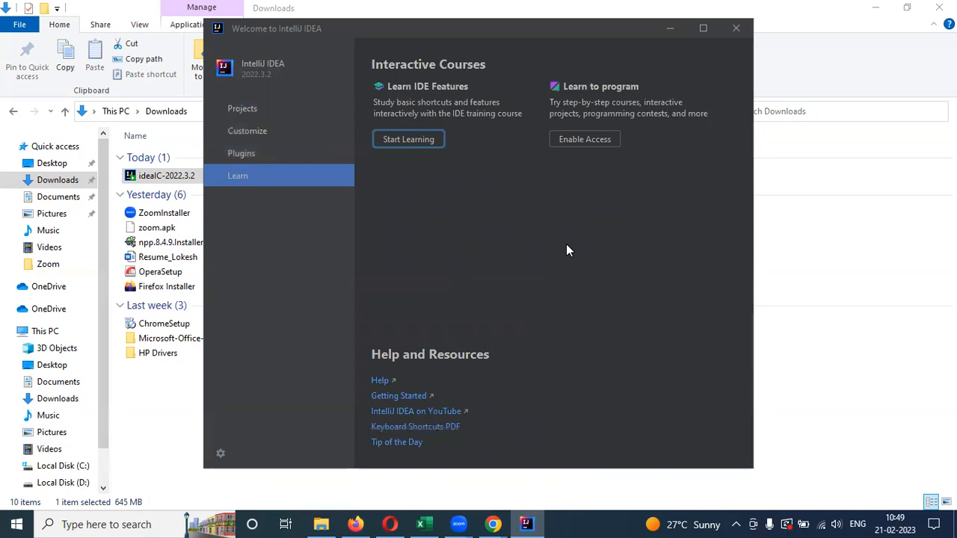
mouse_move(679, 457)
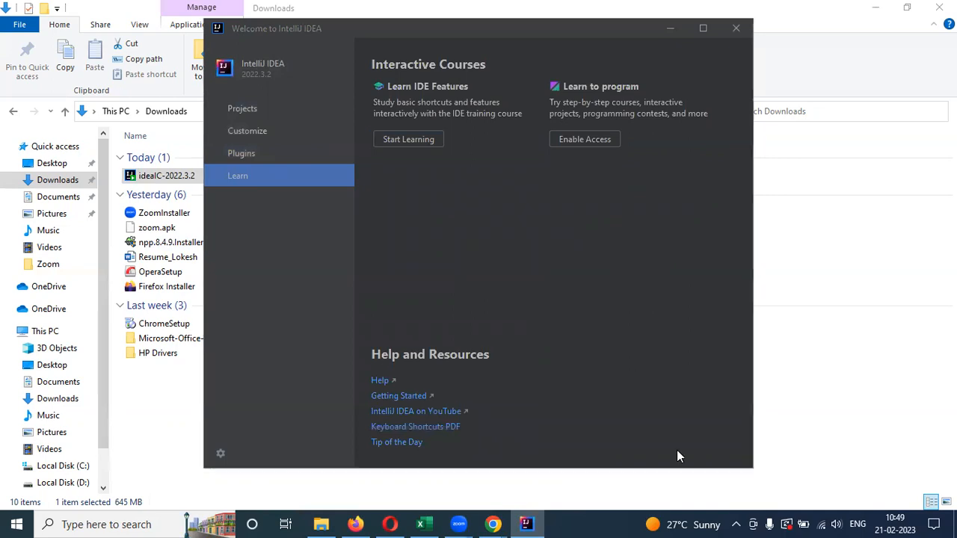